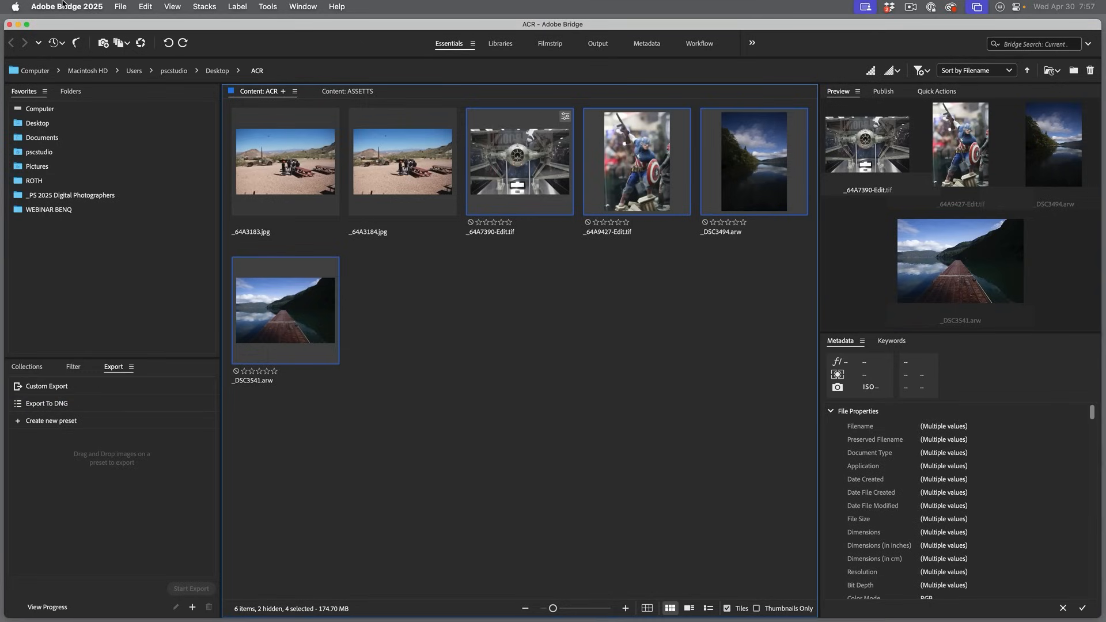
pyautogui.moveTo(571, 327)
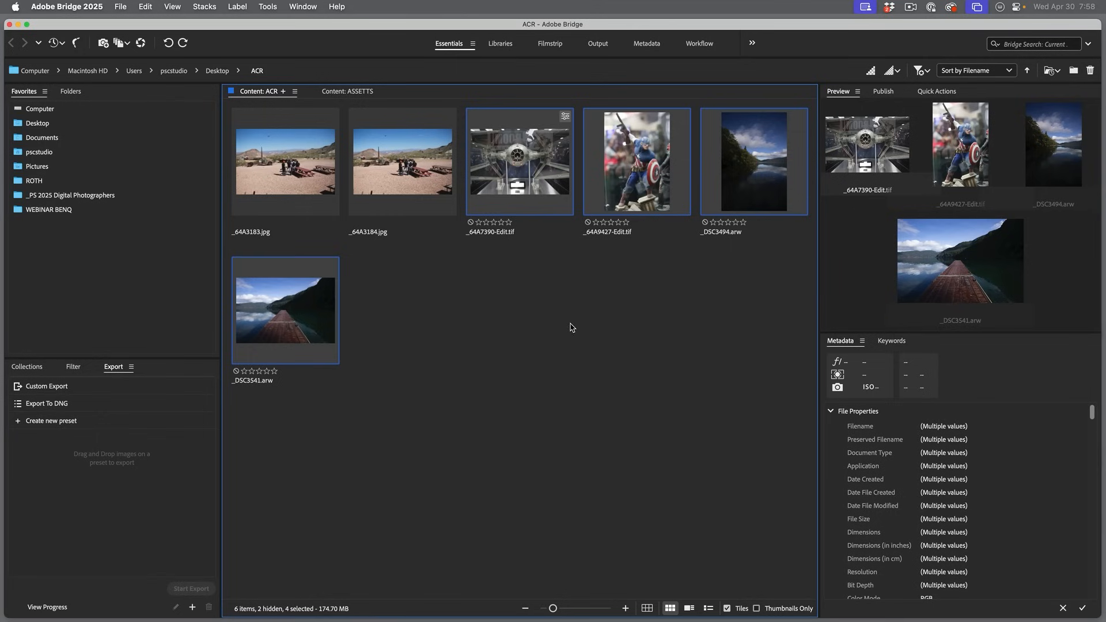
# - Open the four selected photos, led by the TIE fighter, for raw editing in Camera Raw
pyautogui.rightClick(519, 161)
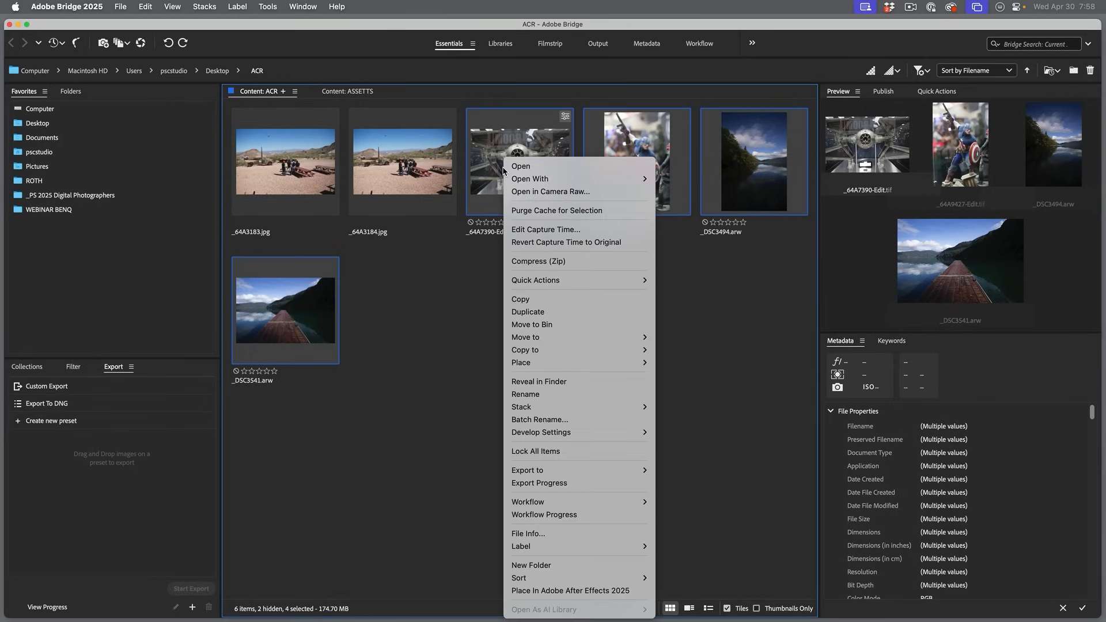
pyautogui.moveTo(533, 168)
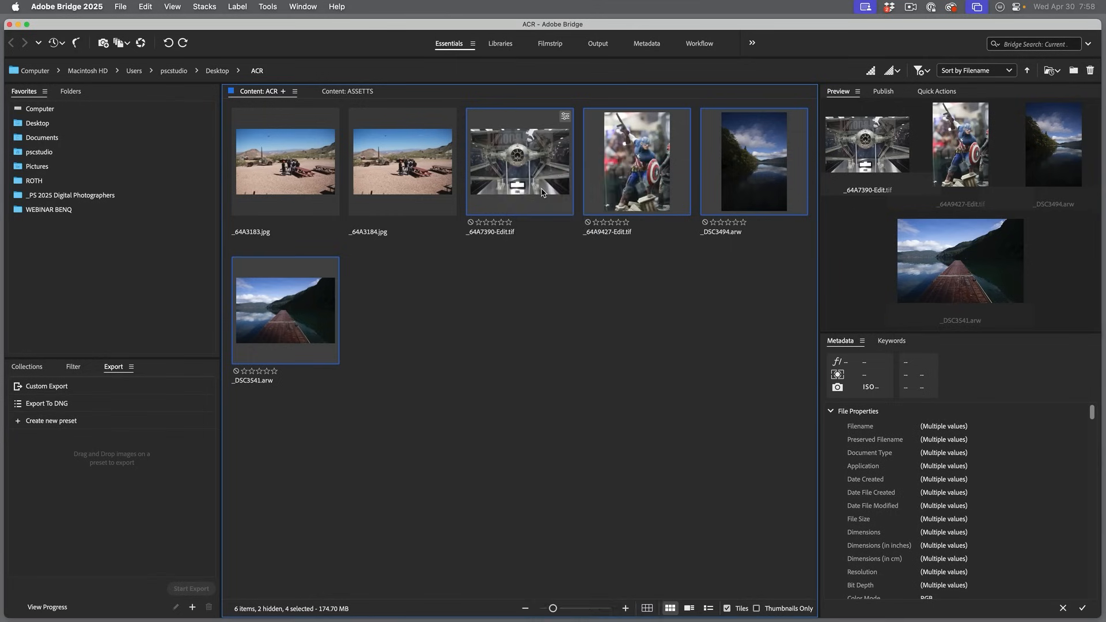
pyautogui.doubleClick(520, 162)
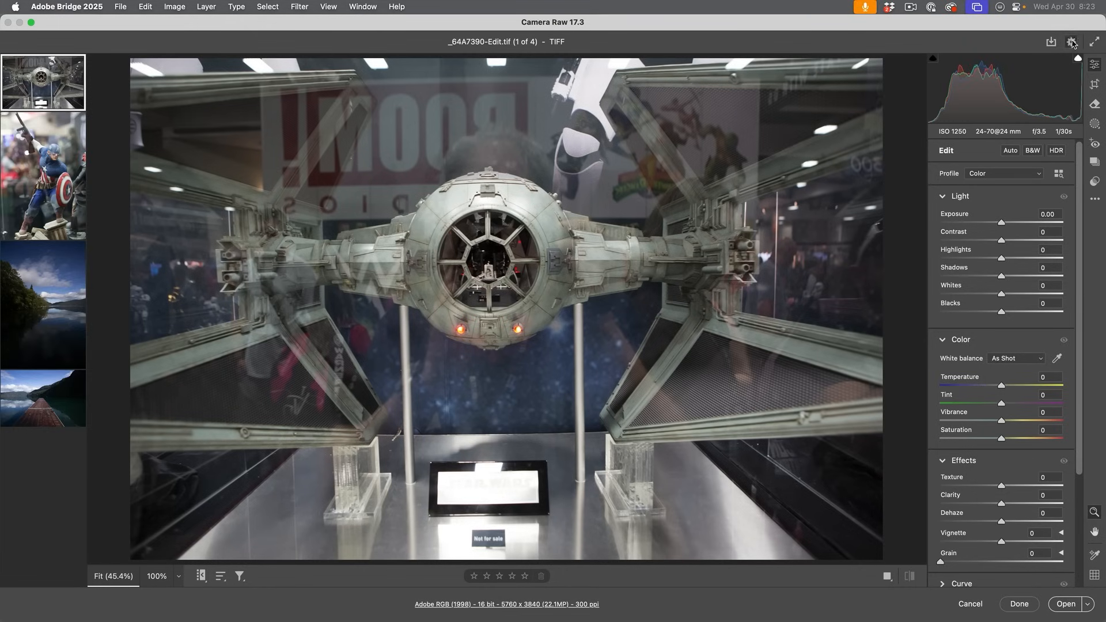
# - Confirm the New AI Features technology preview is enabled in Preferences and close the dialog
pyautogui.click(1070, 42)
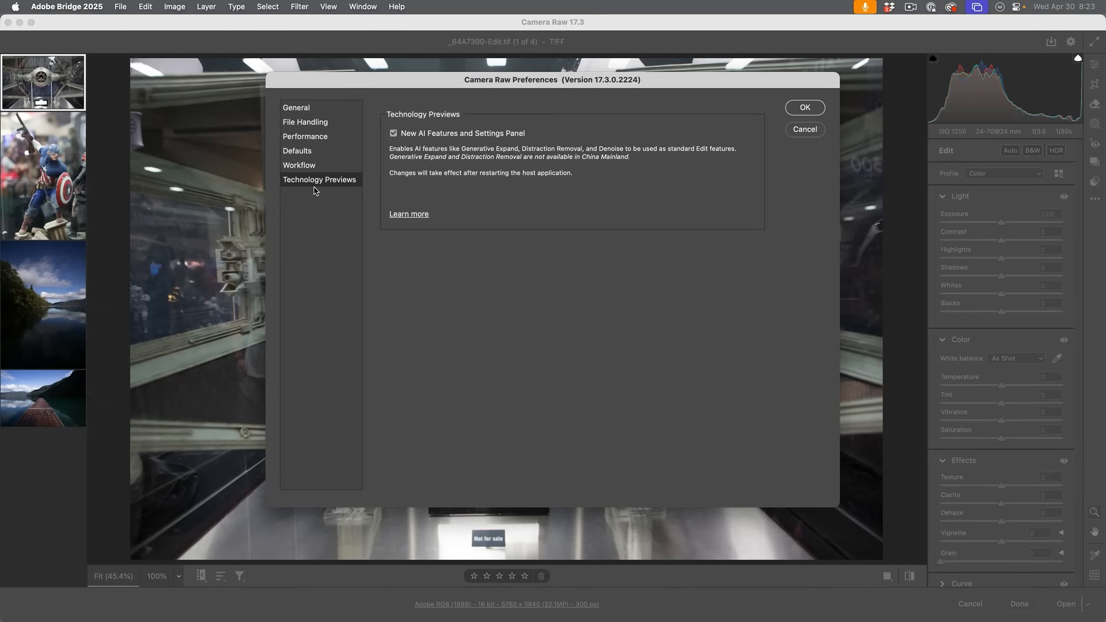
pyautogui.click(393, 134)
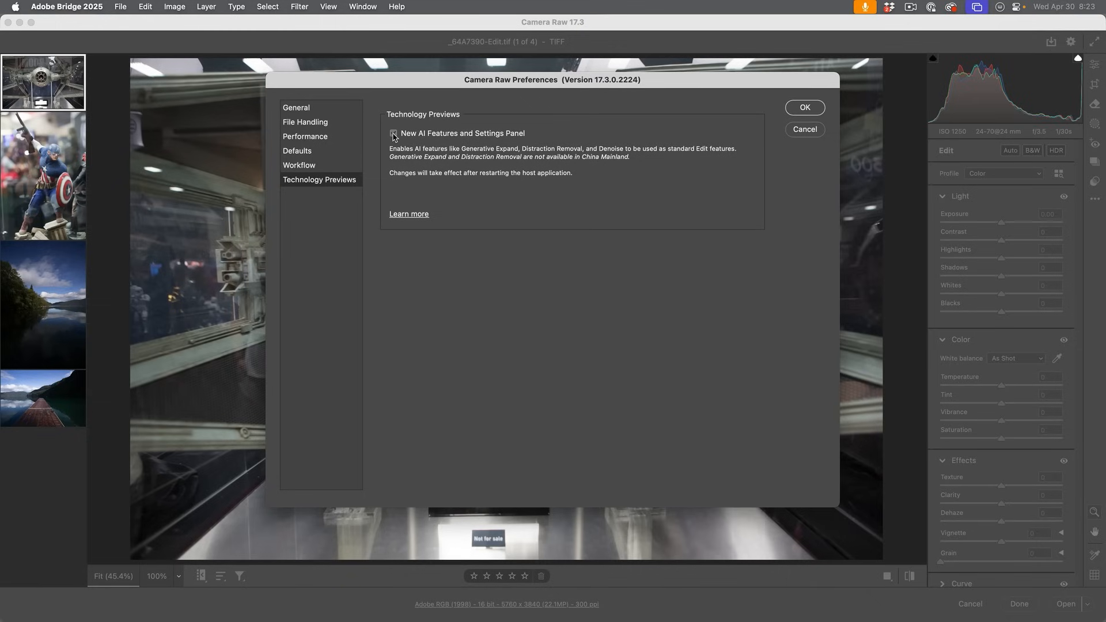
pyautogui.click(394, 134)
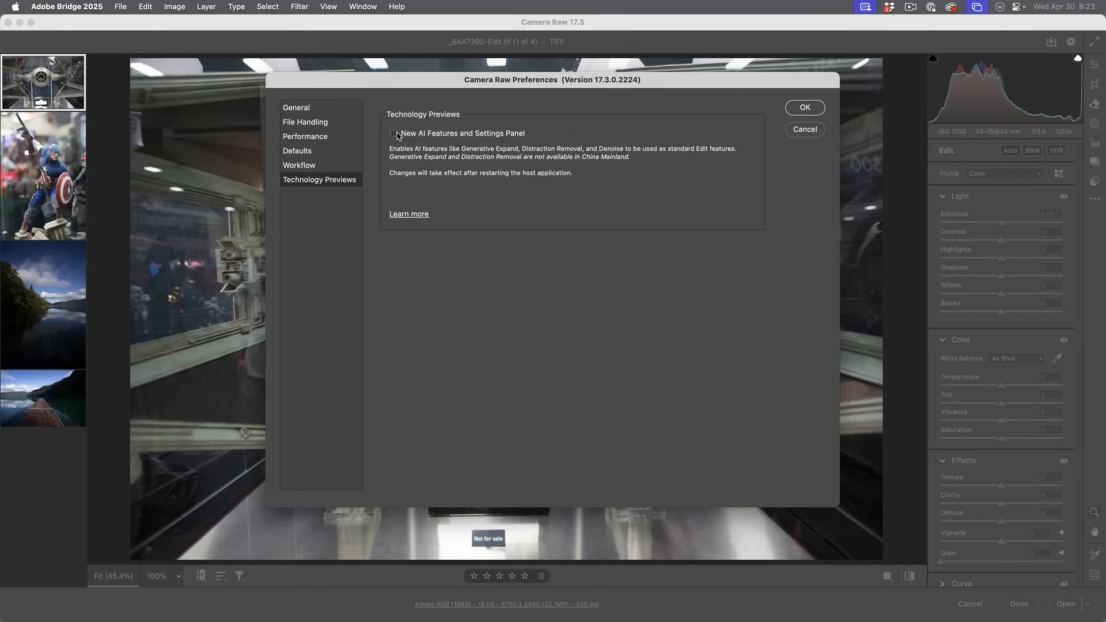
pyautogui.click(392, 133)
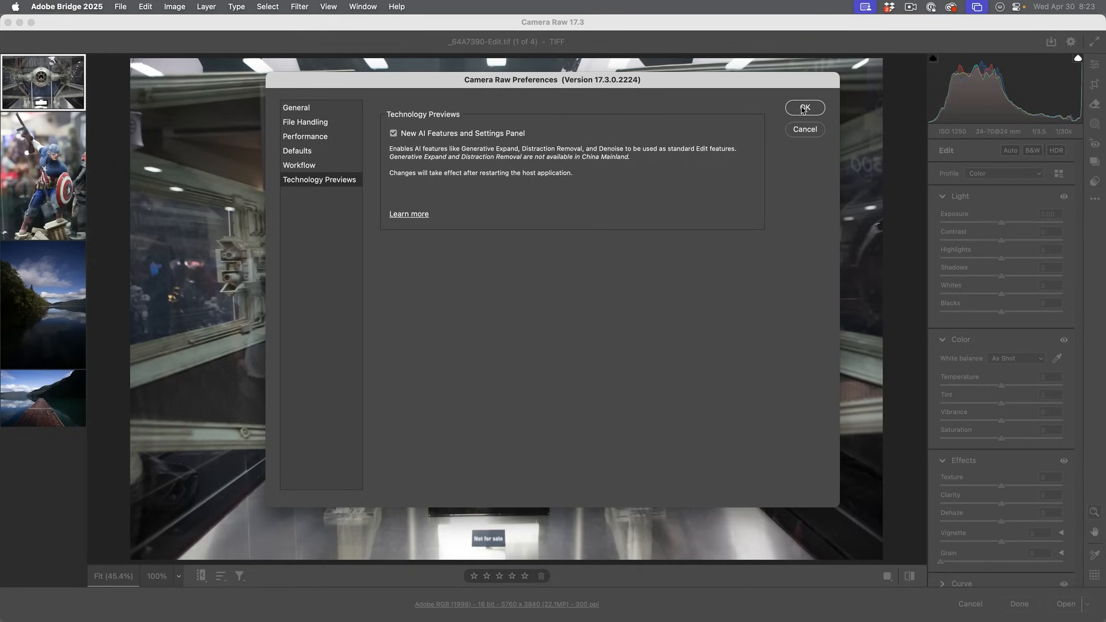
pyautogui.click(804, 108)
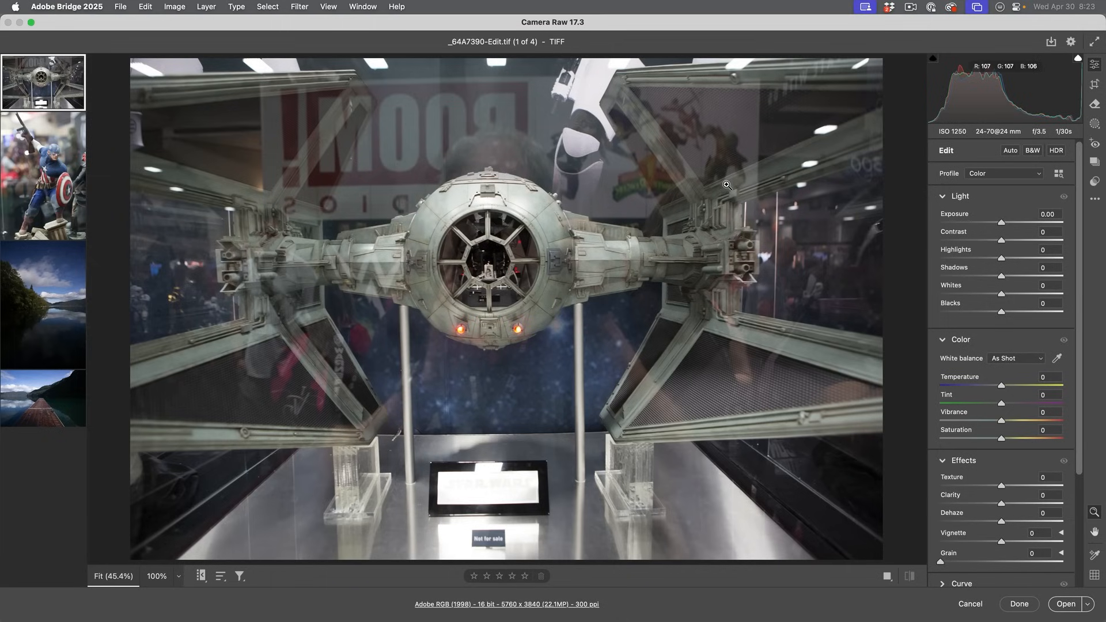
pyautogui.moveTo(866, 179)
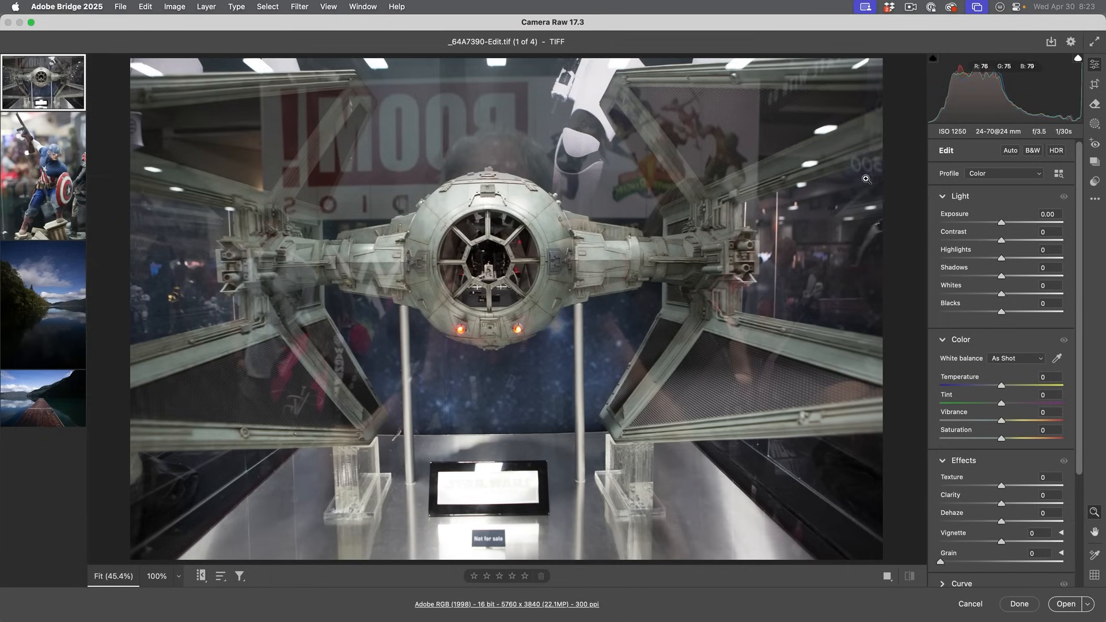
pyautogui.moveTo(865, 179)
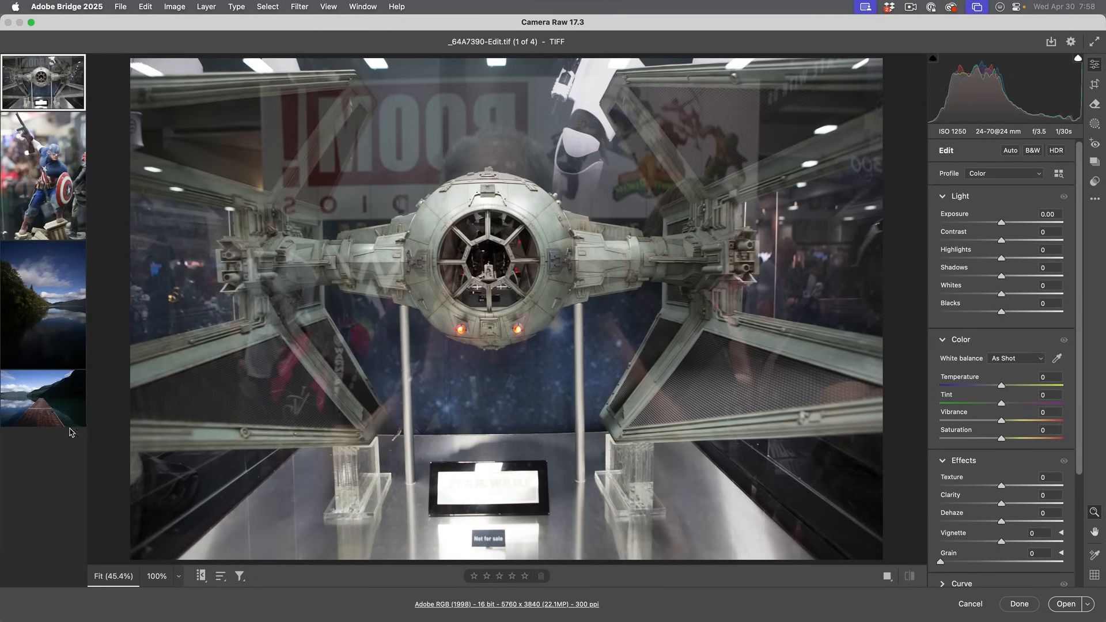
# - Switch to the lake landscape photo (_DSC3494) in the filmstrip
pyautogui.click(43, 303)
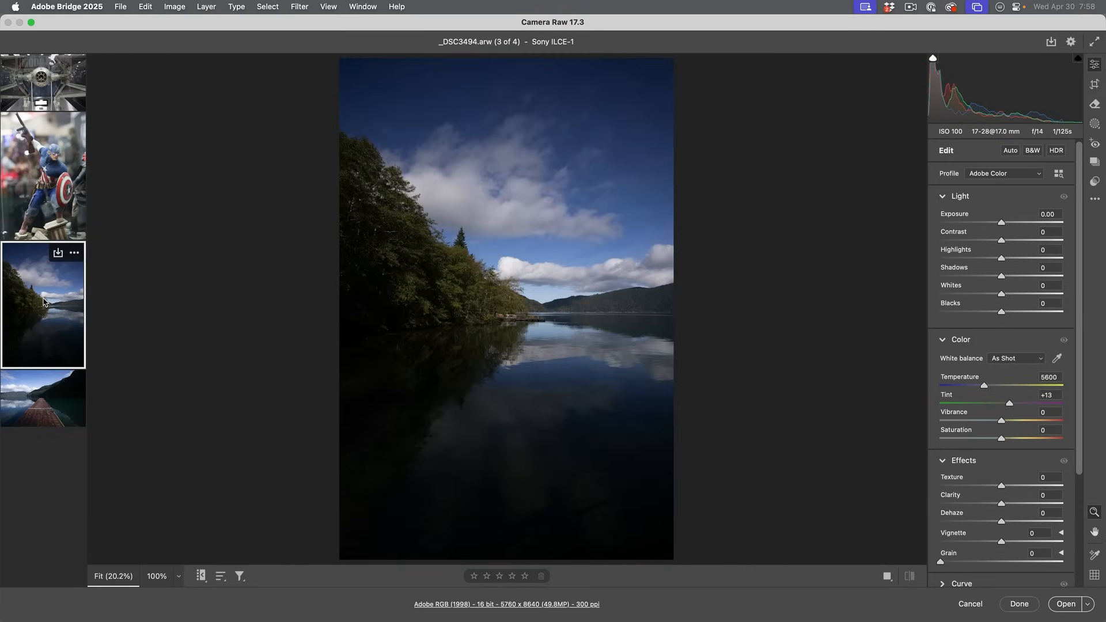
pyautogui.moveTo(633, 205)
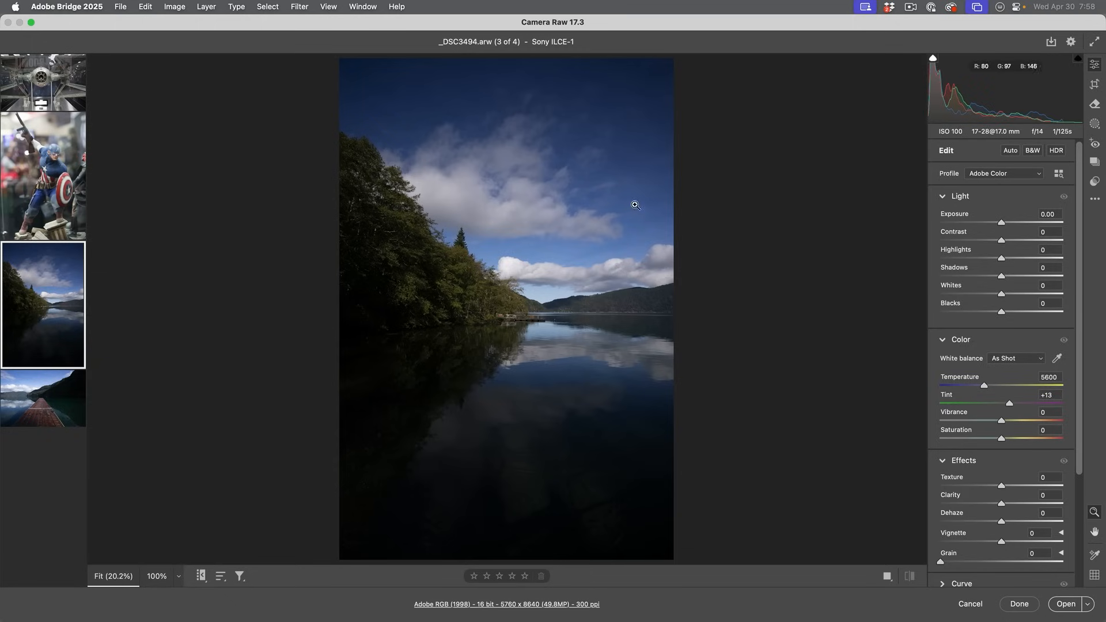
pyautogui.moveTo(1001, 225)
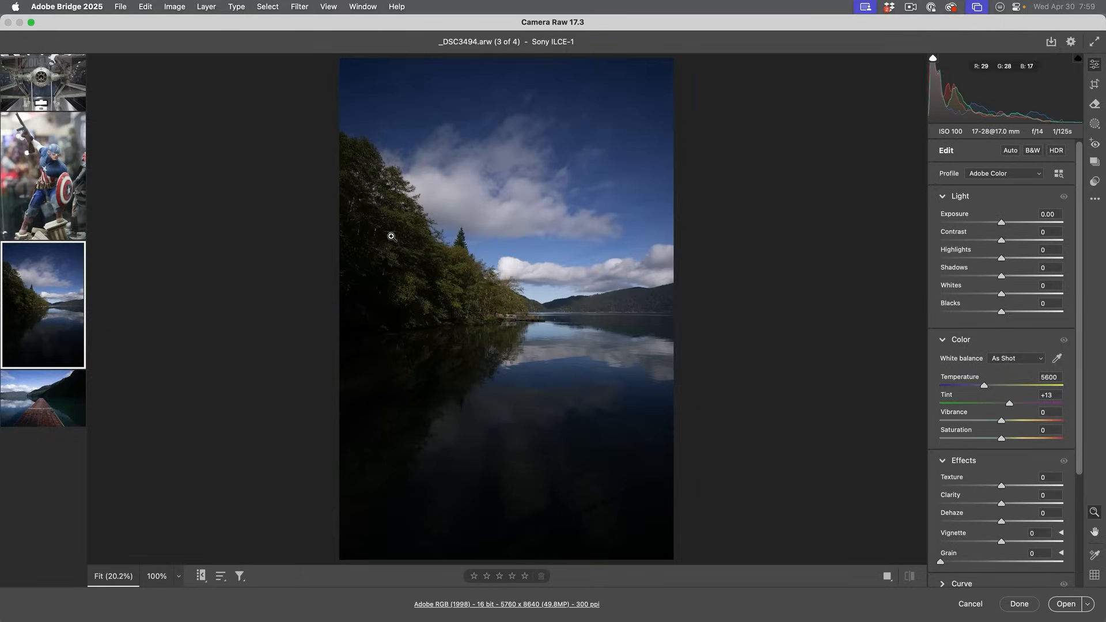
pyautogui.moveTo(655, 228)
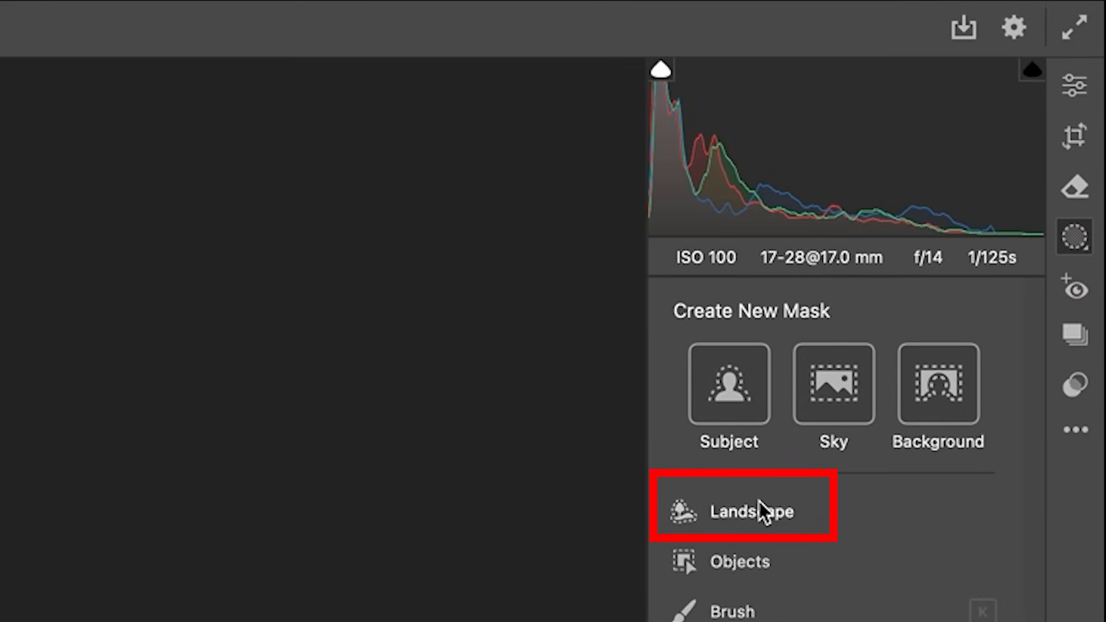
pyautogui.moveTo(765, 511)
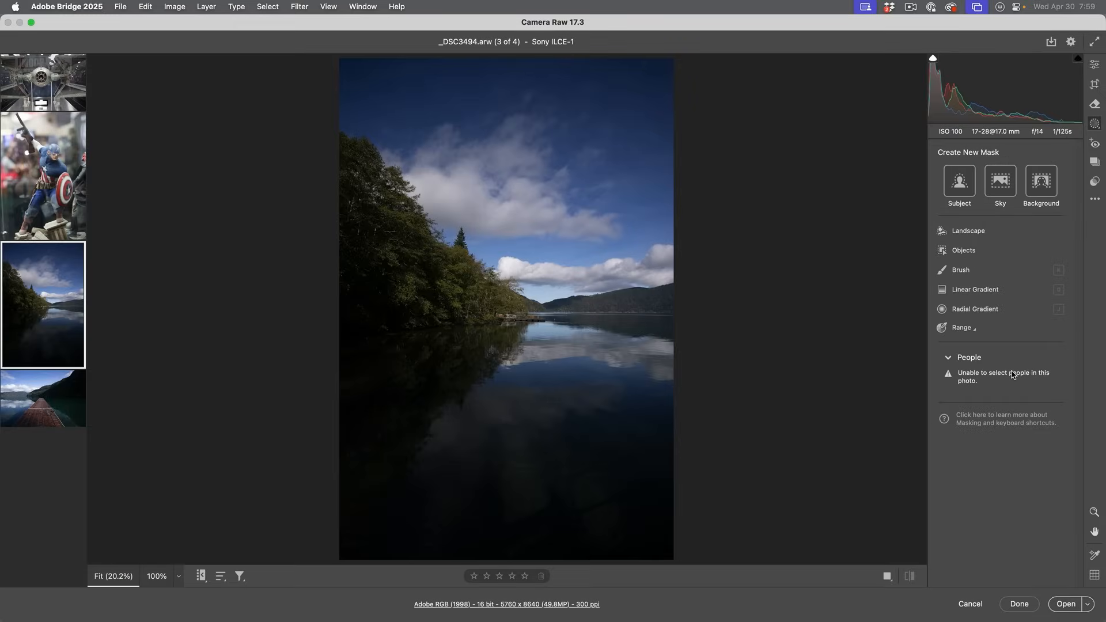
pyautogui.moveTo(968, 230)
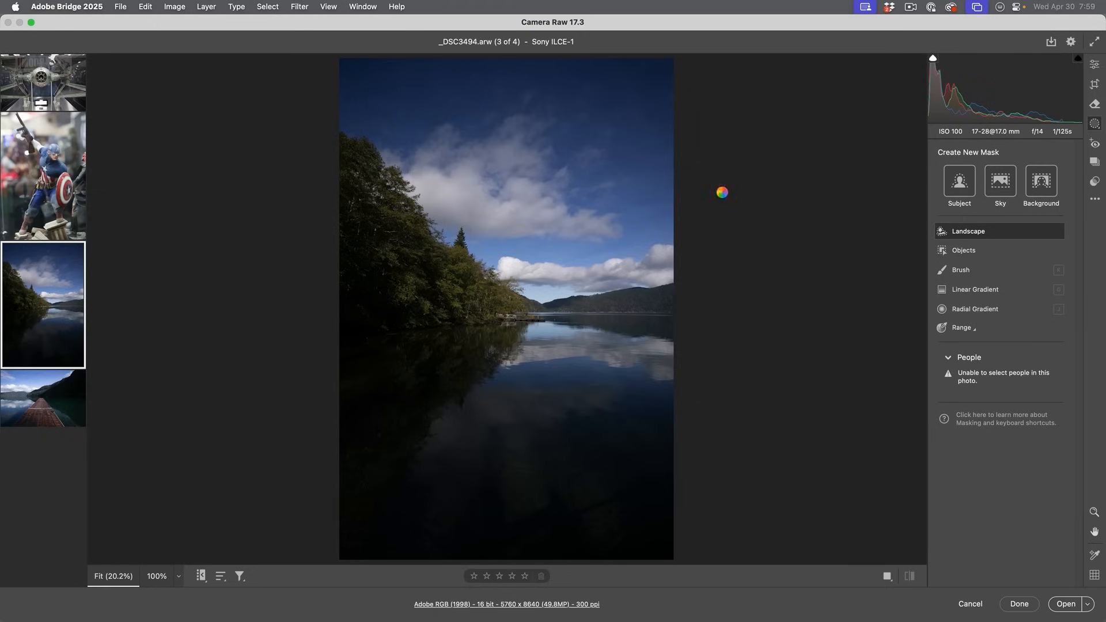
# - Create separate Landscape masks for Sky, Mountains and Water on the lake photo
pyautogui.click(969, 230)
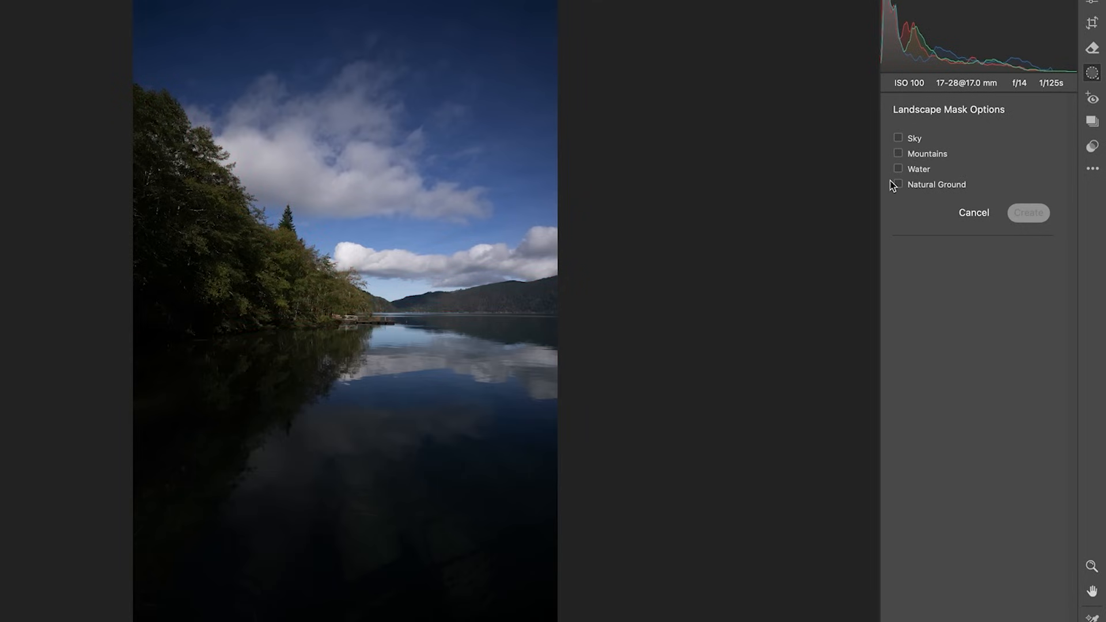
pyautogui.click(897, 137)
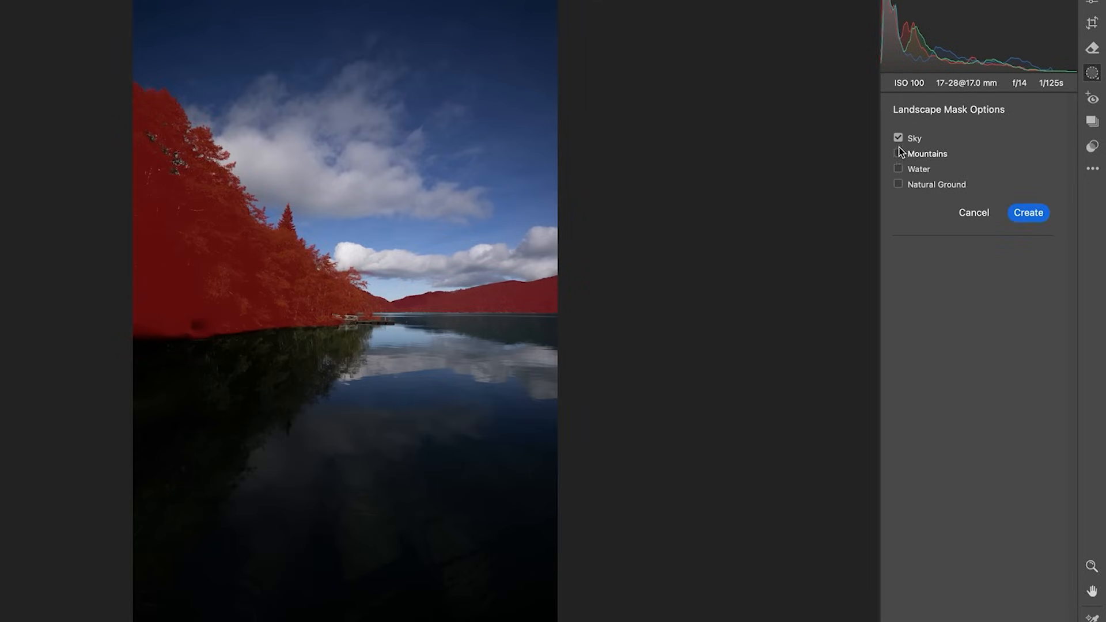
pyautogui.click(898, 168)
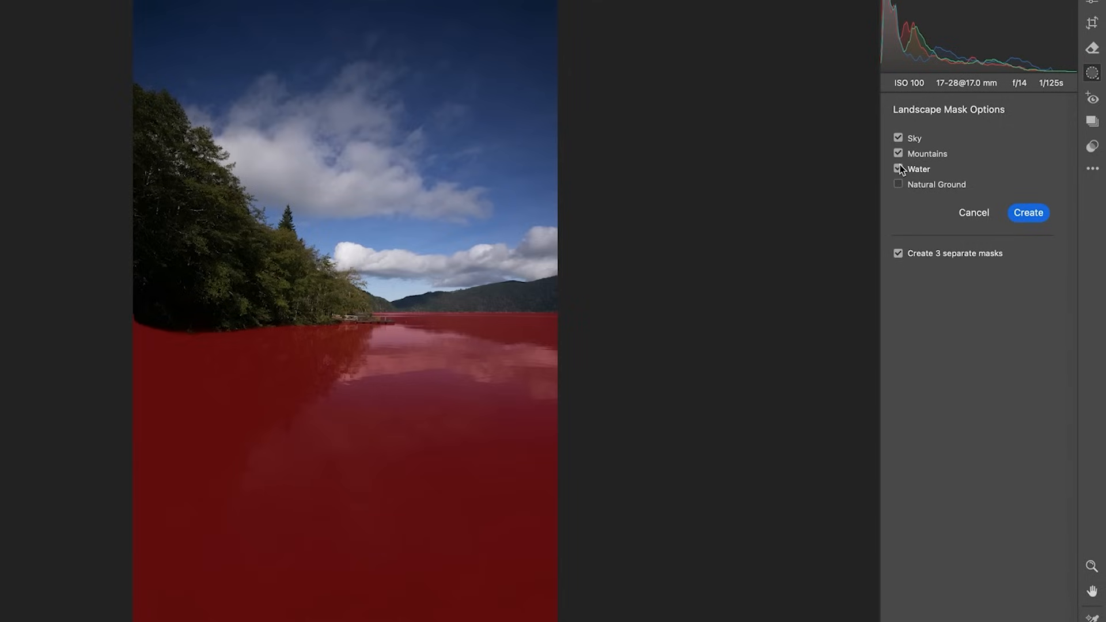
pyautogui.click(898, 169)
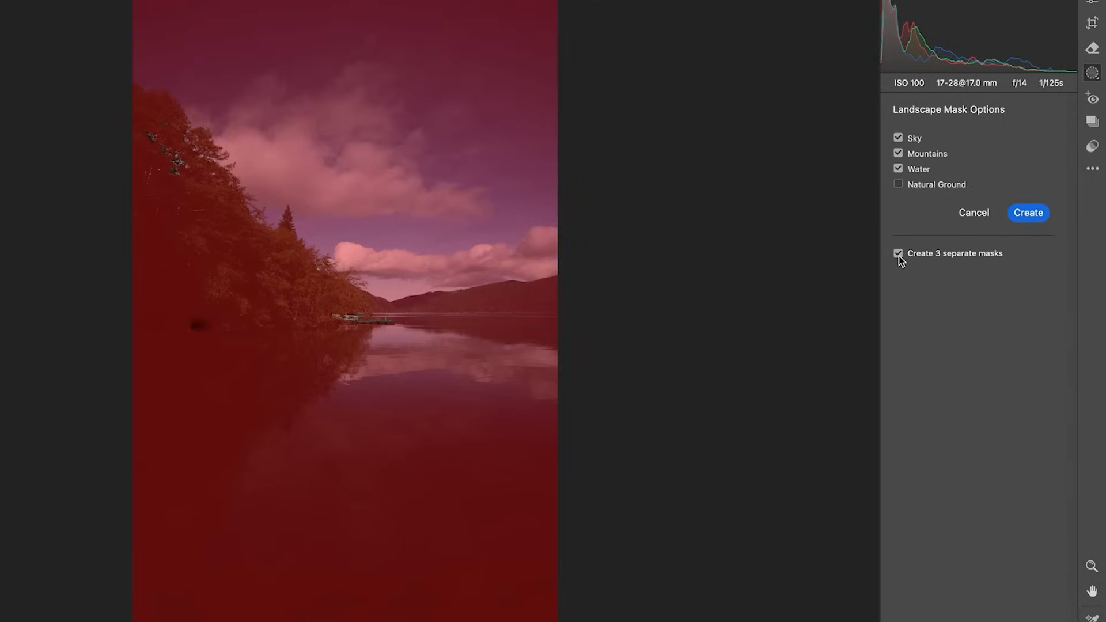
pyautogui.click(897, 253)
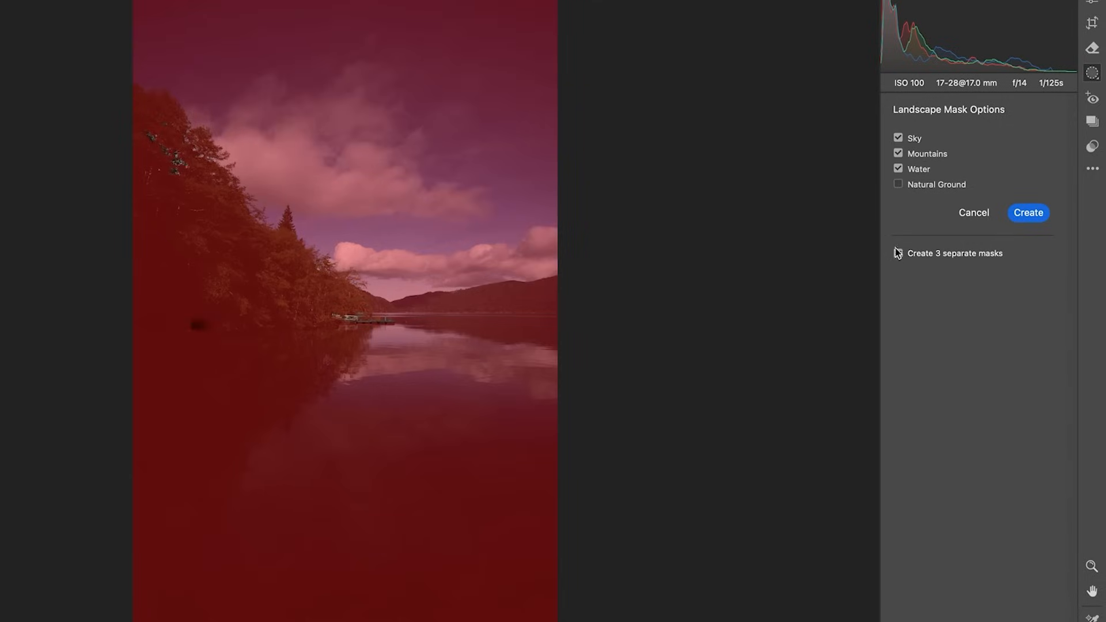
pyautogui.click(897, 254)
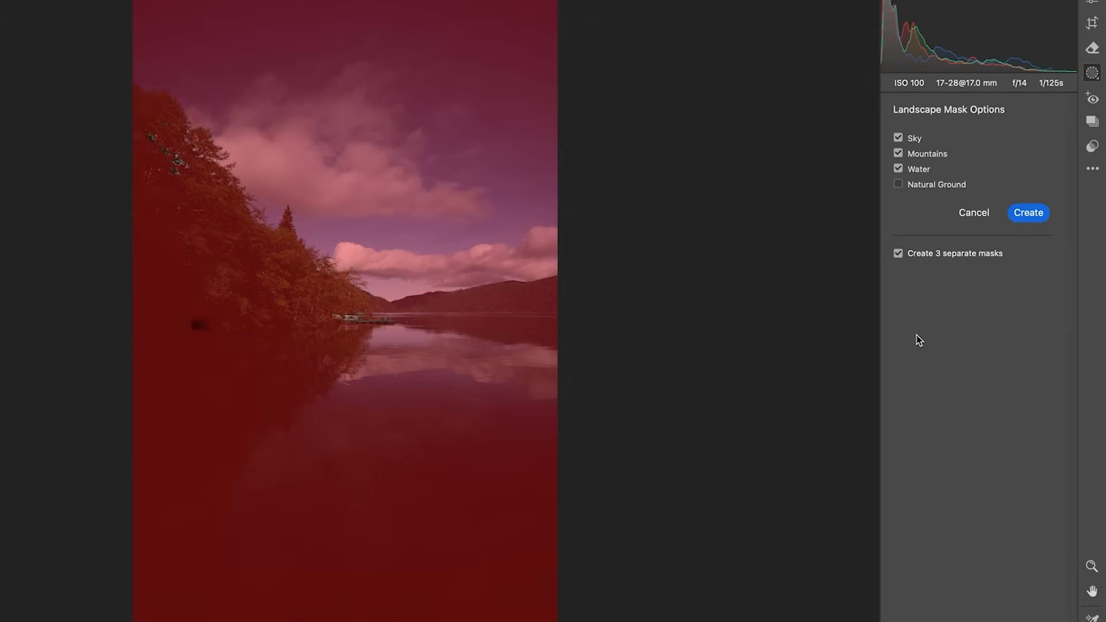
pyautogui.moveTo(903, 289)
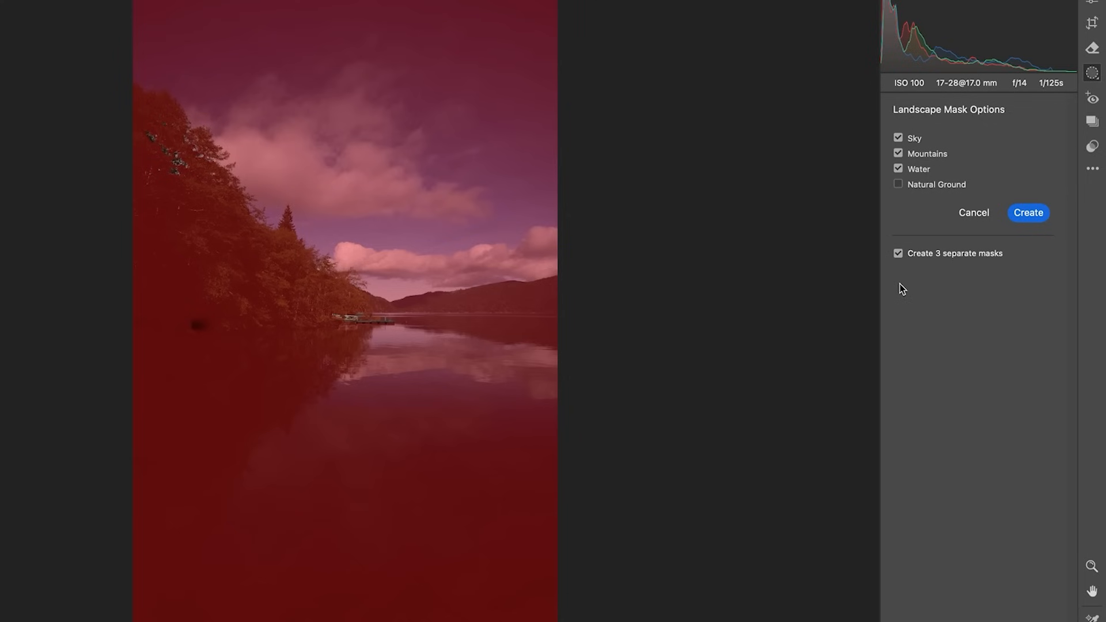
pyautogui.click(1026, 211)
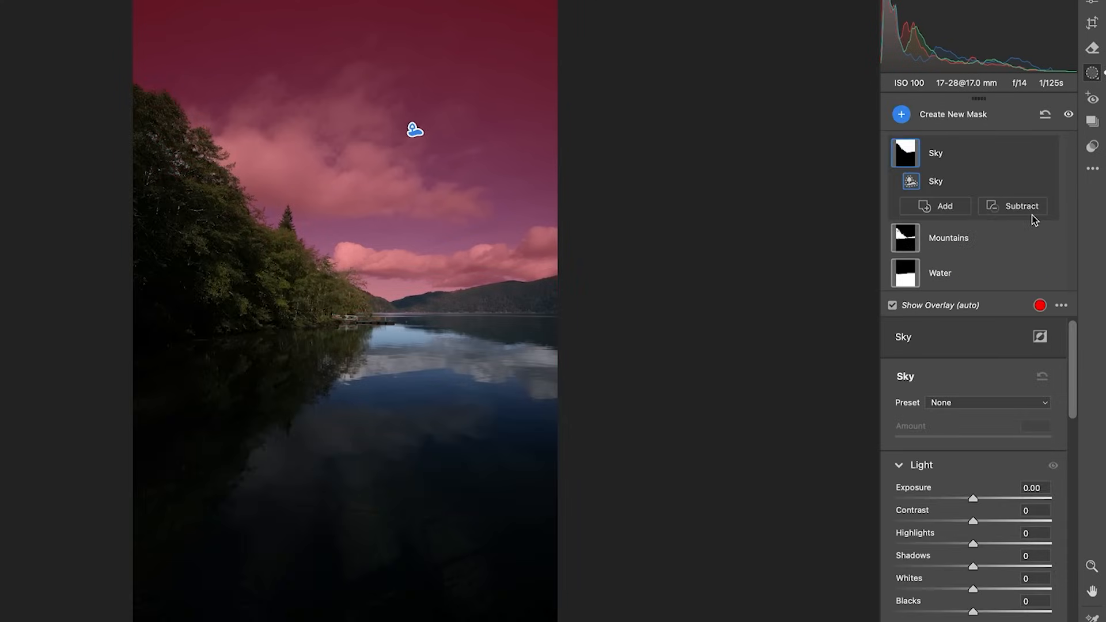
pyautogui.moveTo(921, 261)
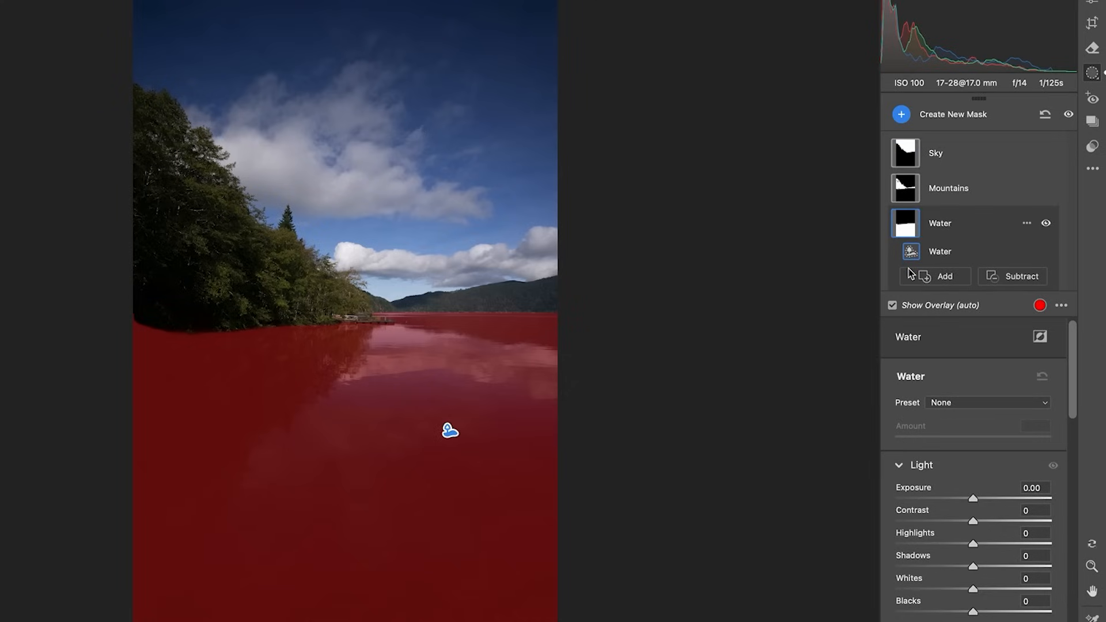
pyautogui.moveTo(746, 395)
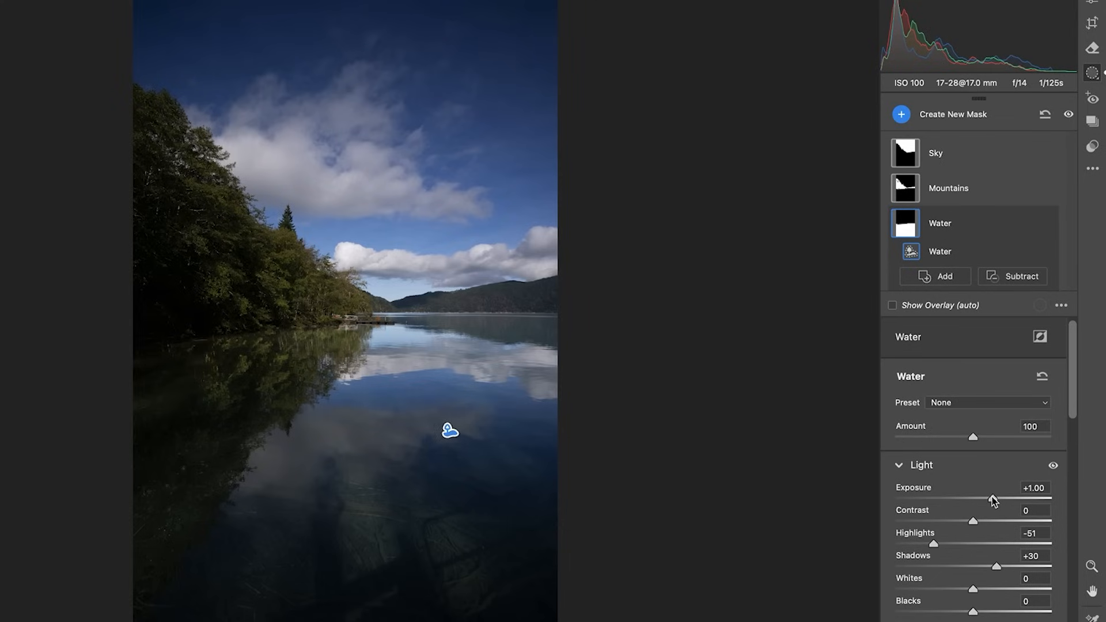
pyautogui.moveTo(689, 346)
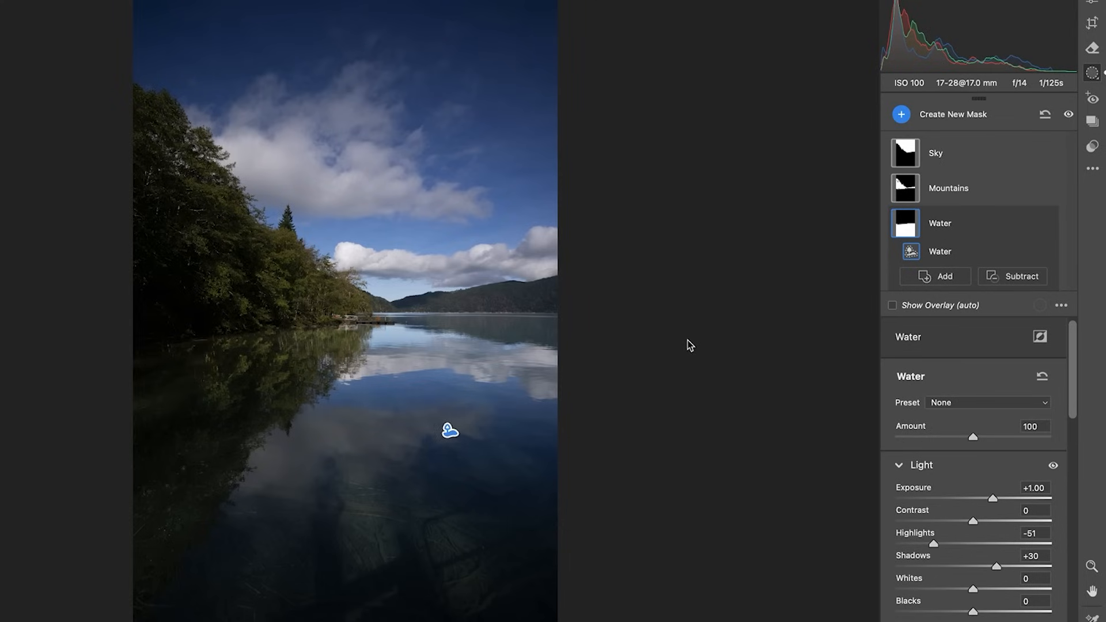
# - Select the Water mask to brighten the reflections with exposure +1.00, highlights -51, shadows +30
pyautogui.click(901, 114)
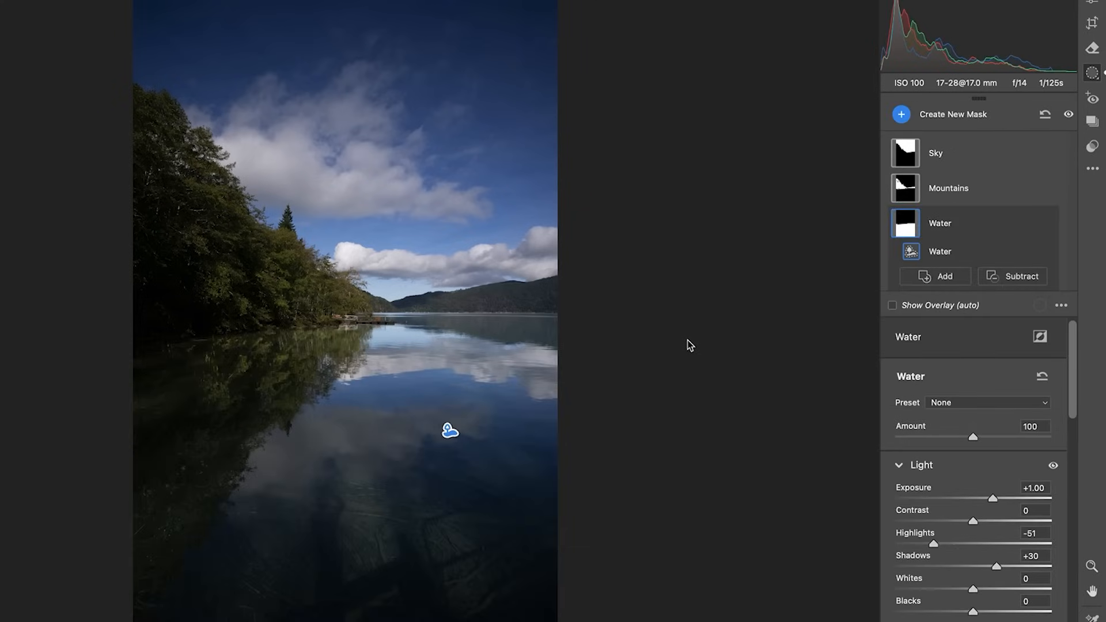
pyautogui.moveTo(504, 436)
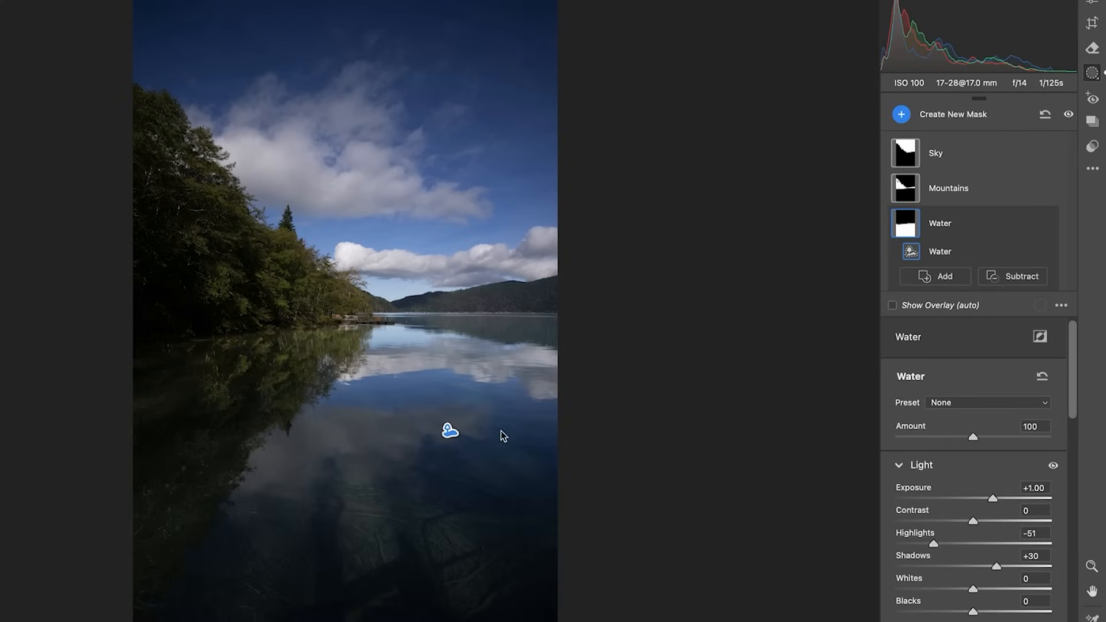
pyautogui.moveTo(910, 242)
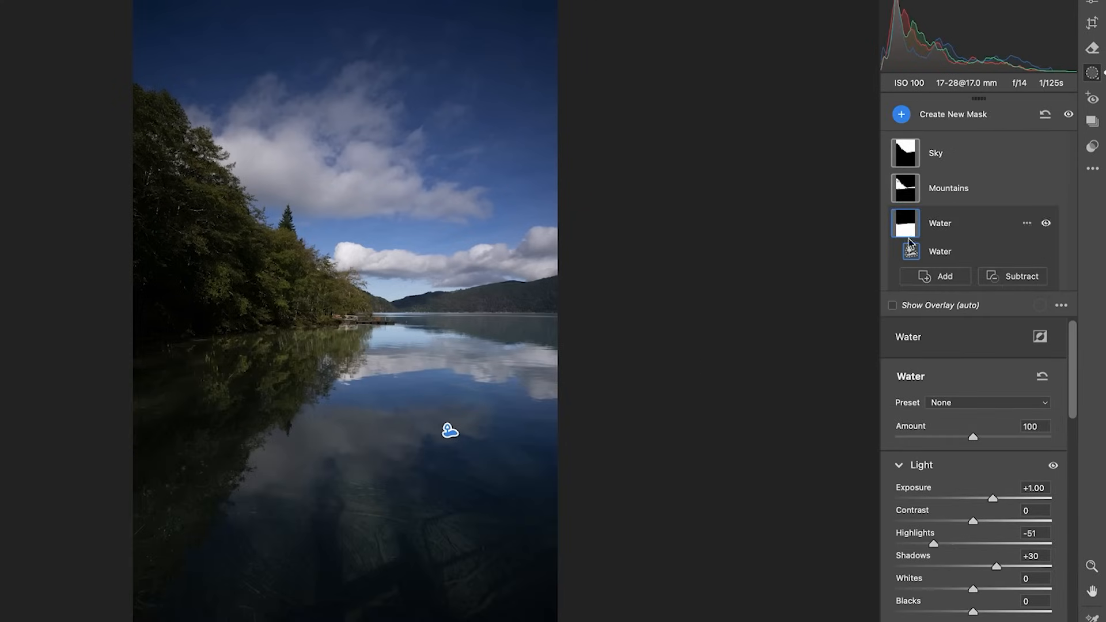
# - Add a brush component to the Mountains mask and dismiss its extra options
pyautogui.click(948, 187)
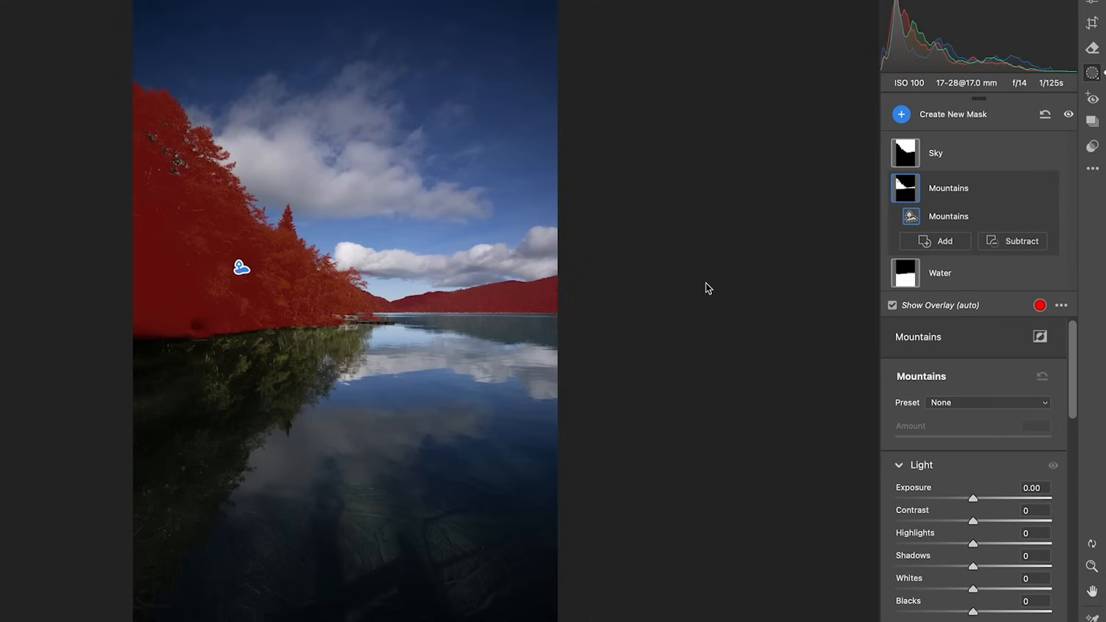
pyautogui.moveTo(549, 288)
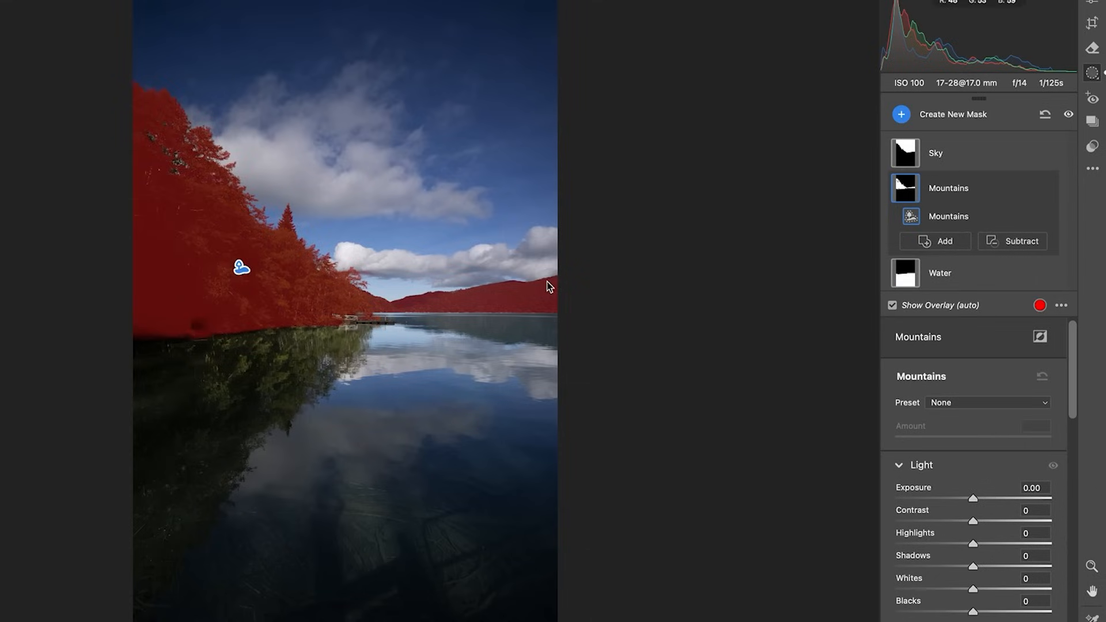
pyautogui.moveTo(256, 254)
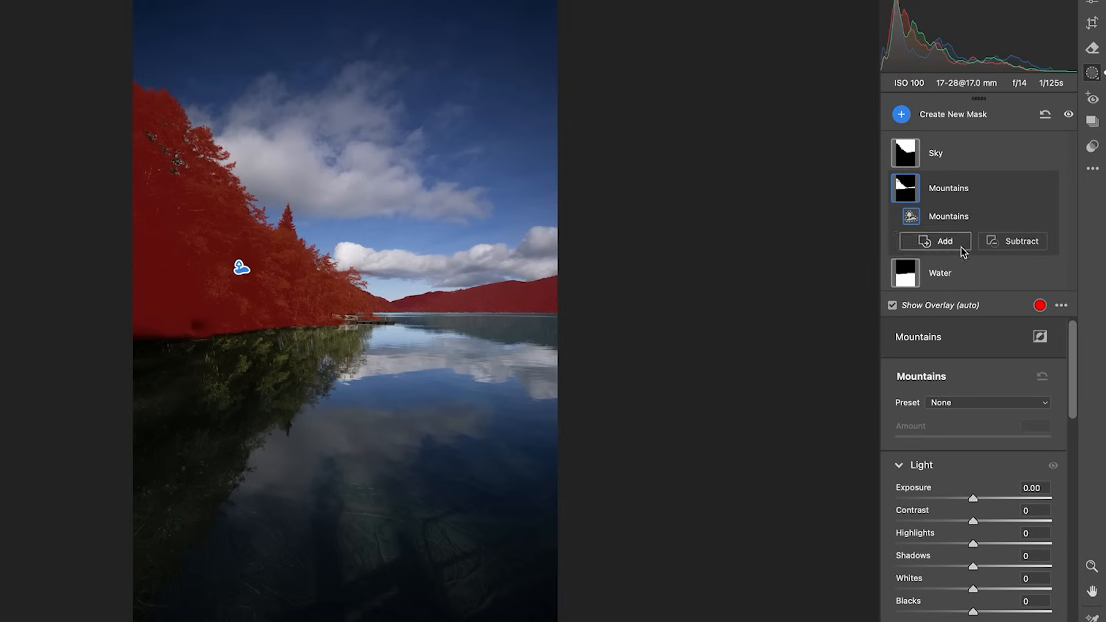
pyautogui.click(945, 241)
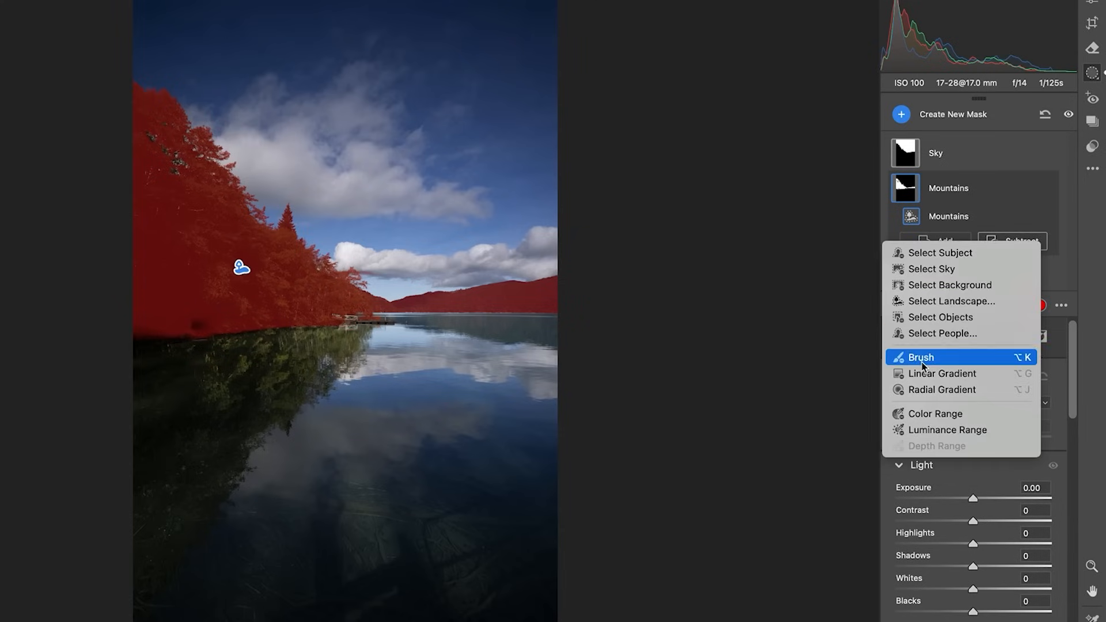
pyautogui.click(920, 357)
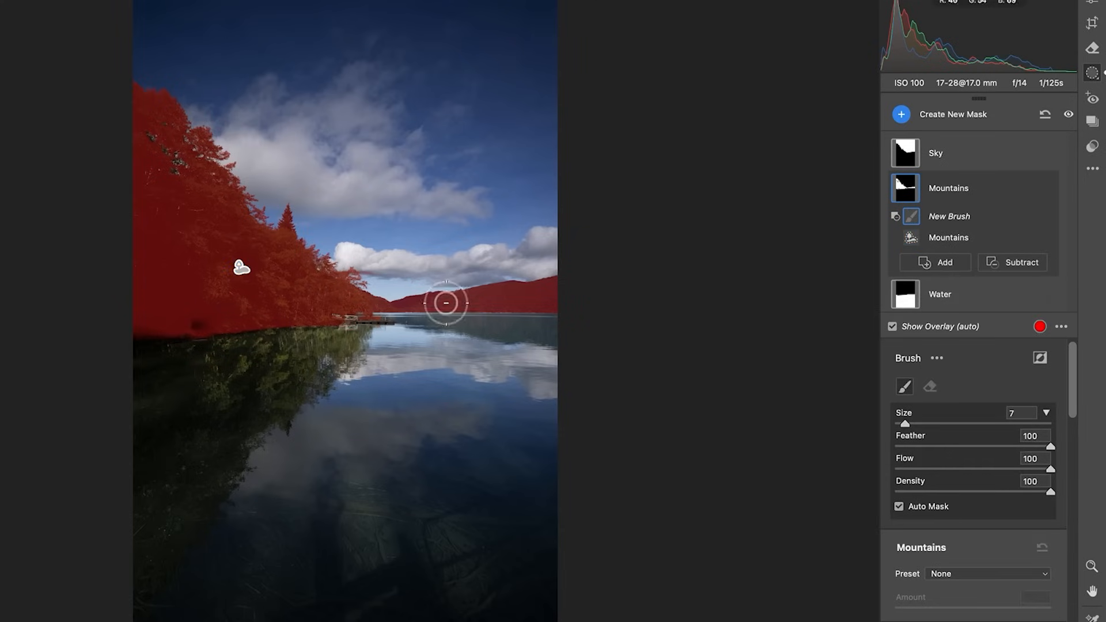
pyautogui.moveTo(765, 234)
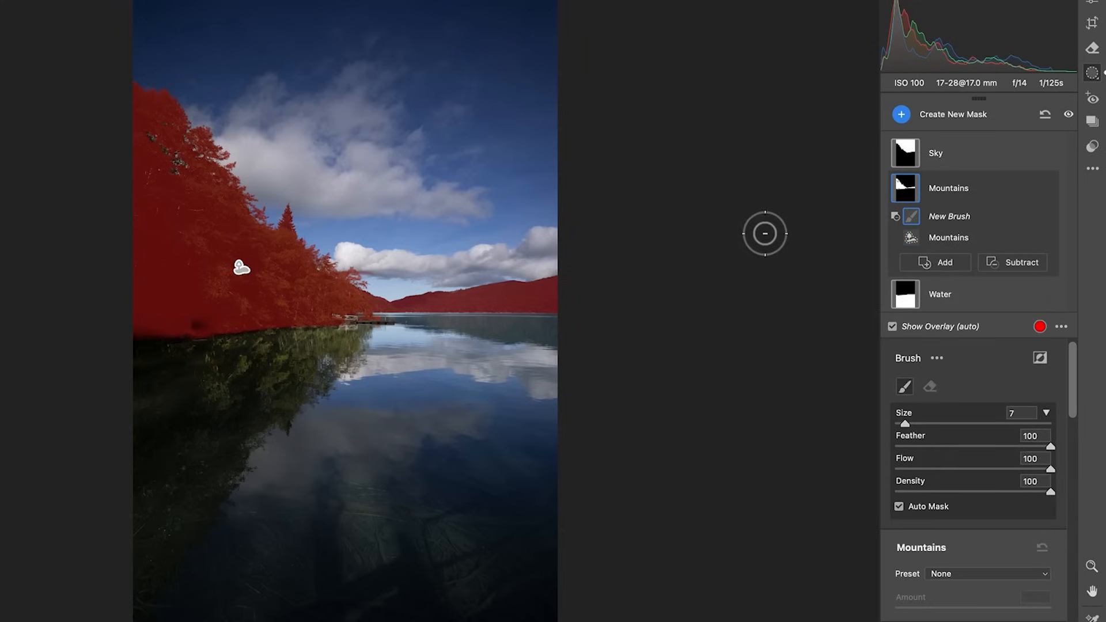
pyautogui.moveTo(957, 188)
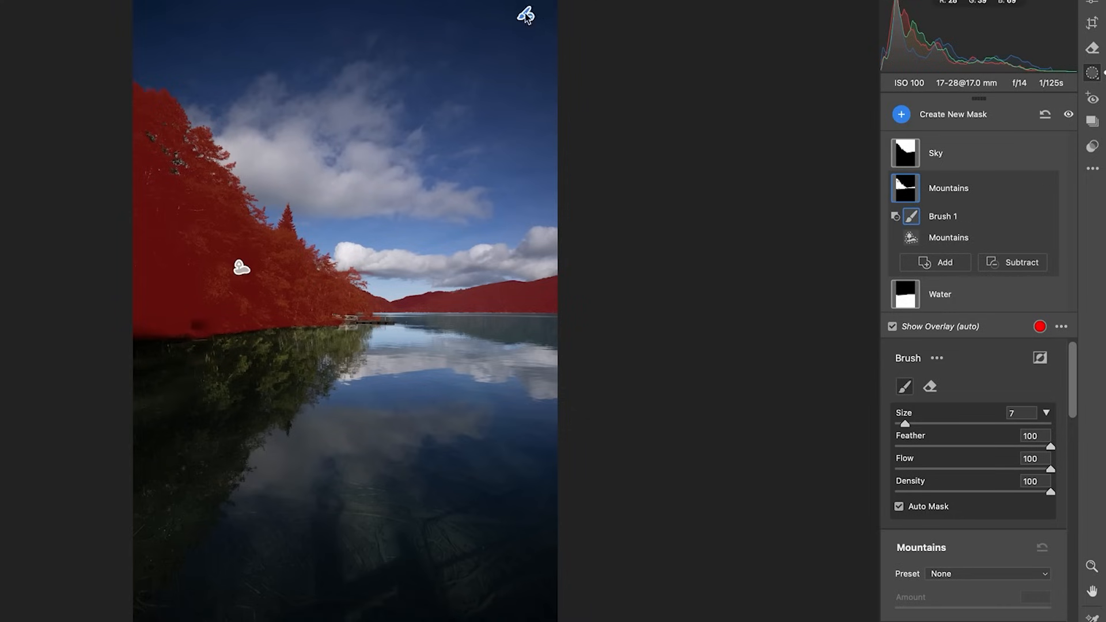
pyautogui.moveTo(944, 190)
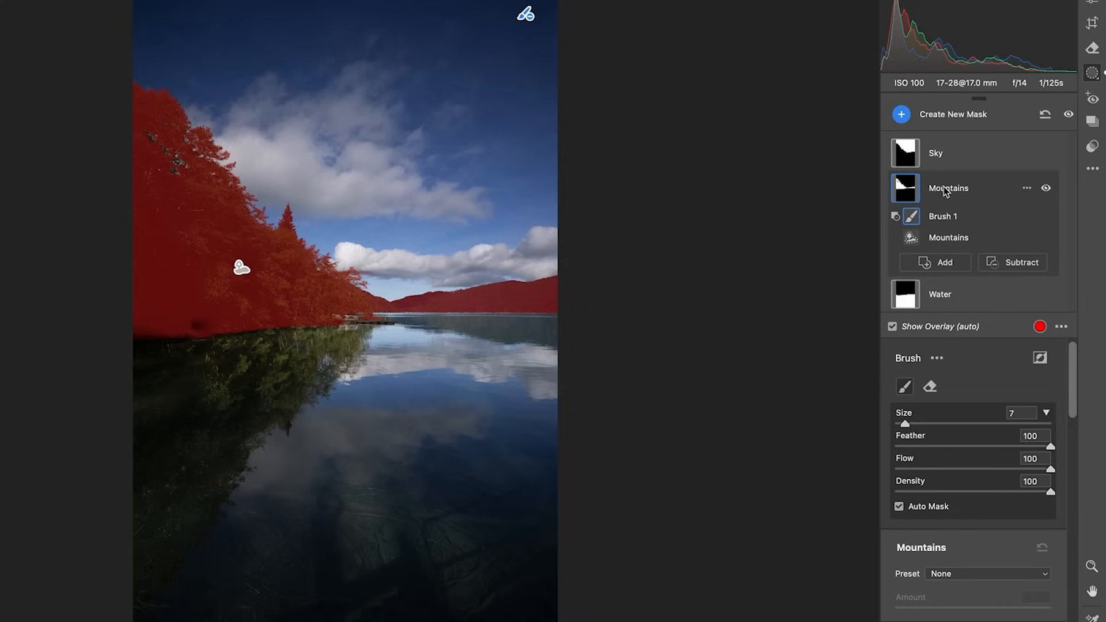
pyautogui.moveTo(953, 216)
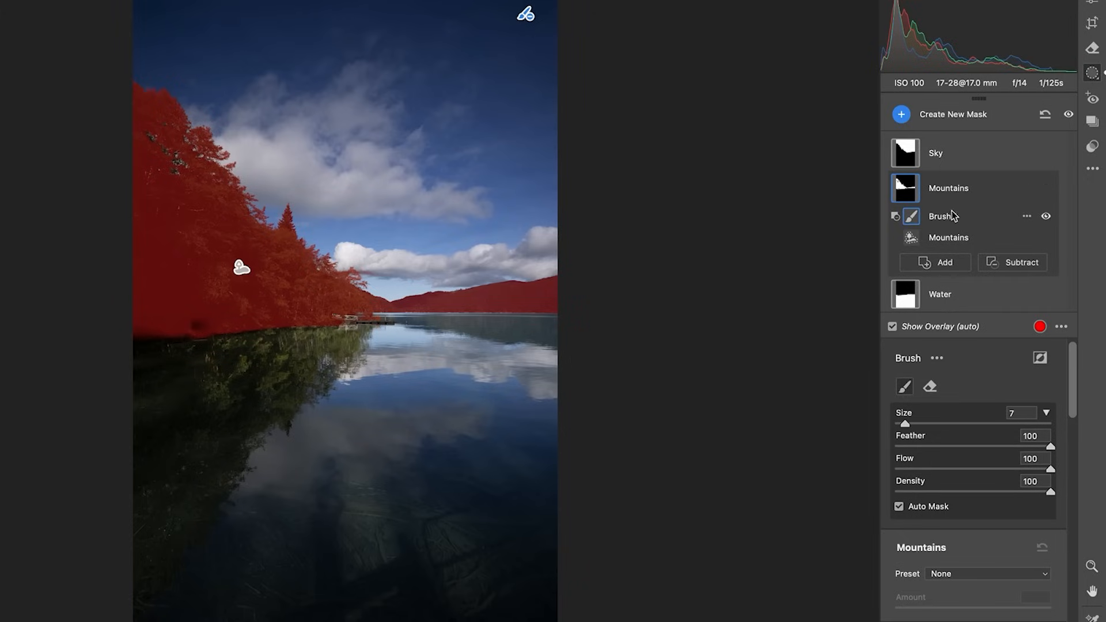
pyautogui.click(1026, 217)
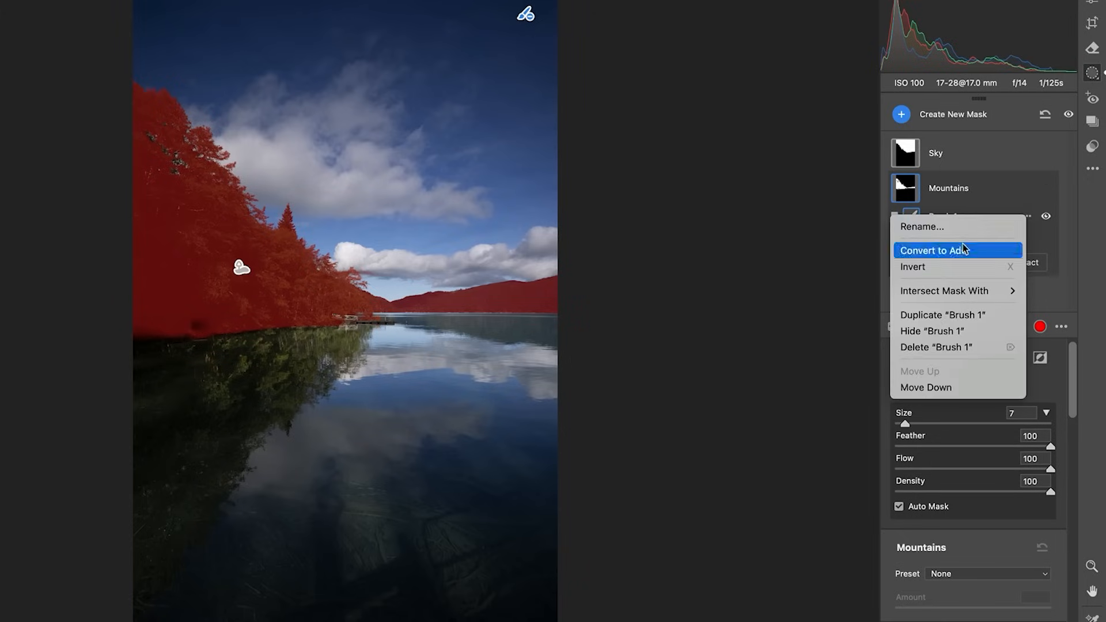
pyautogui.click(958, 250)
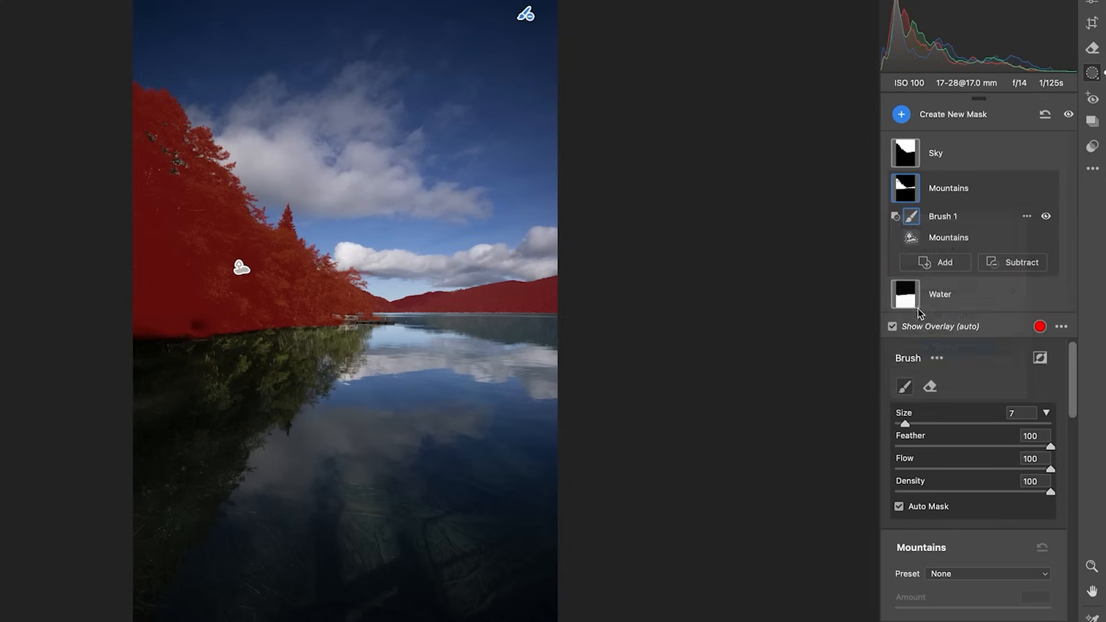
# - Adjust the Mountains mask to exposure +0.35, shadows +94, temperature +13, texture +11
pyautogui.click(948, 188)
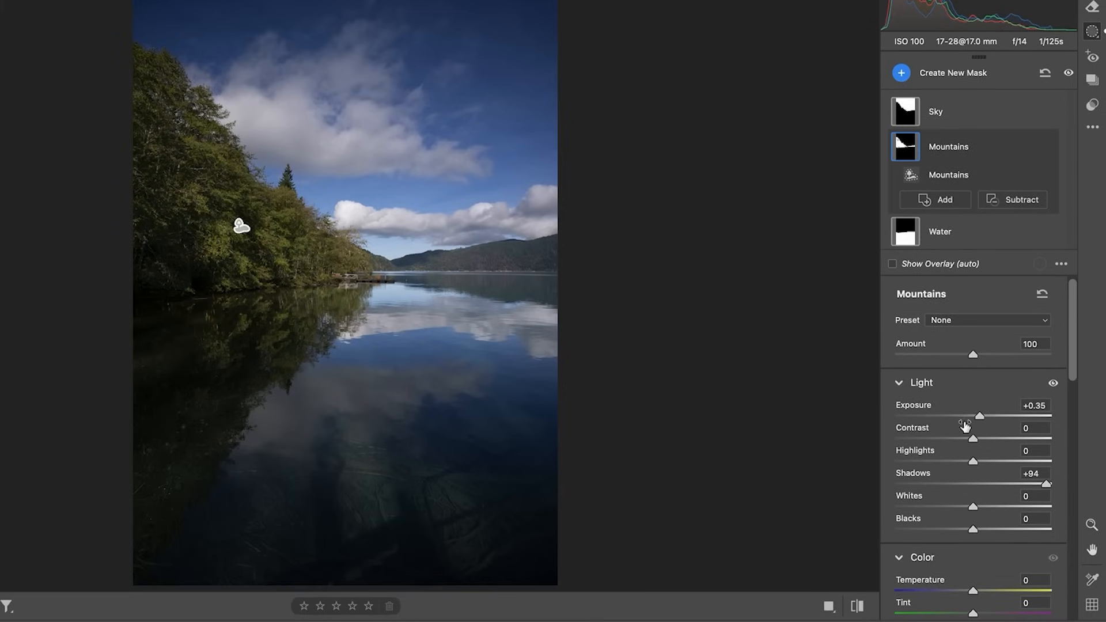
pyautogui.moveTo(975, 594)
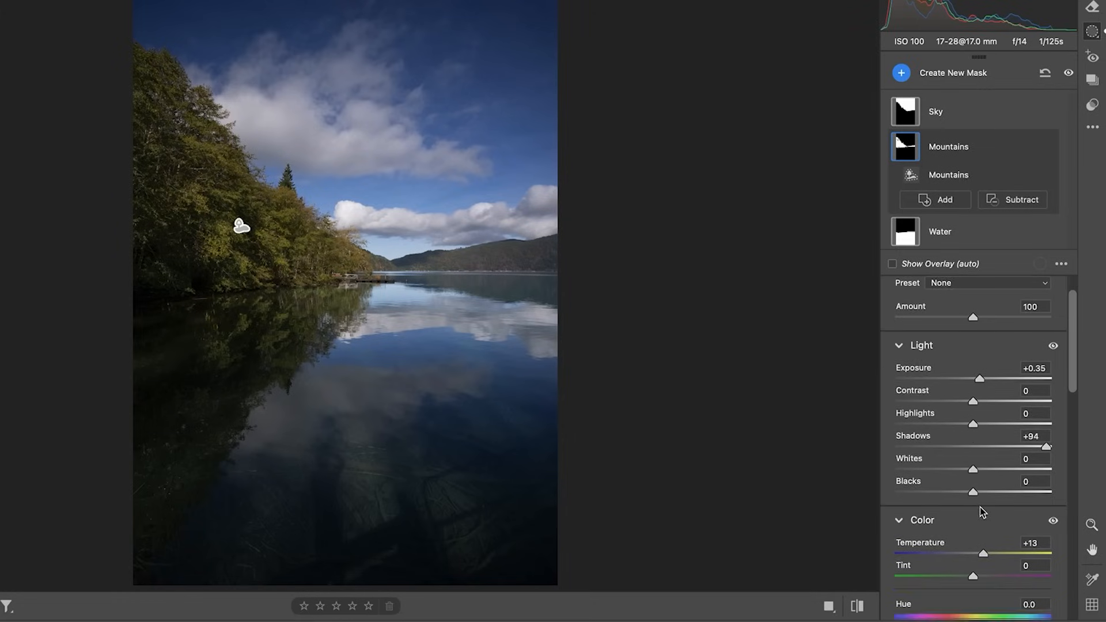
pyautogui.scroll(-3)
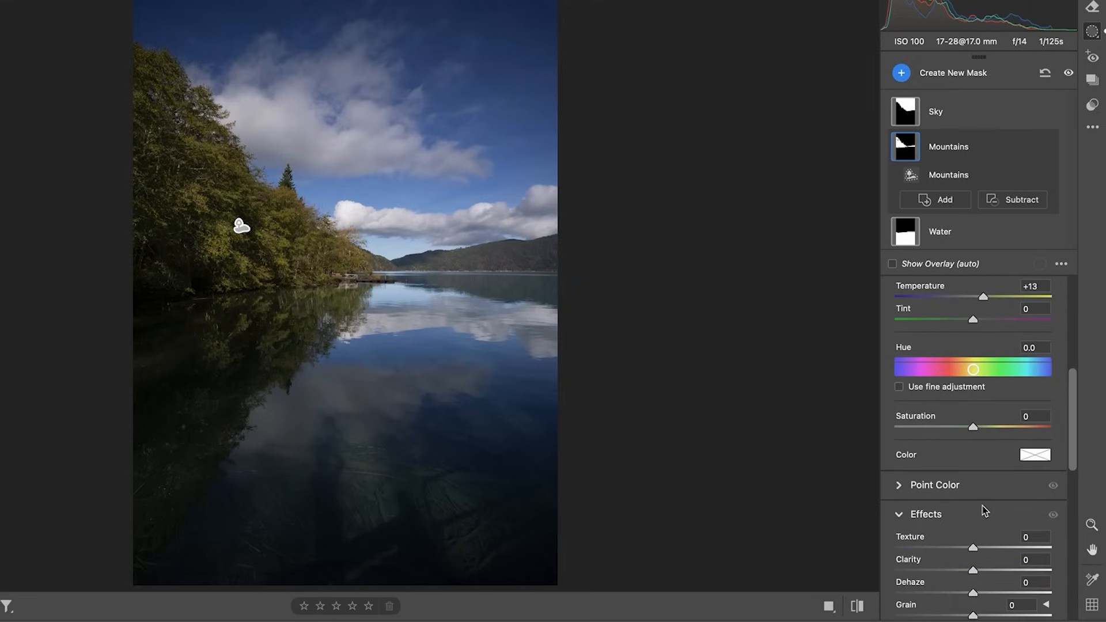
pyautogui.scroll(-3)
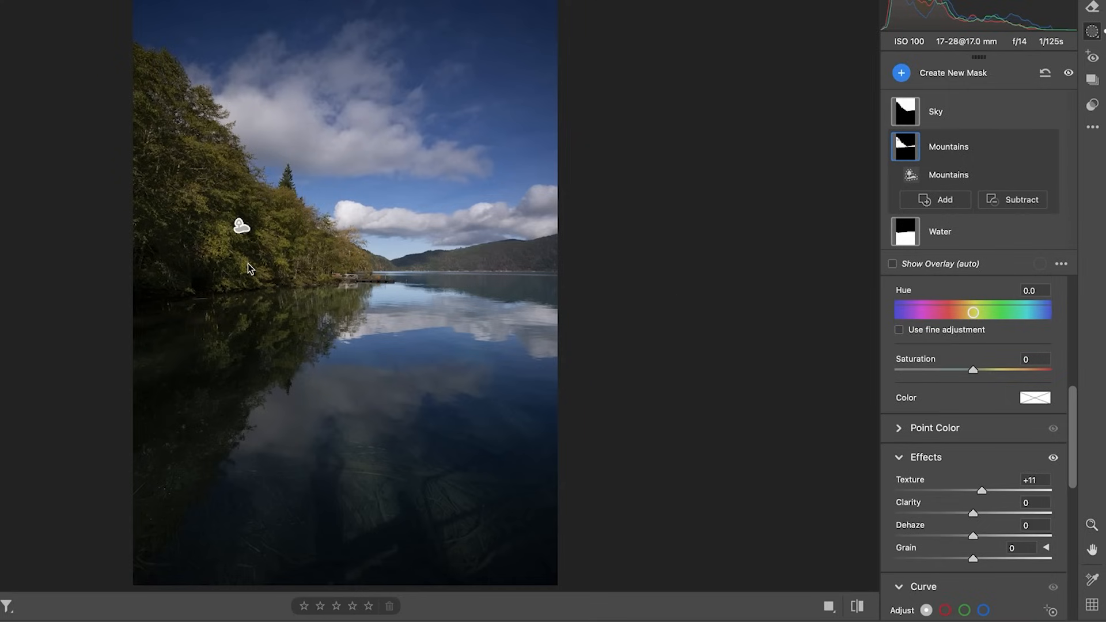
pyautogui.moveTo(302, 256)
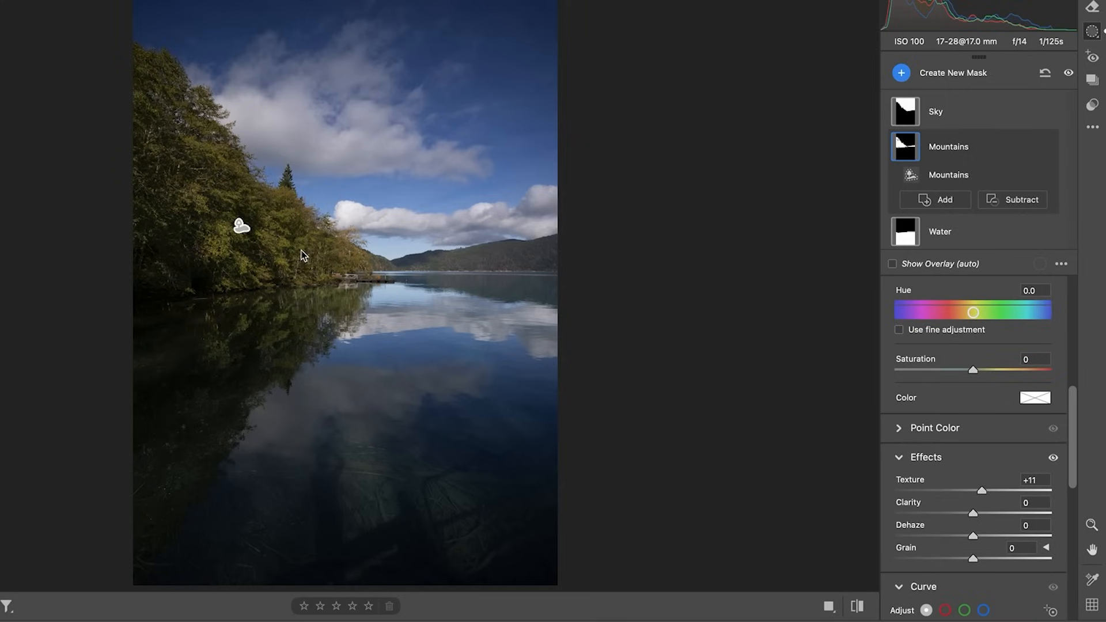
pyautogui.moveTo(730, 245)
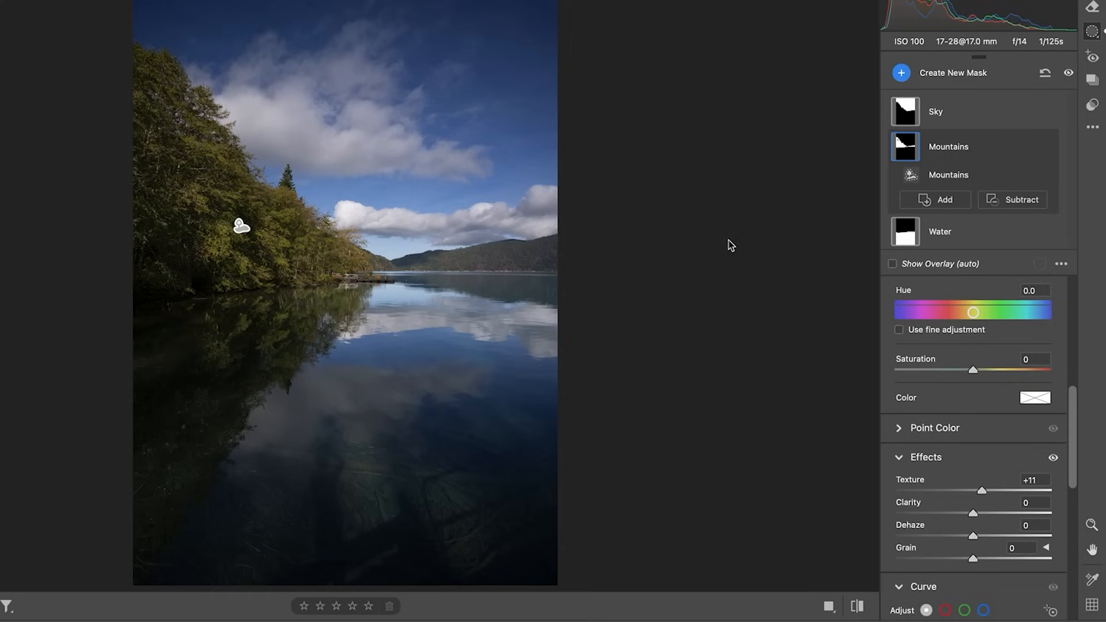
pyautogui.click(935, 110)
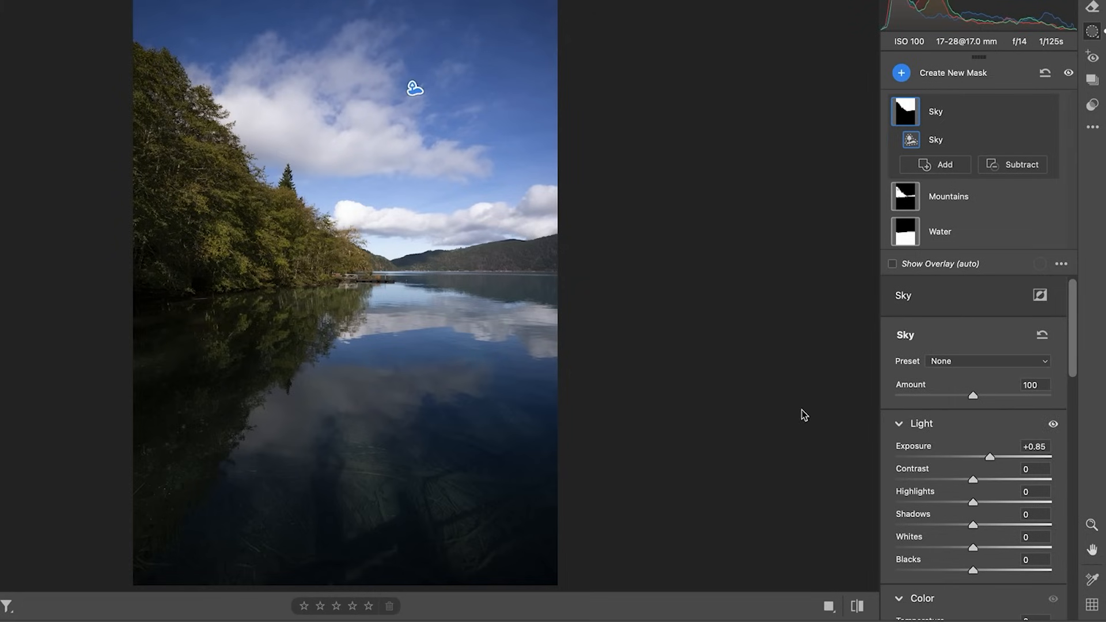
pyautogui.moveTo(770, 344)
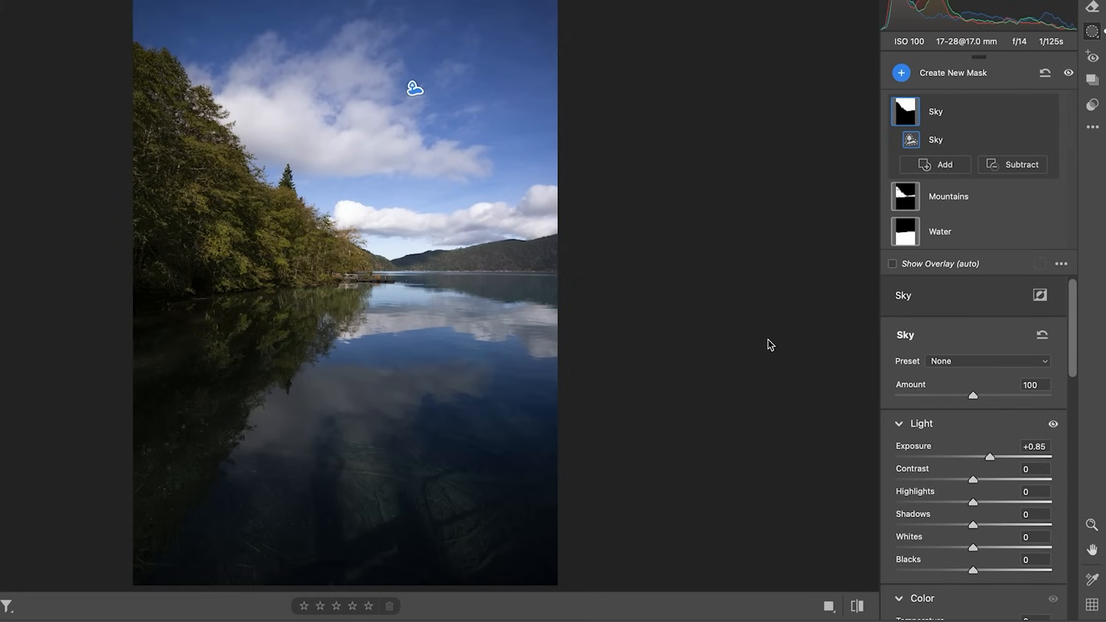
# - Raise the Sky mask exposure to +0.85, then return to the masks list and the Water mask
pyautogui.click(894, 72)
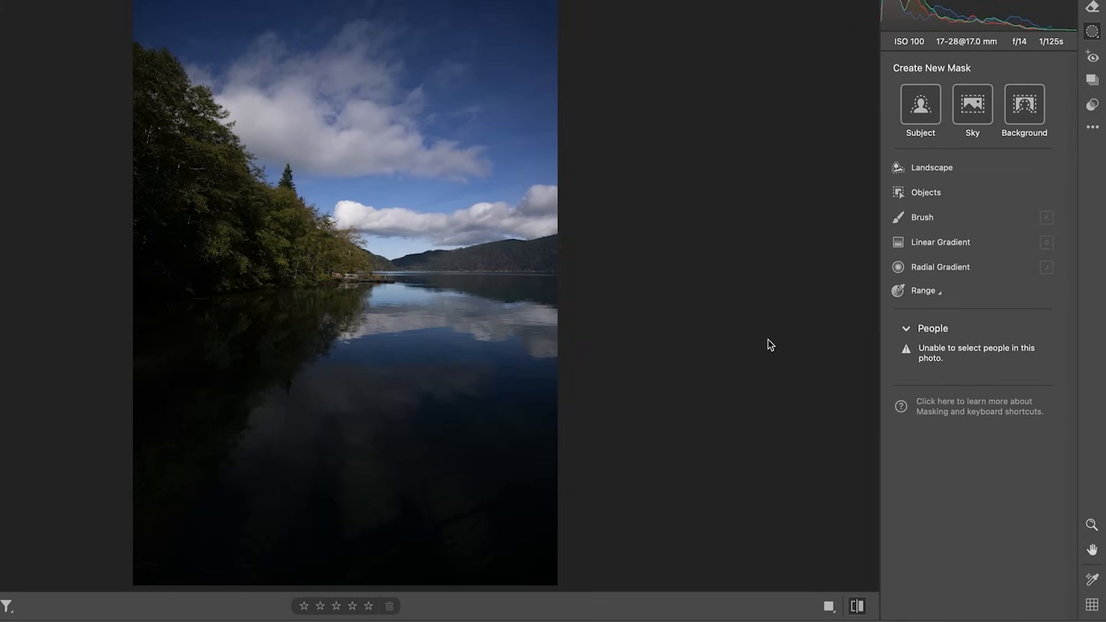
pyautogui.click(972, 109)
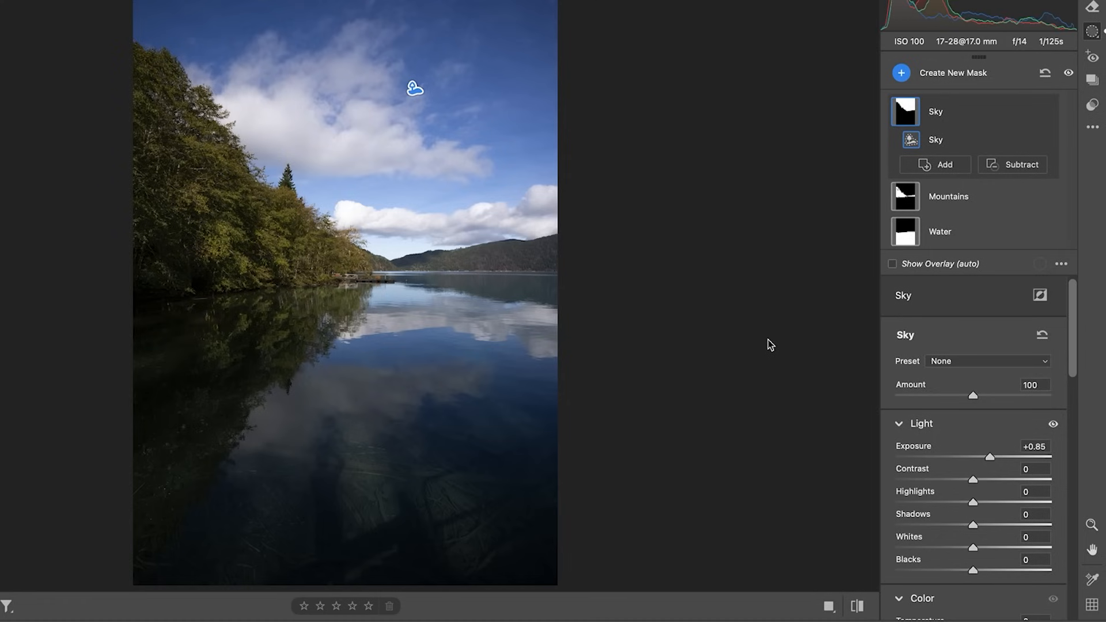
pyautogui.moveTo(816, 209)
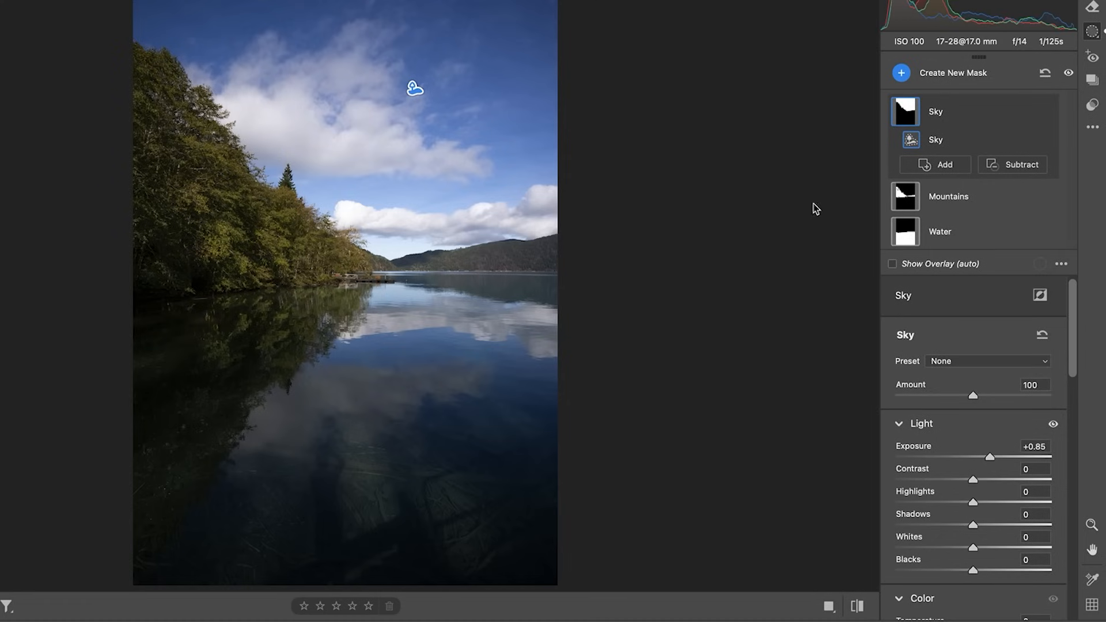
pyautogui.click(940, 231)
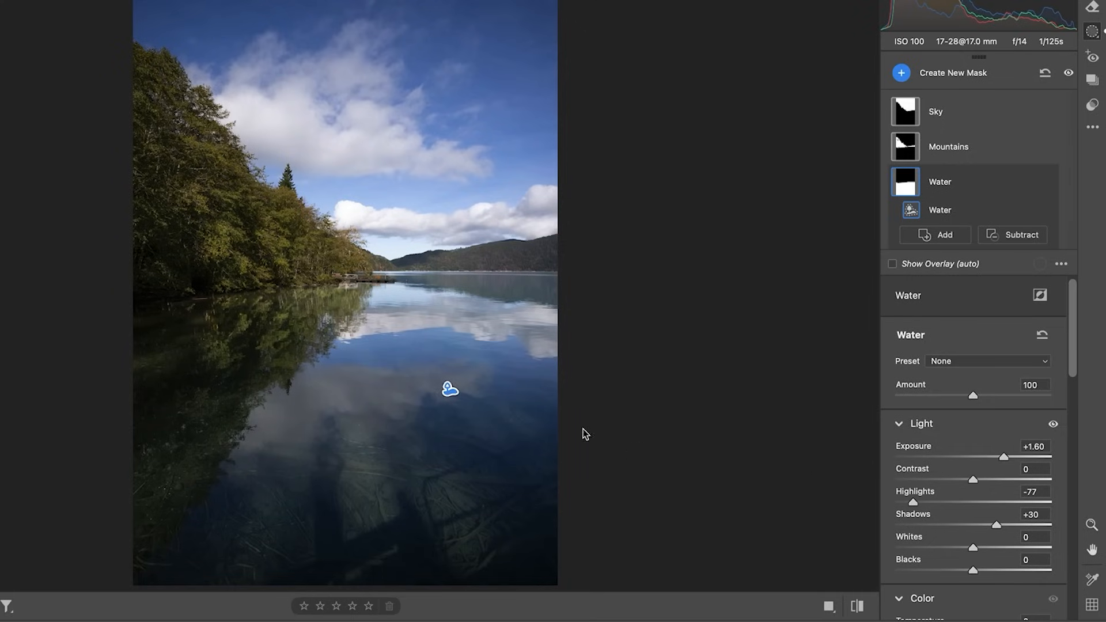
pyautogui.moveTo(1002, 458)
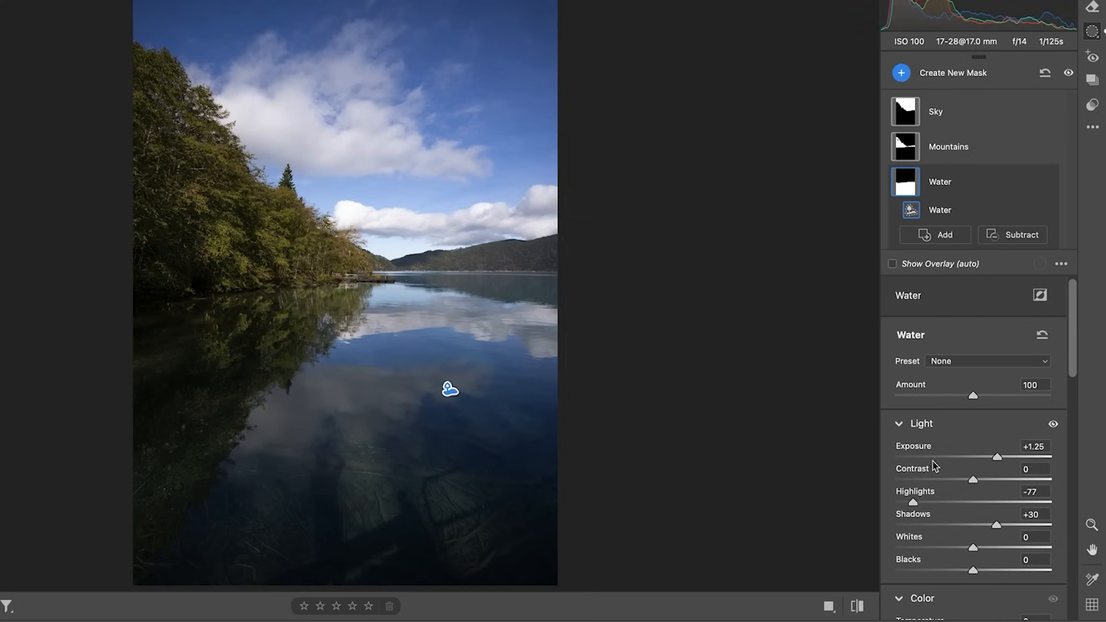
pyautogui.moveTo(661, 193)
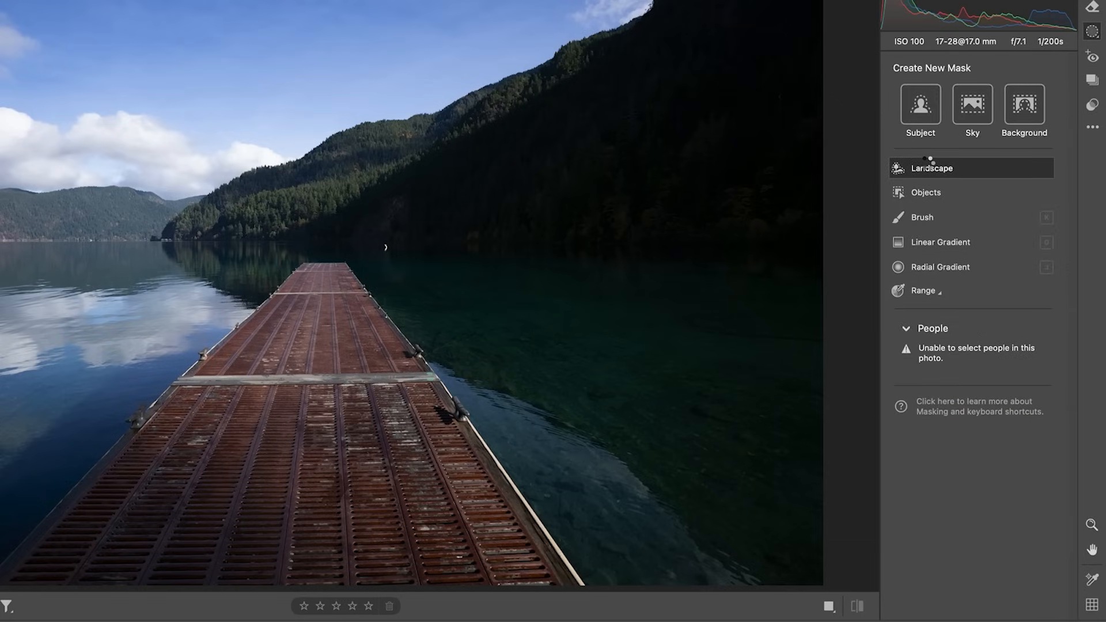
# - Create separate Landscape masks including Artificial Ground for the dock photo and select Water
pyautogui.click(930, 168)
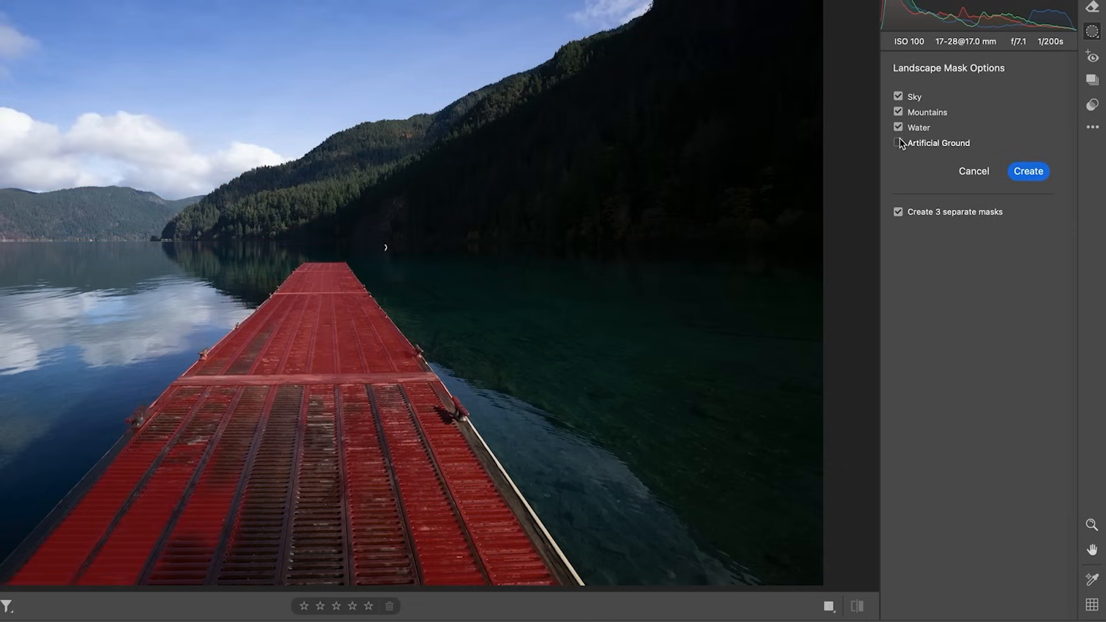
pyautogui.click(1027, 170)
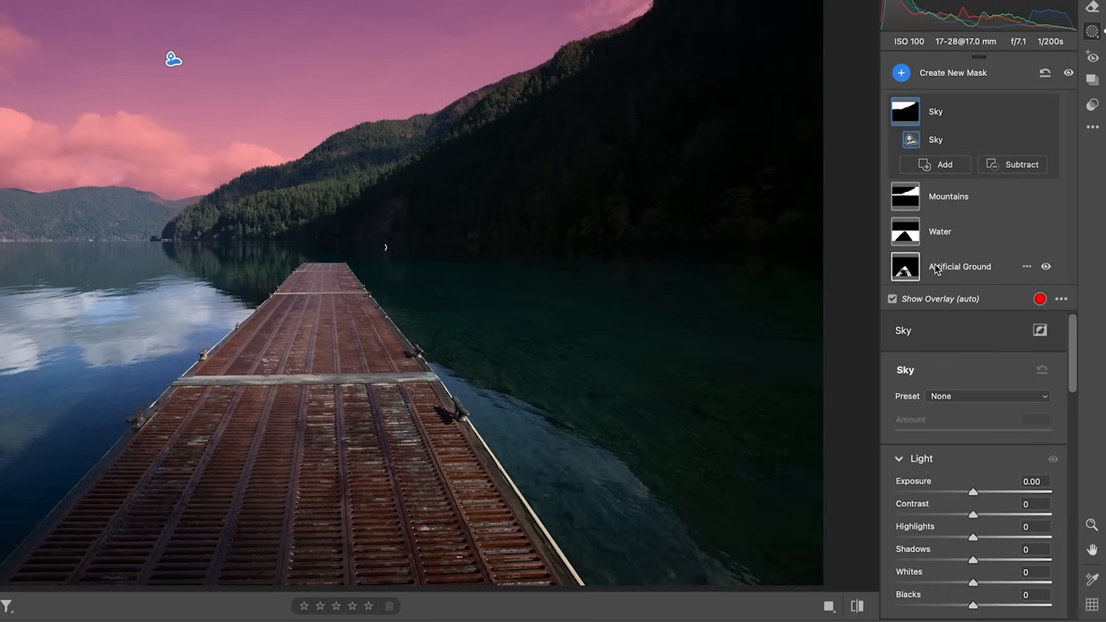
pyautogui.moveTo(335, 235)
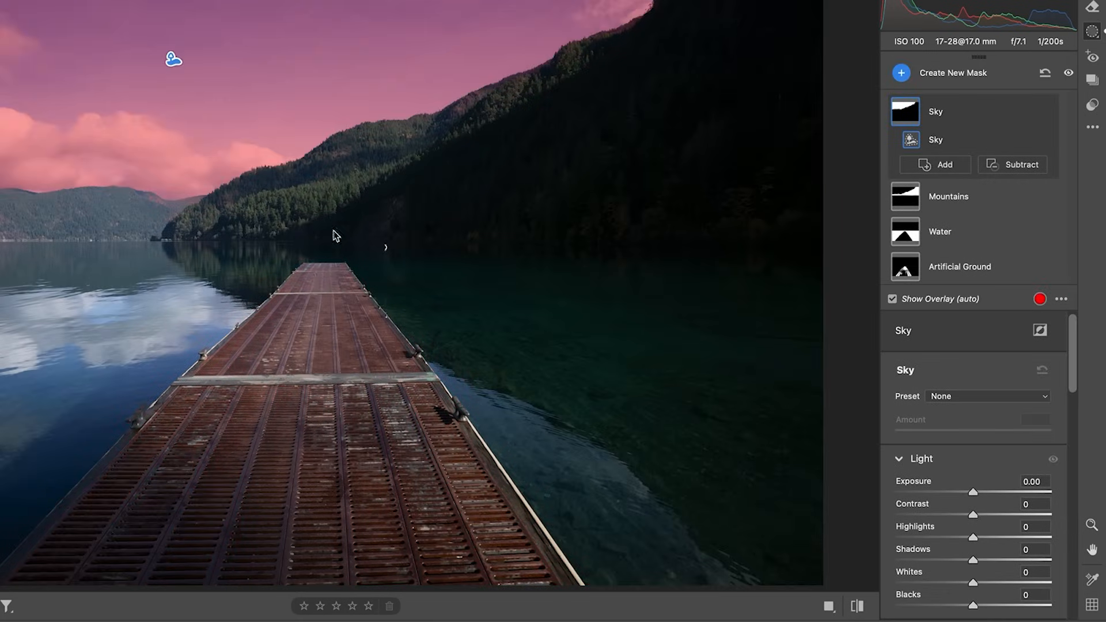
pyautogui.click(906, 266)
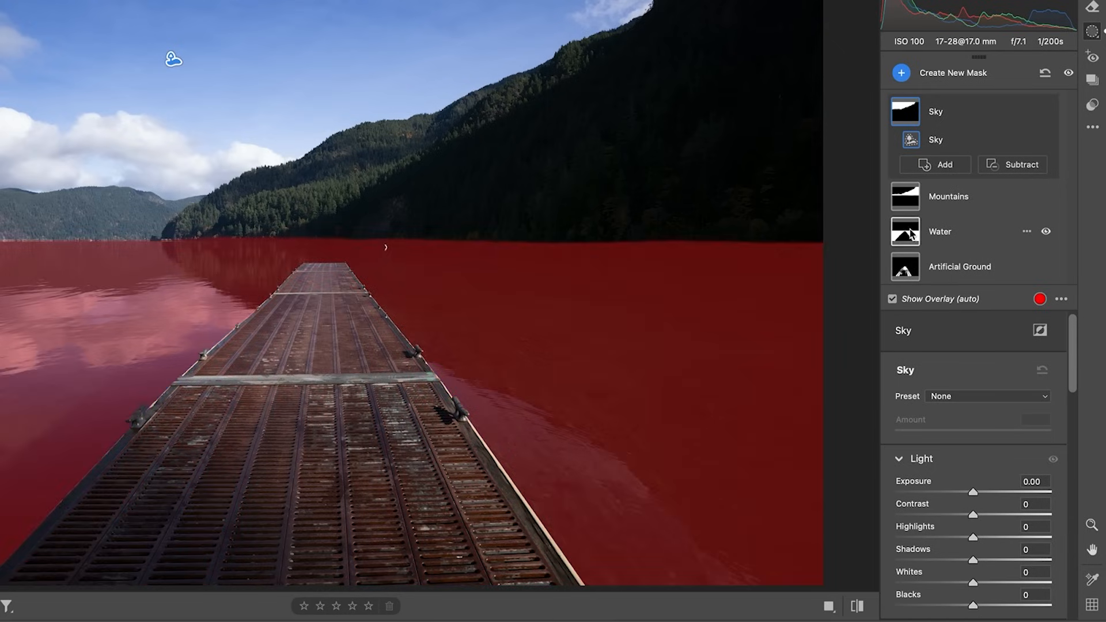
pyautogui.click(940, 232)
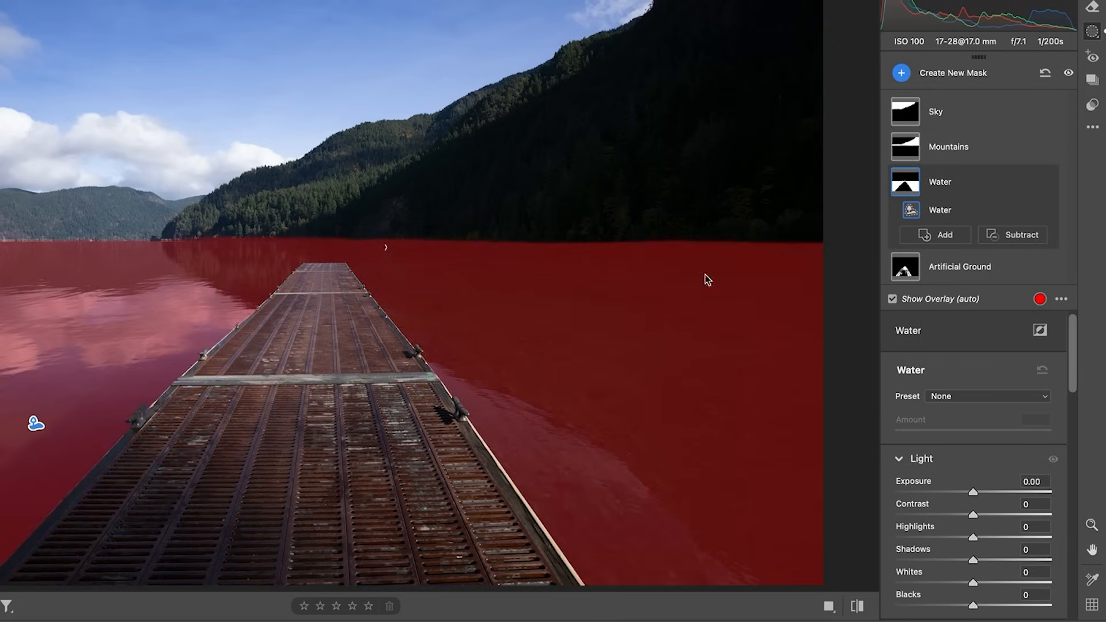
pyautogui.moveTo(973, 495)
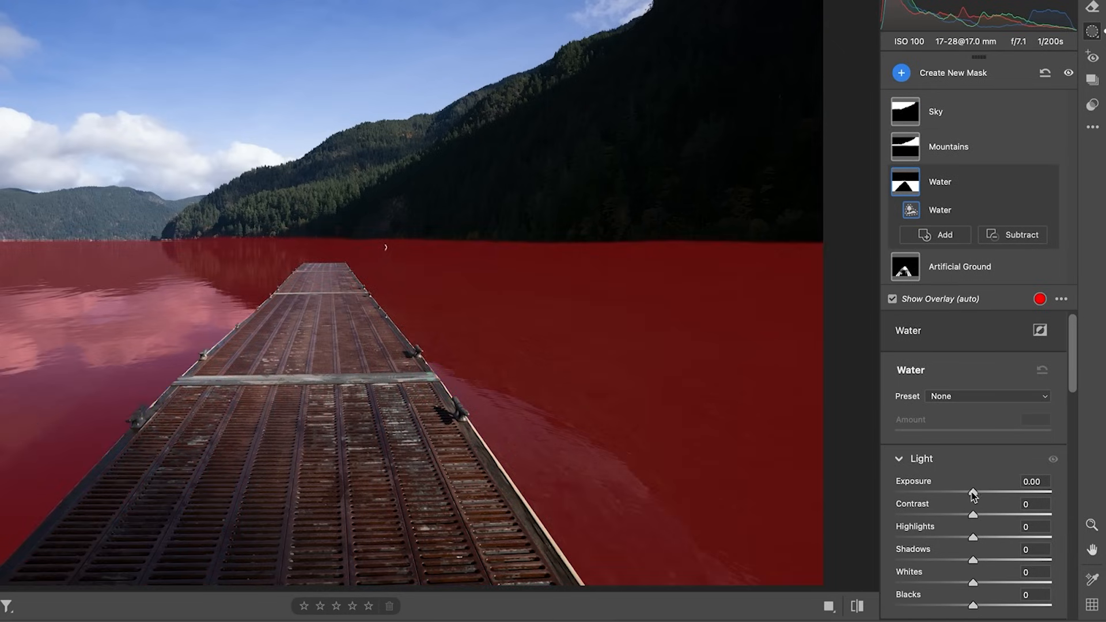
# - Set the dock photo's Water mask to exposure +0.15 and shadows +86
pyautogui.click(892, 298)
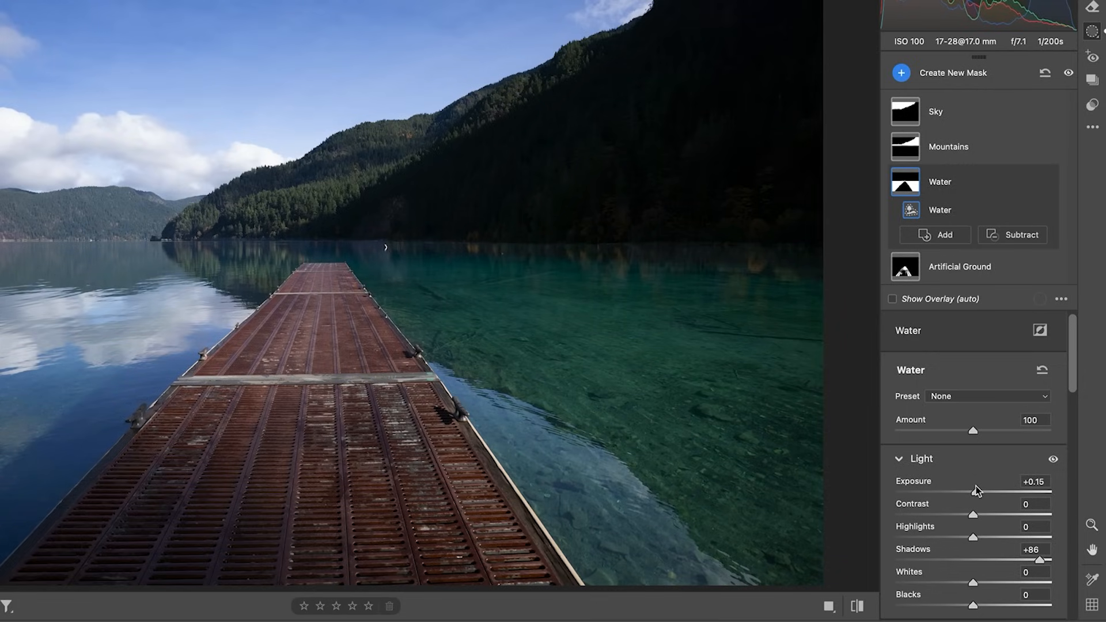
pyautogui.moveTo(966, 149)
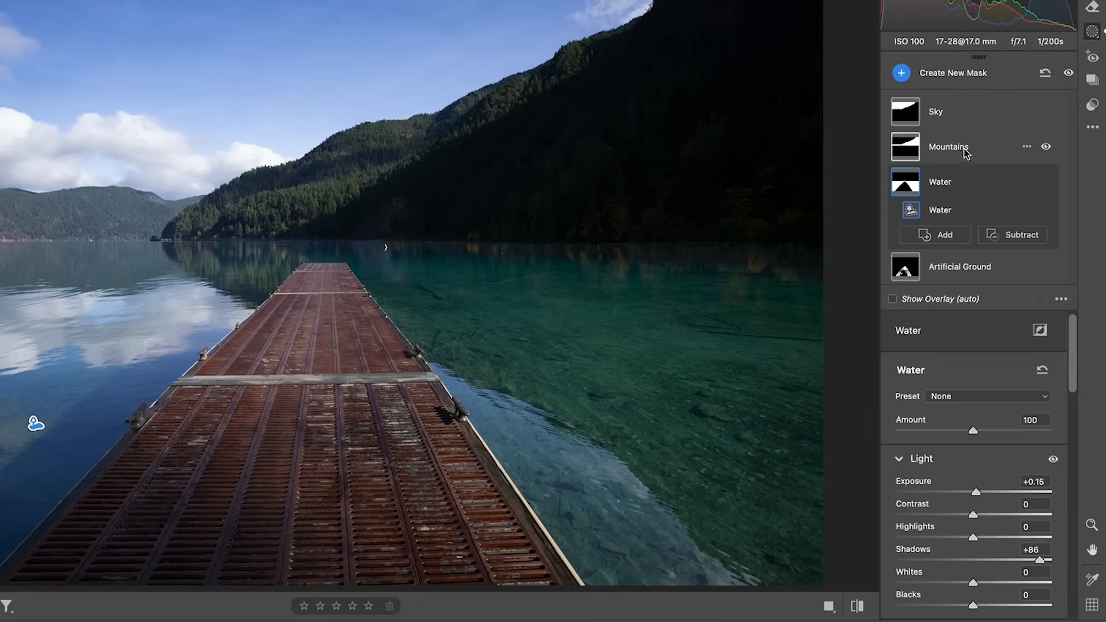
# - Lift the Mountains mask shadows to +98, comparing the edits off and on
pyautogui.click(948, 147)
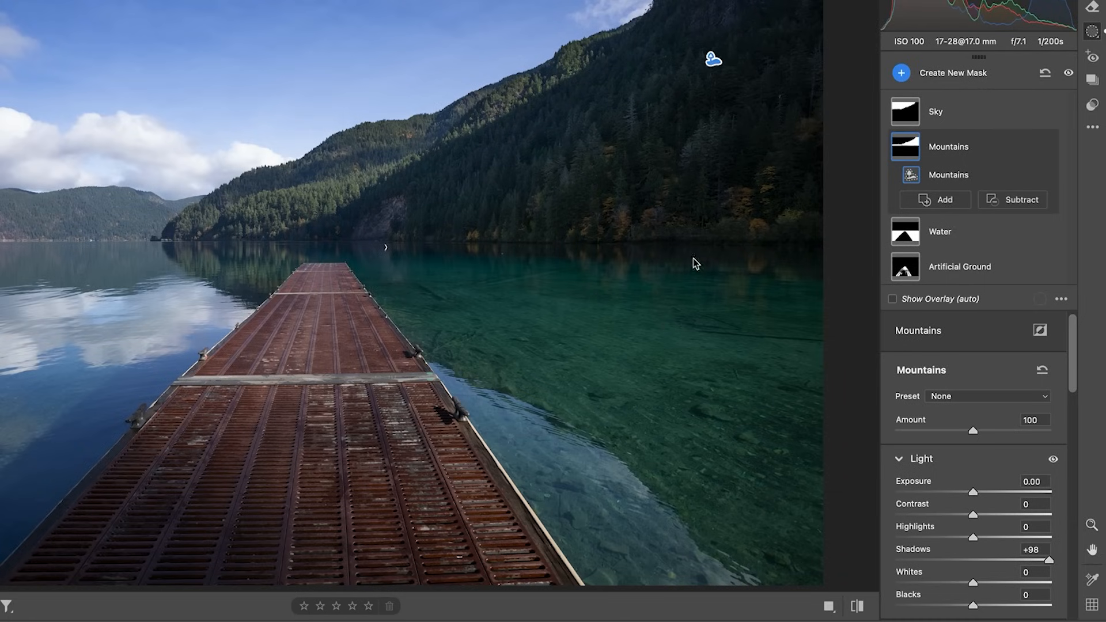
pyautogui.moveTo(532, 301)
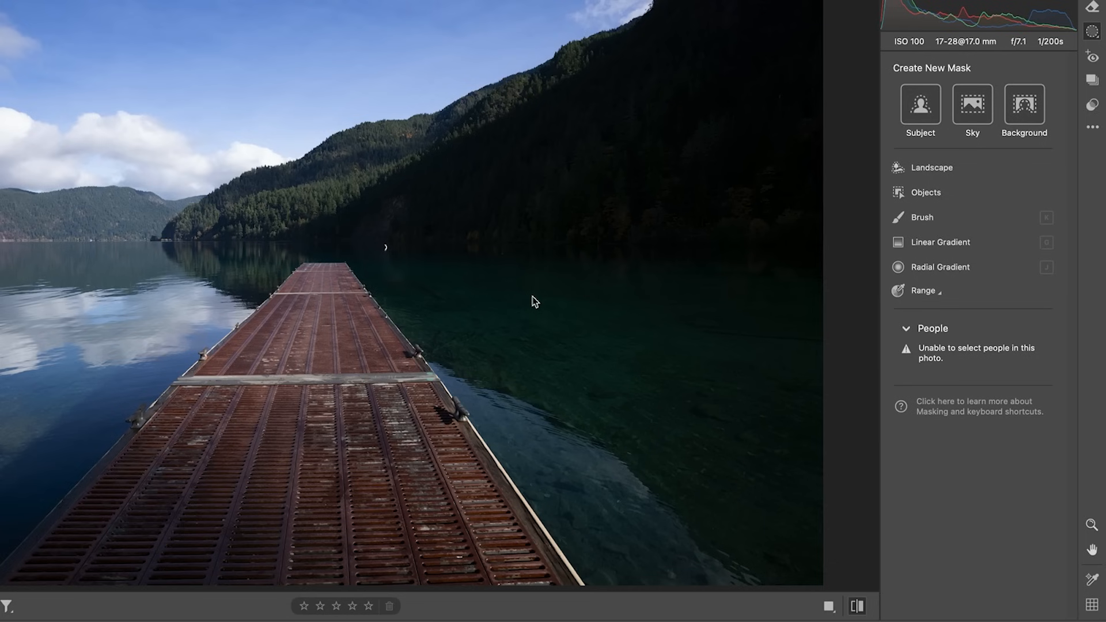
pyautogui.click(930, 167)
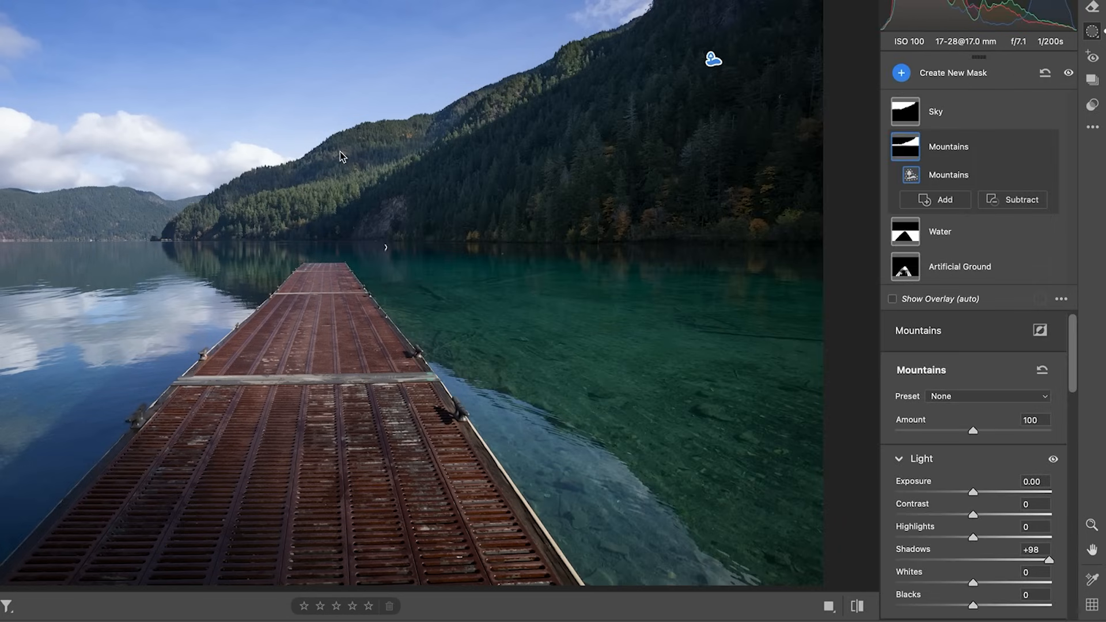
pyautogui.click(935, 112)
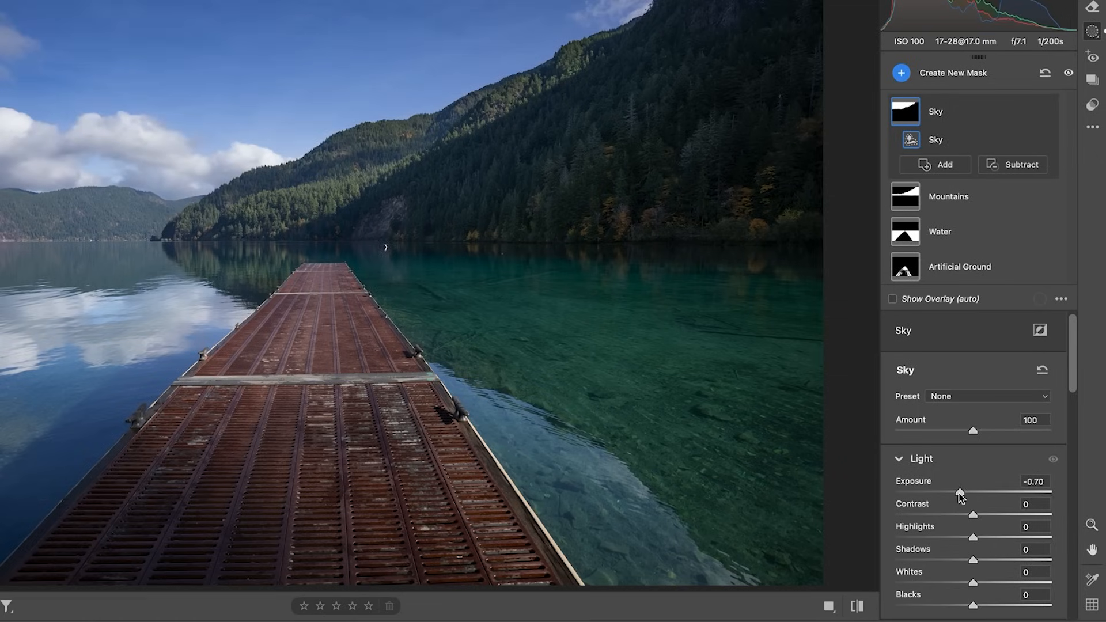
pyautogui.moveTo(773, 354)
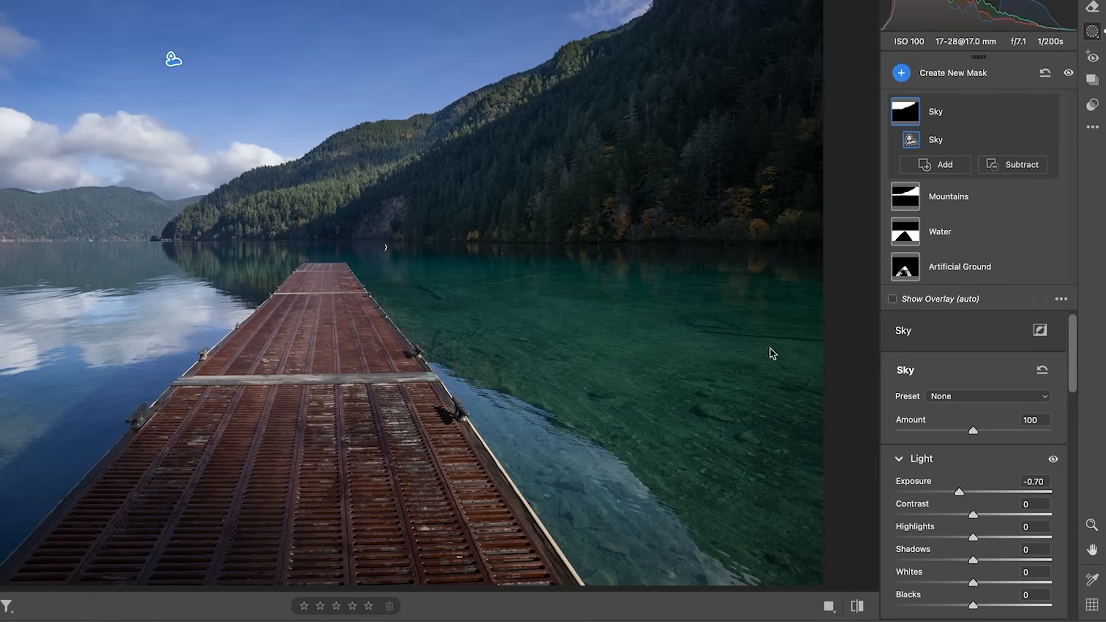
pyautogui.moveTo(951, 270)
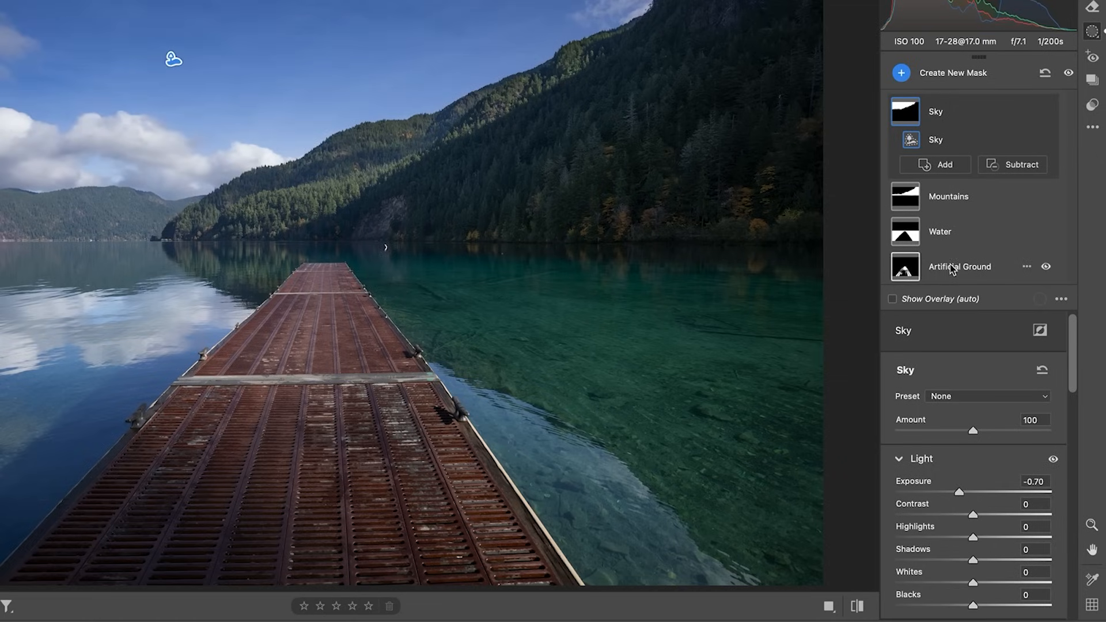
# - Extend the Artificial Ground mask with Select Objects components covering more of the dock
pyautogui.click(959, 266)
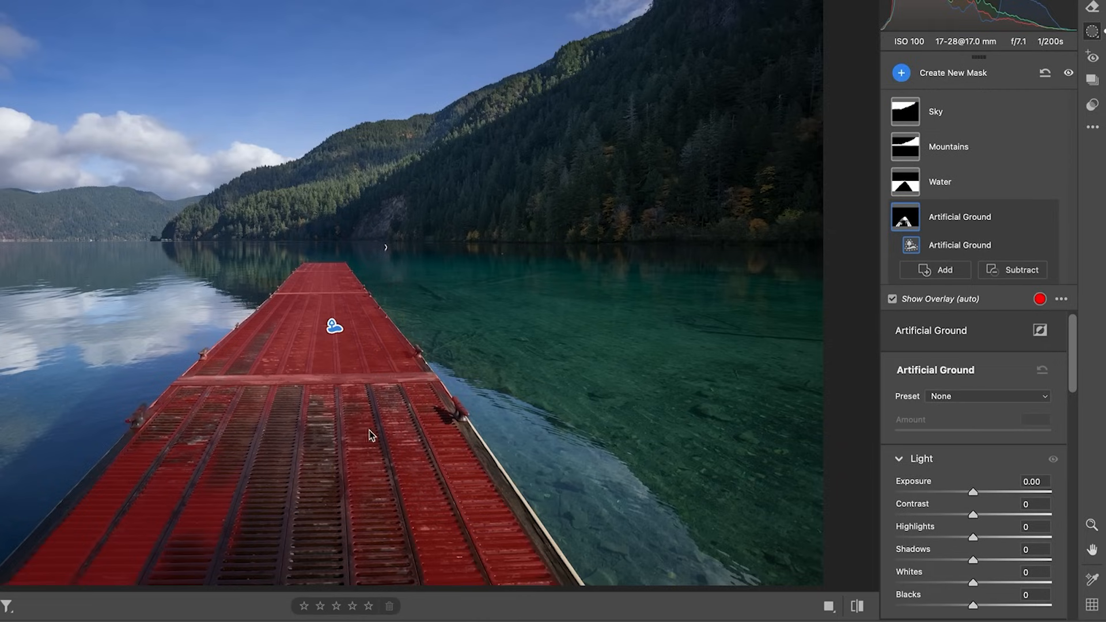
pyautogui.moveTo(274, 412)
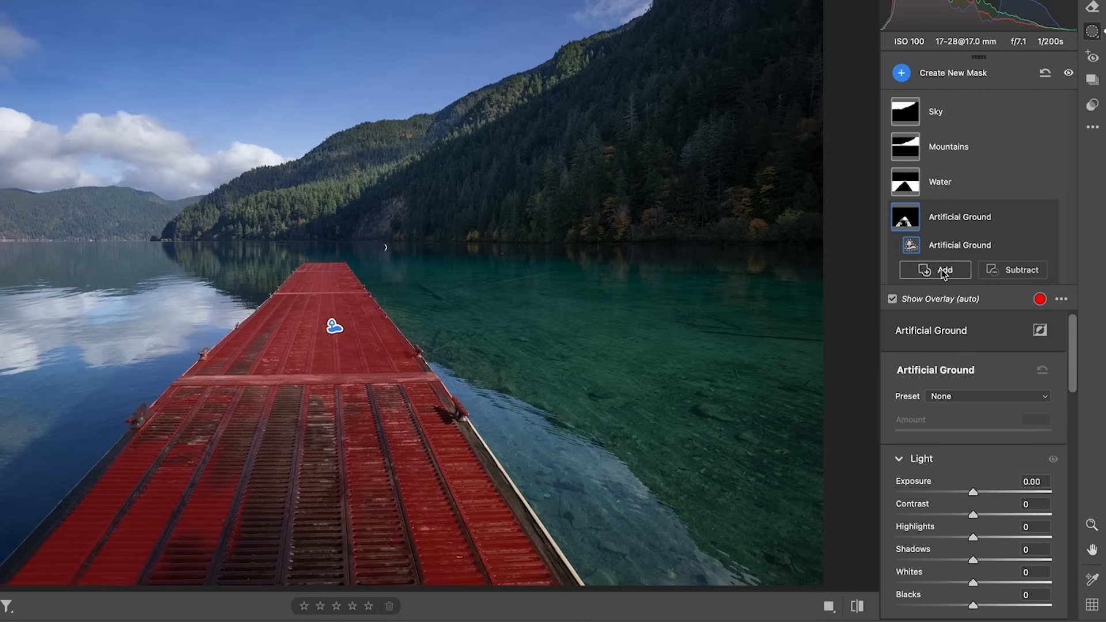
pyautogui.click(933, 270)
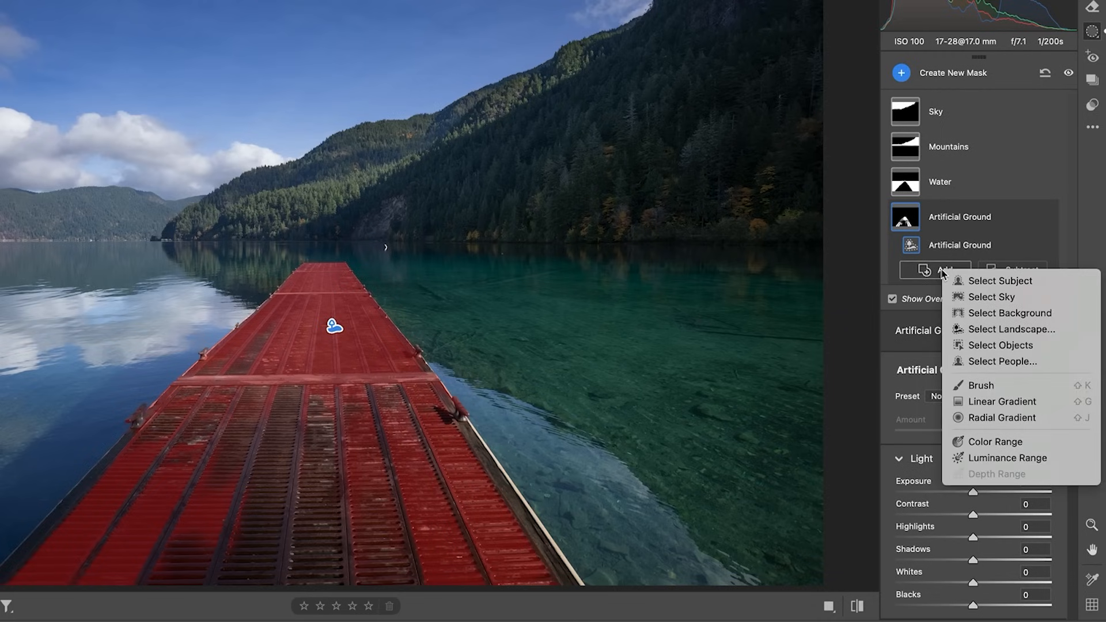
pyautogui.moveTo(1000, 344)
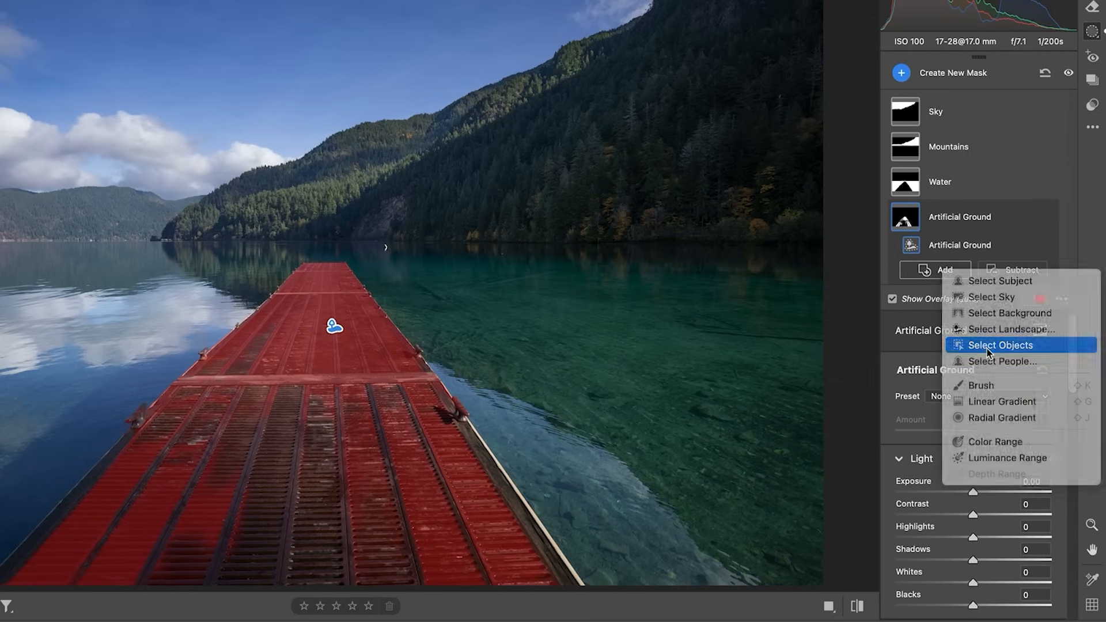
pyautogui.click(1000, 345)
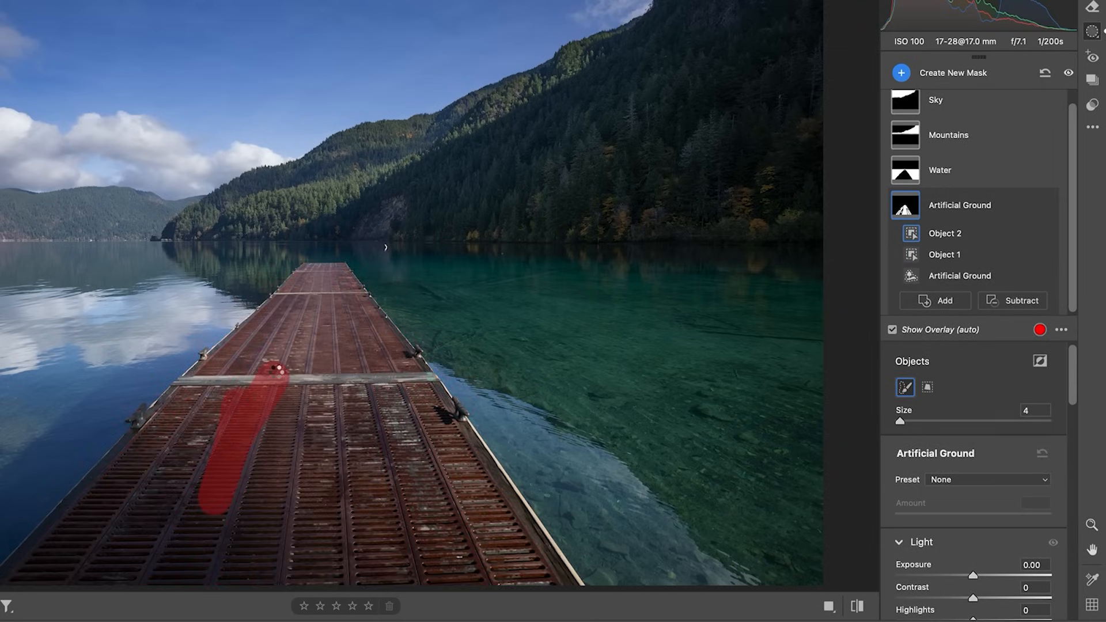
pyautogui.click(934, 299)
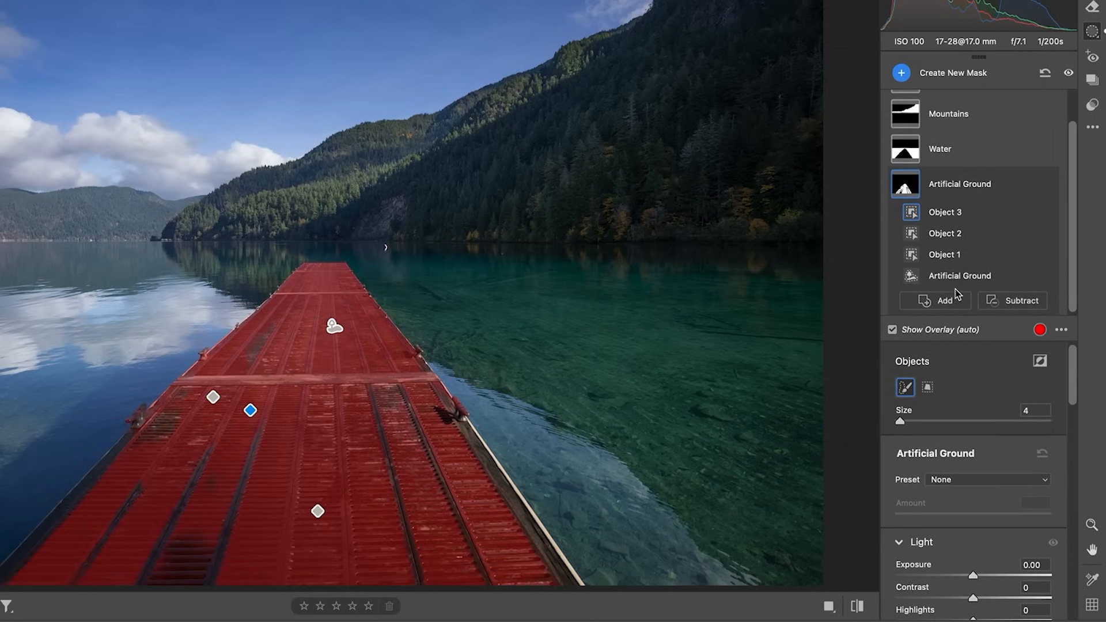
pyautogui.click(938, 300)
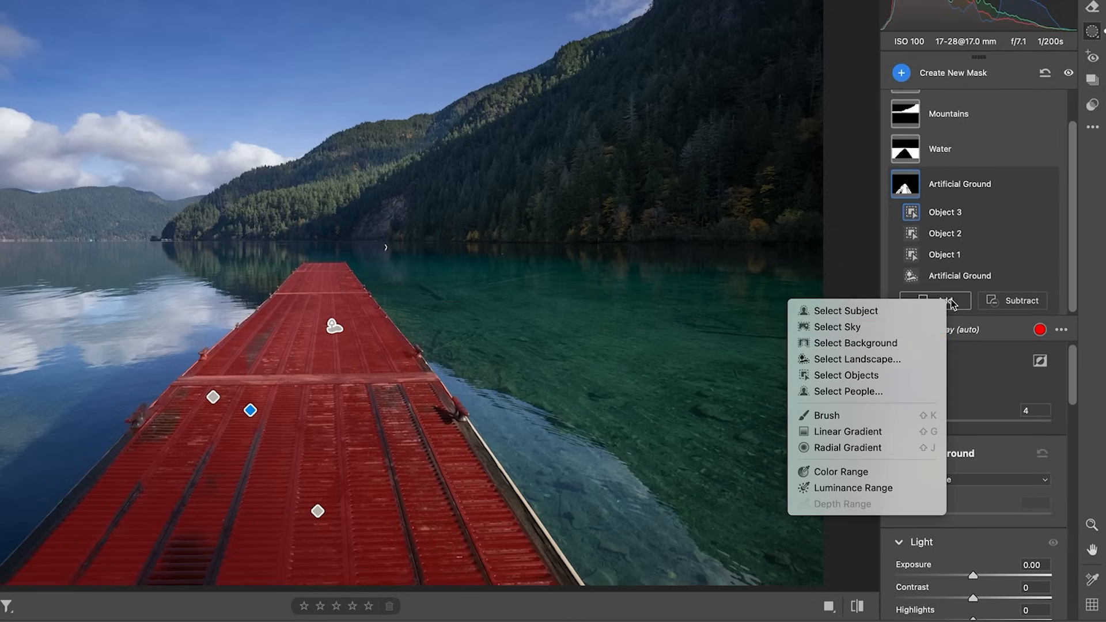
# - Brush the unmasked dock areas into the mask and set exposure -0.20, highlights -58, shadows +9, blacks -10
pyautogui.click(823, 415)
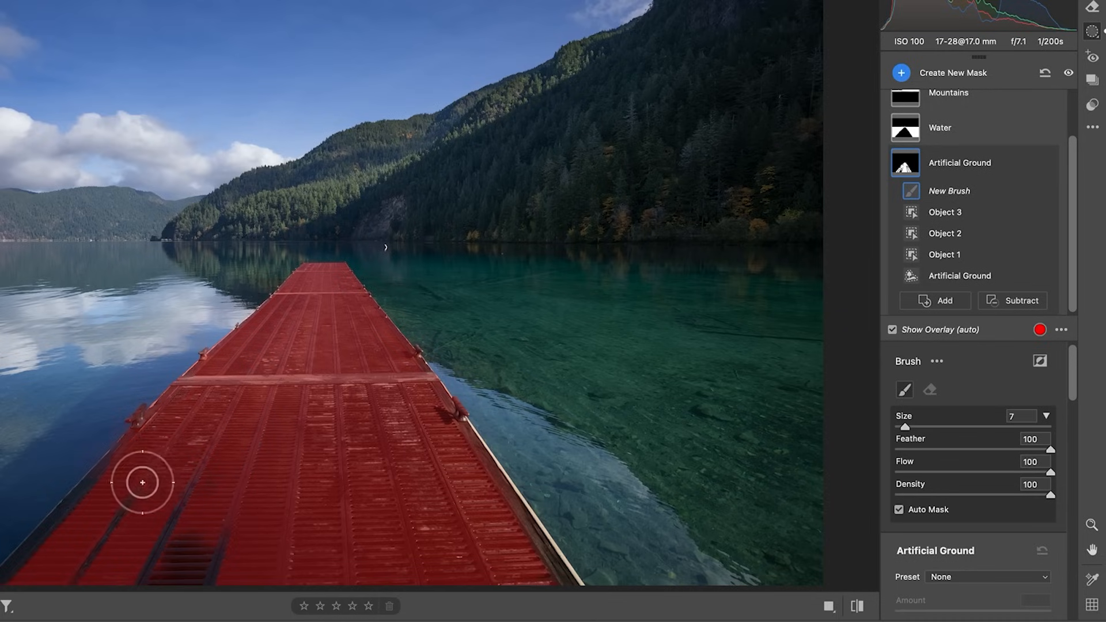
pyautogui.moveTo(178, 545)
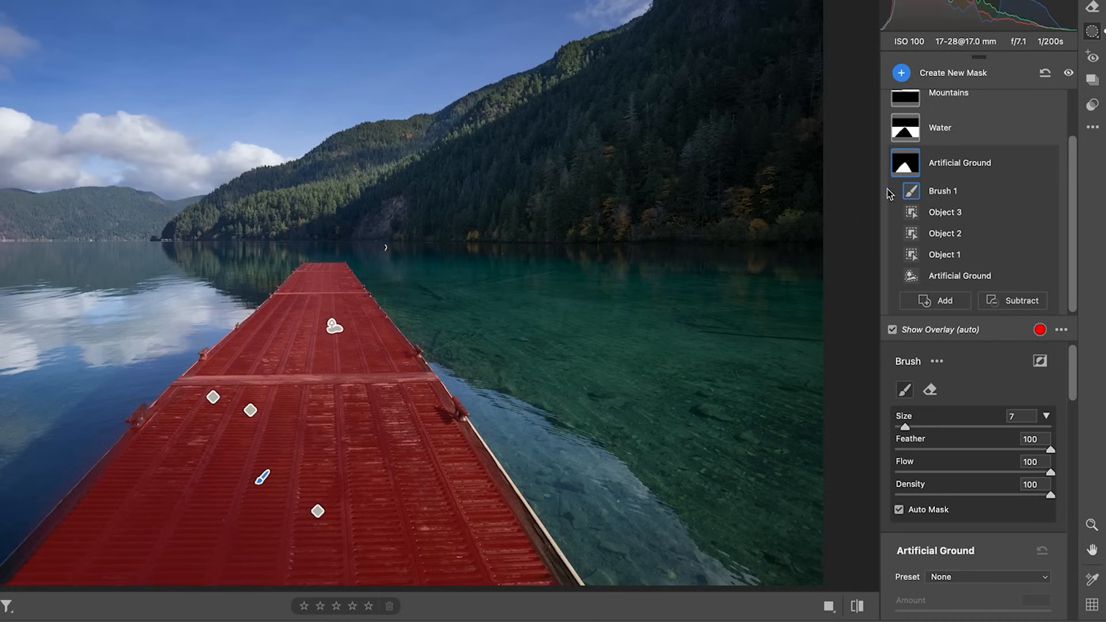
pyautogui.moveTo(431, 415)
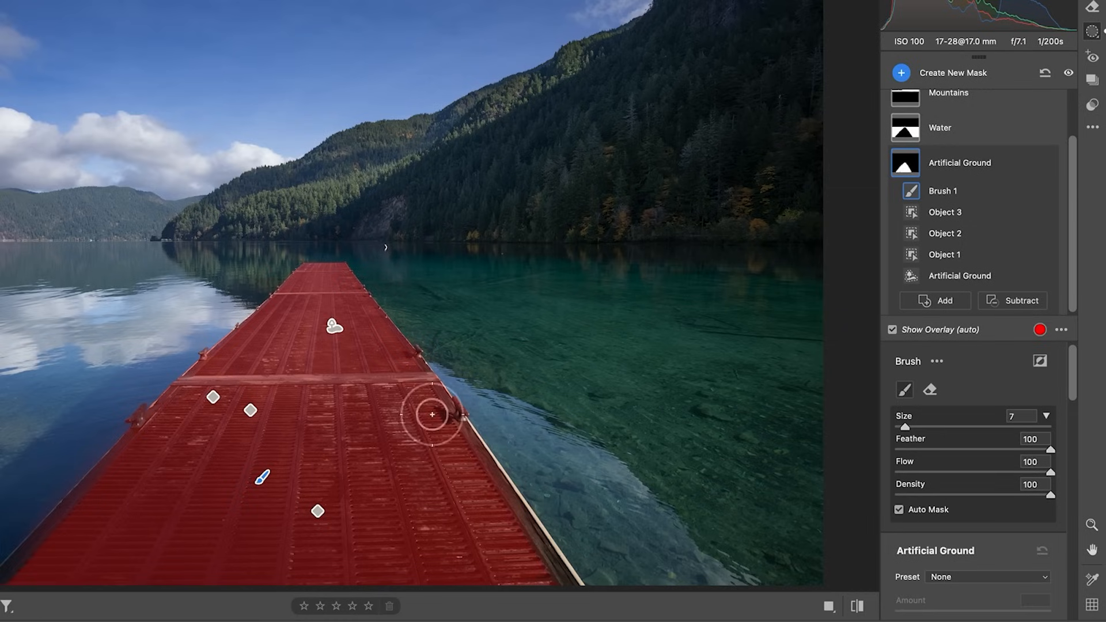
pyautogui.moveTo(159, 529)
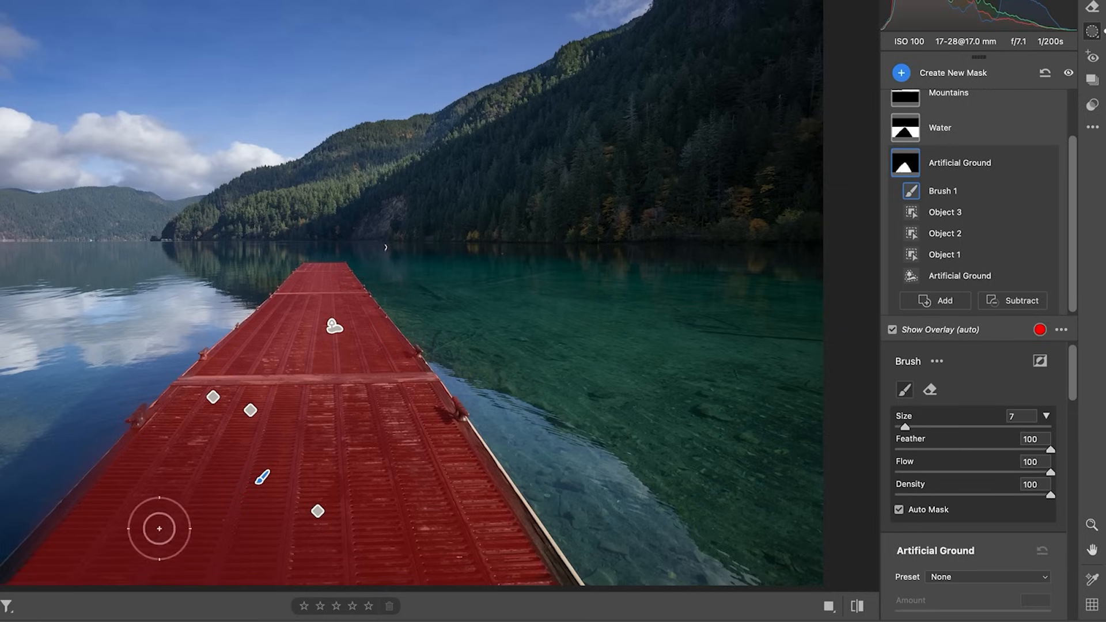
pyautogui.moveTo(368, 342)
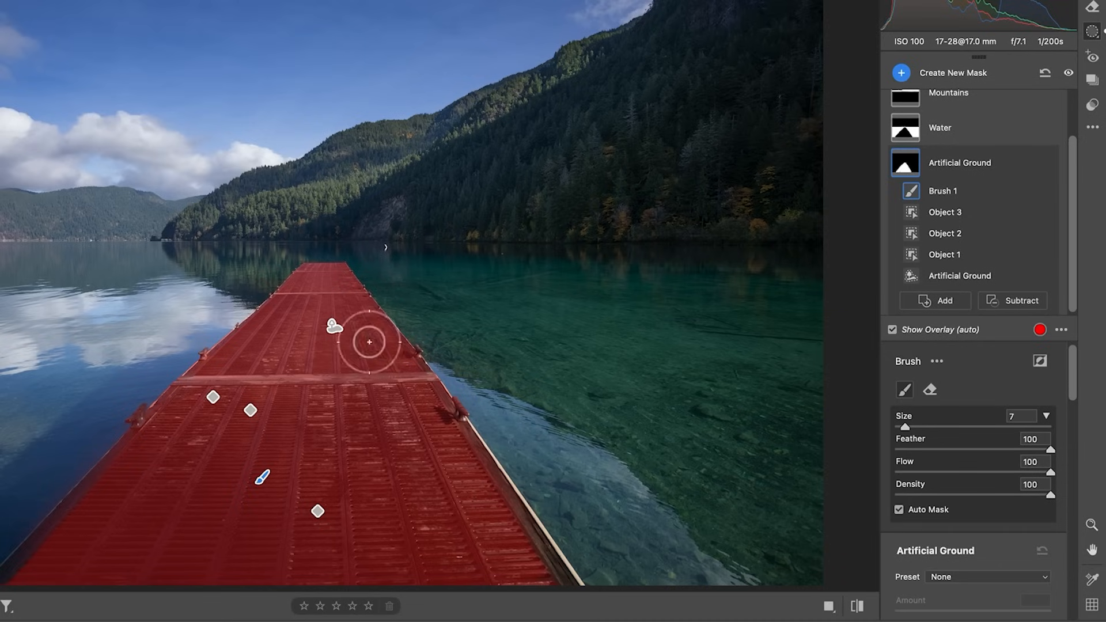
pyautogui.moveTo(1081, 201)
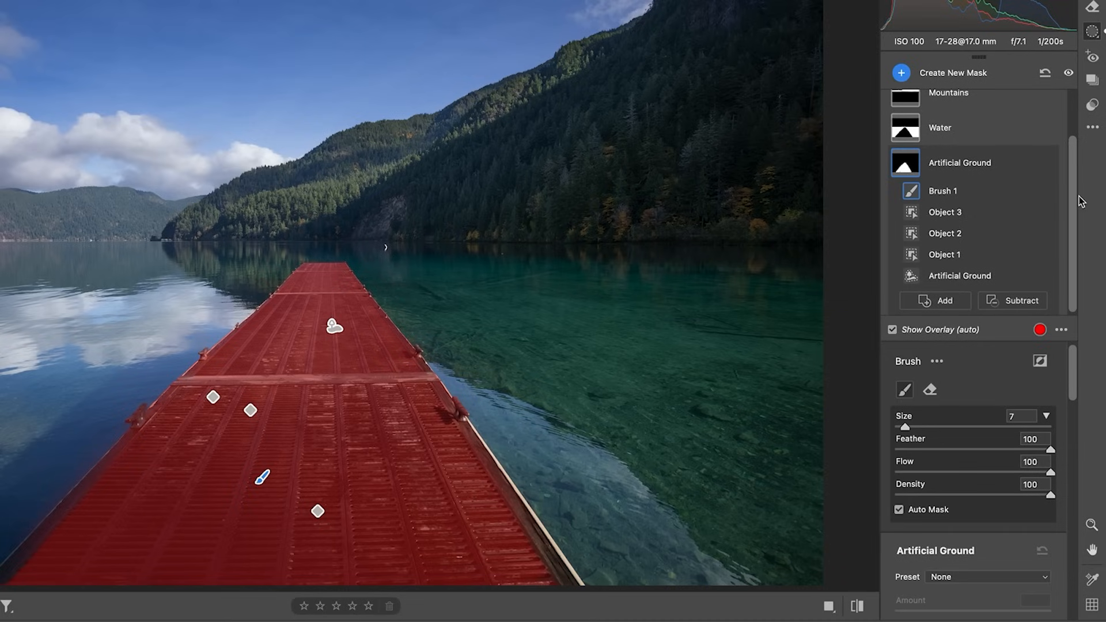
pyautogui.moveTo(980, 165)
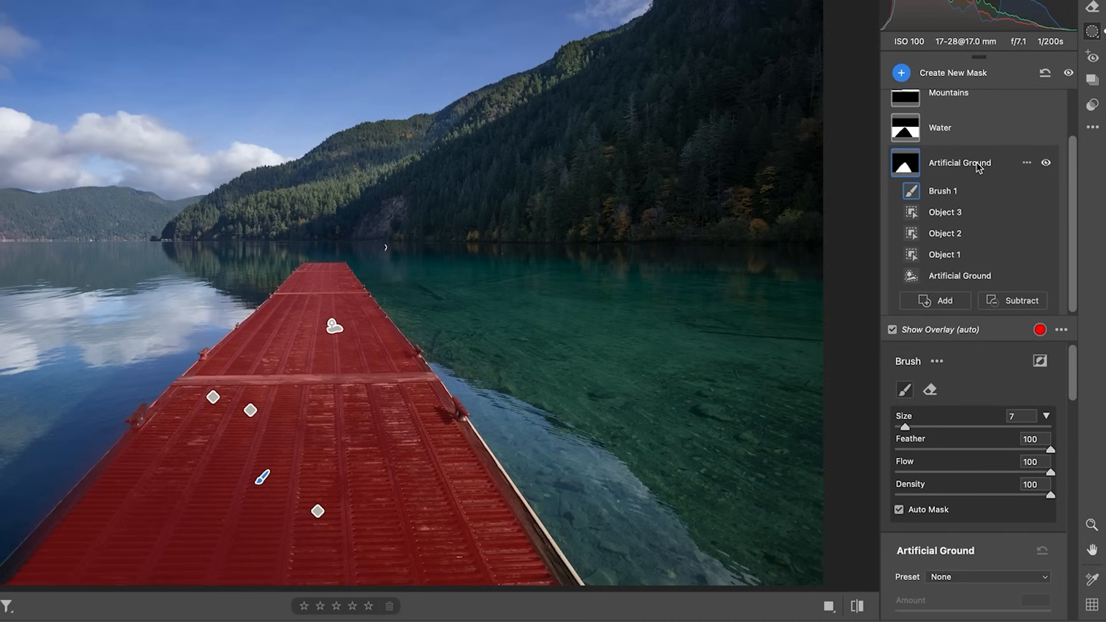
pyautogui.scroll(3)
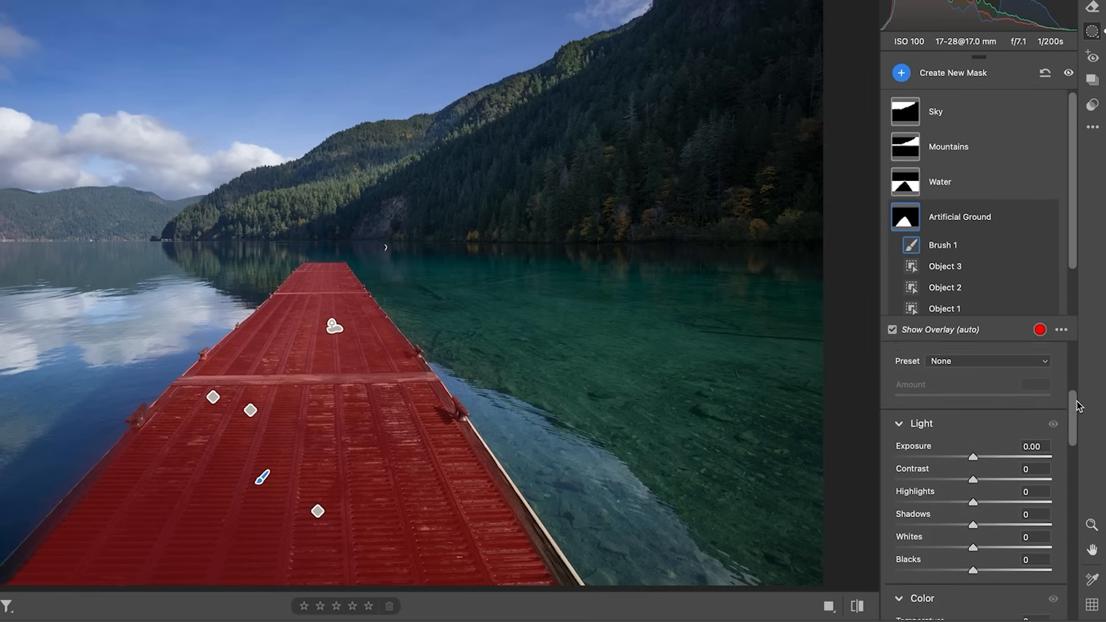
pyautogui.scroll(-3)
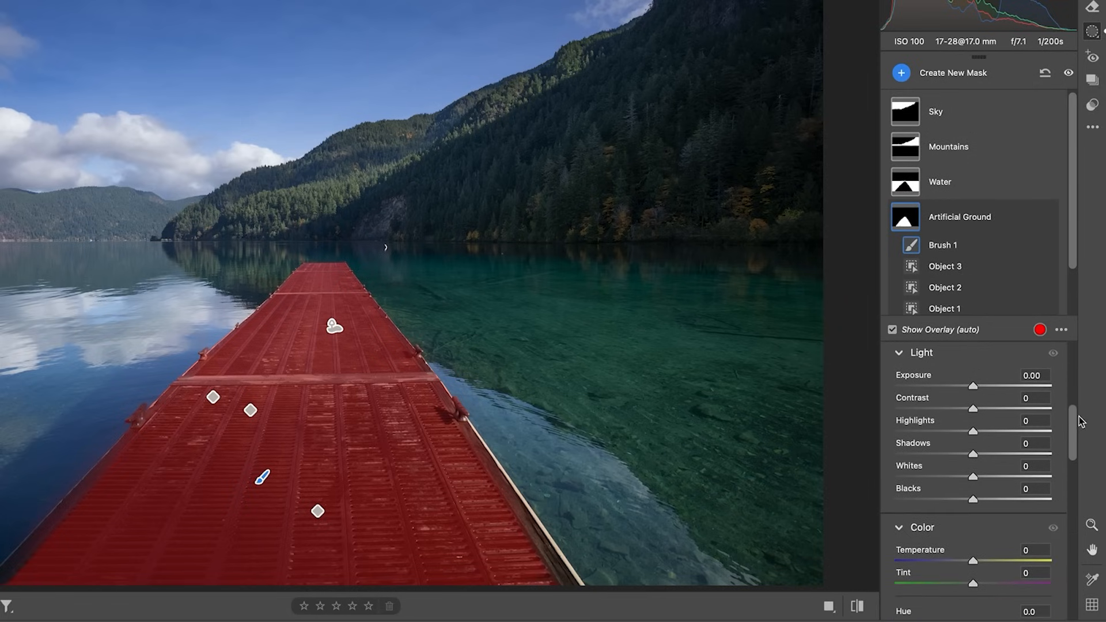
pyautogui.moveTo(947, 216)
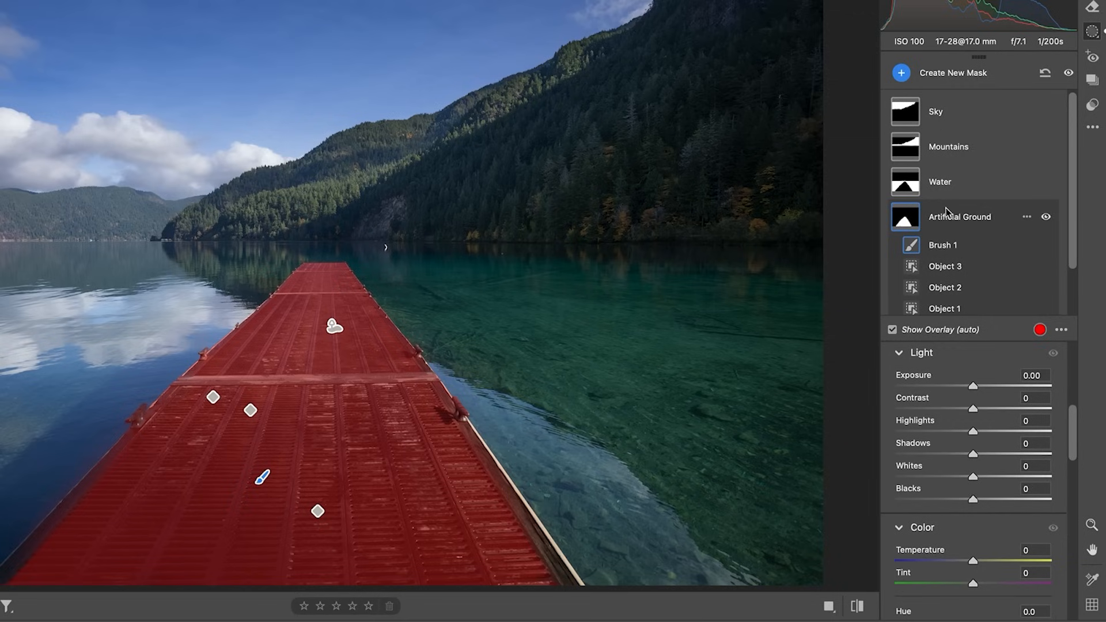
pyautogui.moveTo(977, 391)
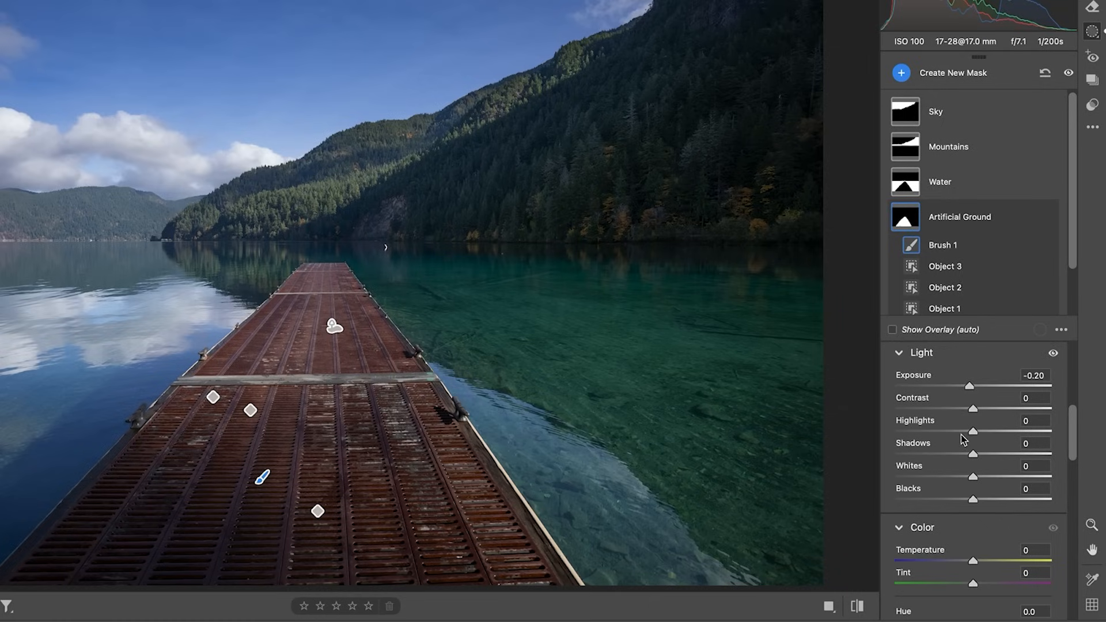
pyautogui.moveTo(972, 436)
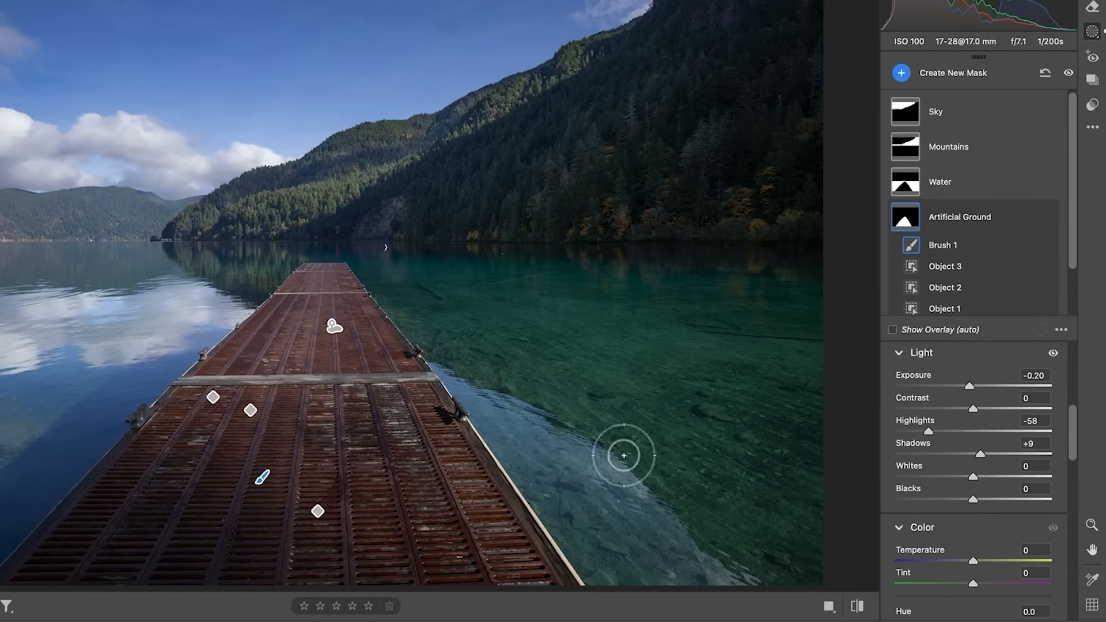
pyautogui.moveTo(975, 503)
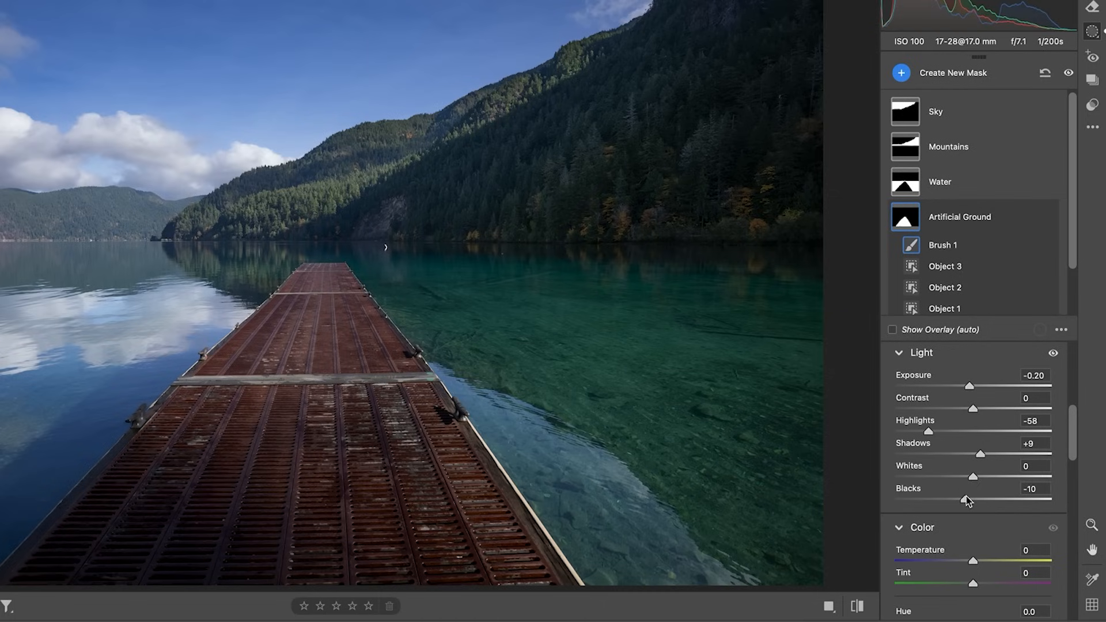
# - Raise Texture to +33 under Effects and review the mask's settings
pyautogui.scroll(-3)
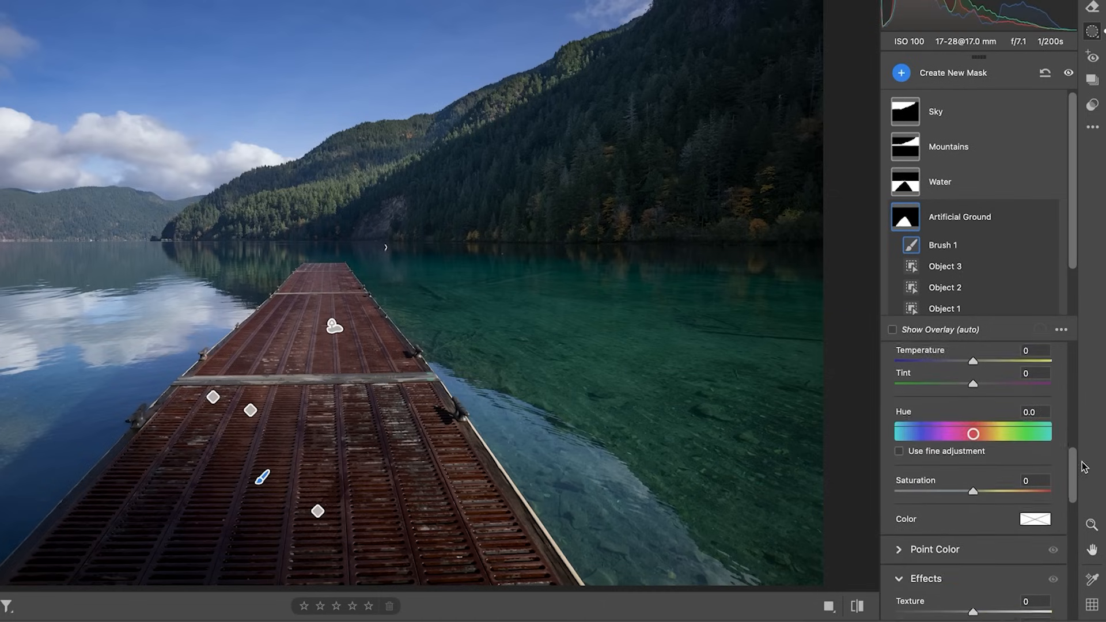
pyautogui.scroll(-3)
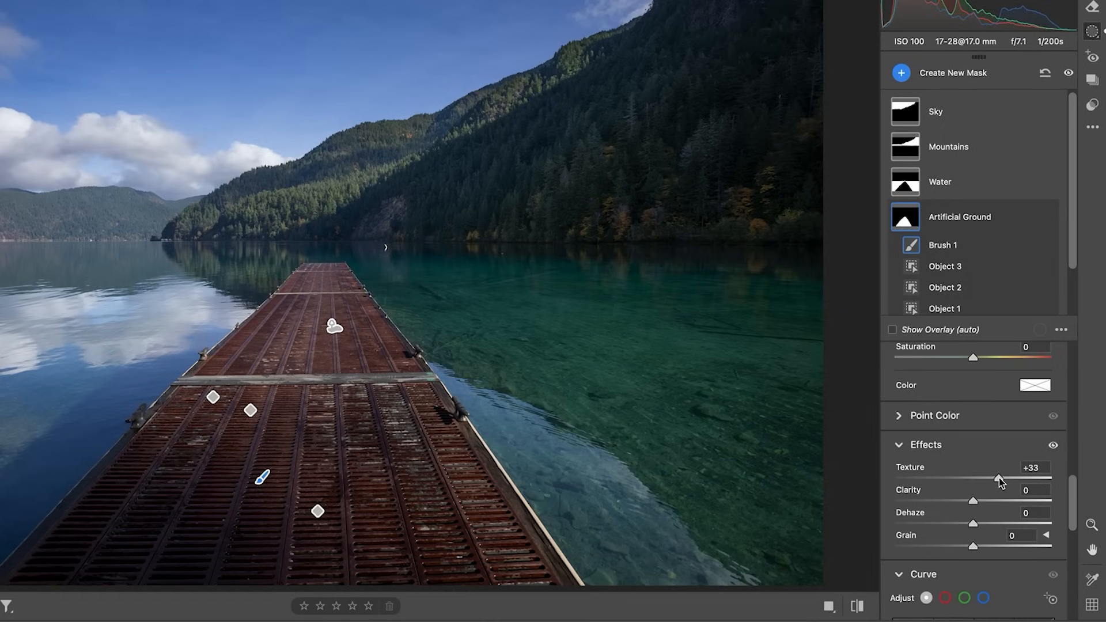
pyautogui.scroll(-3)
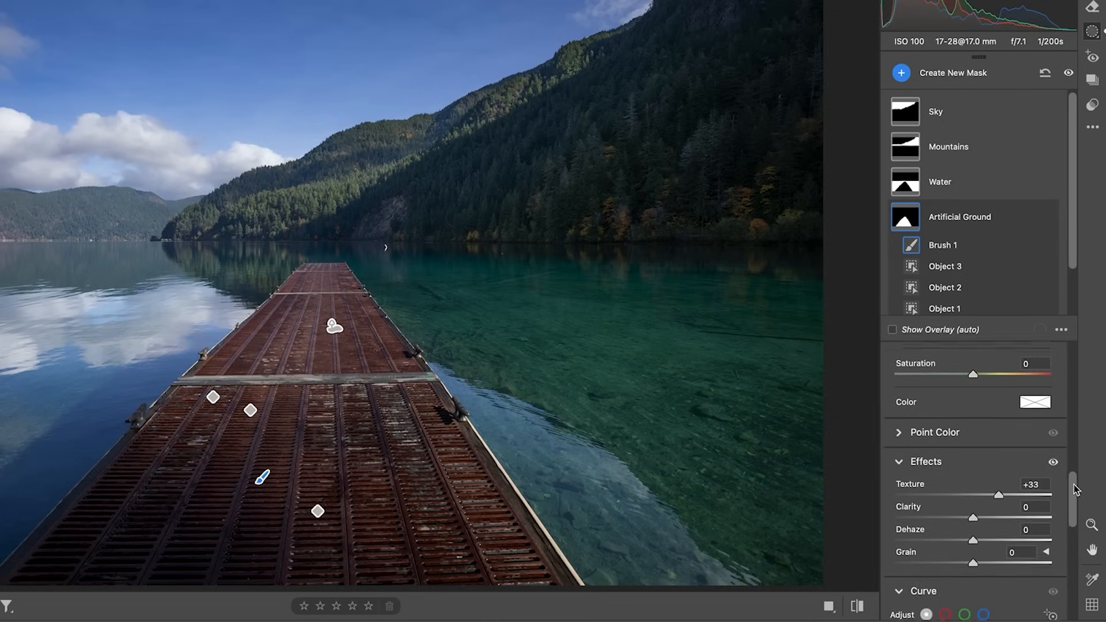
pyautogui.scroll(3)
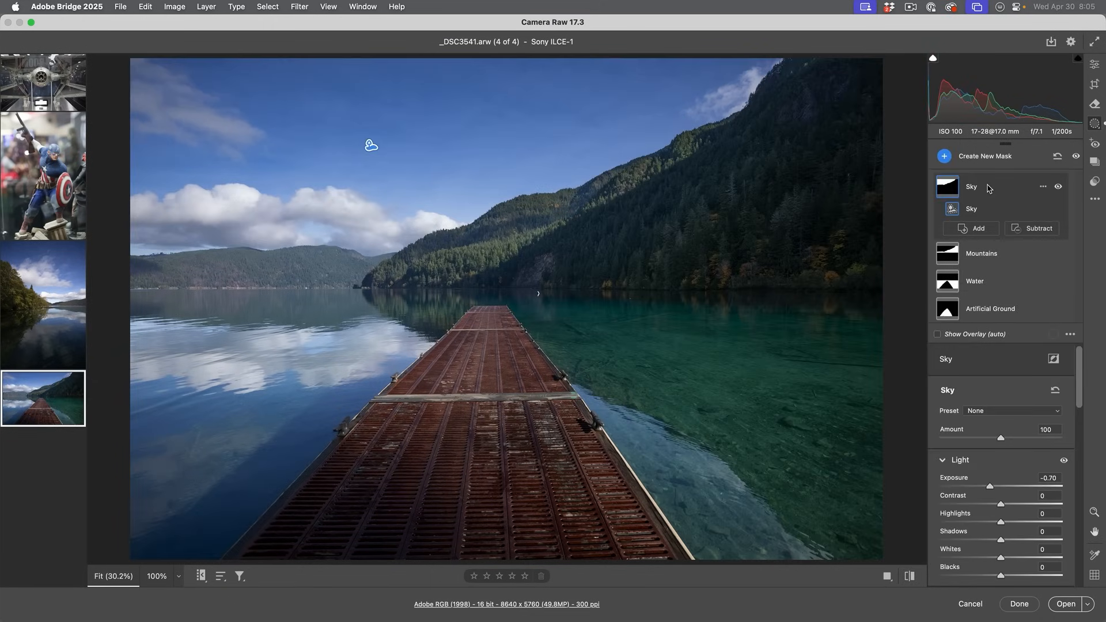
pyautogui.click(989, 308)
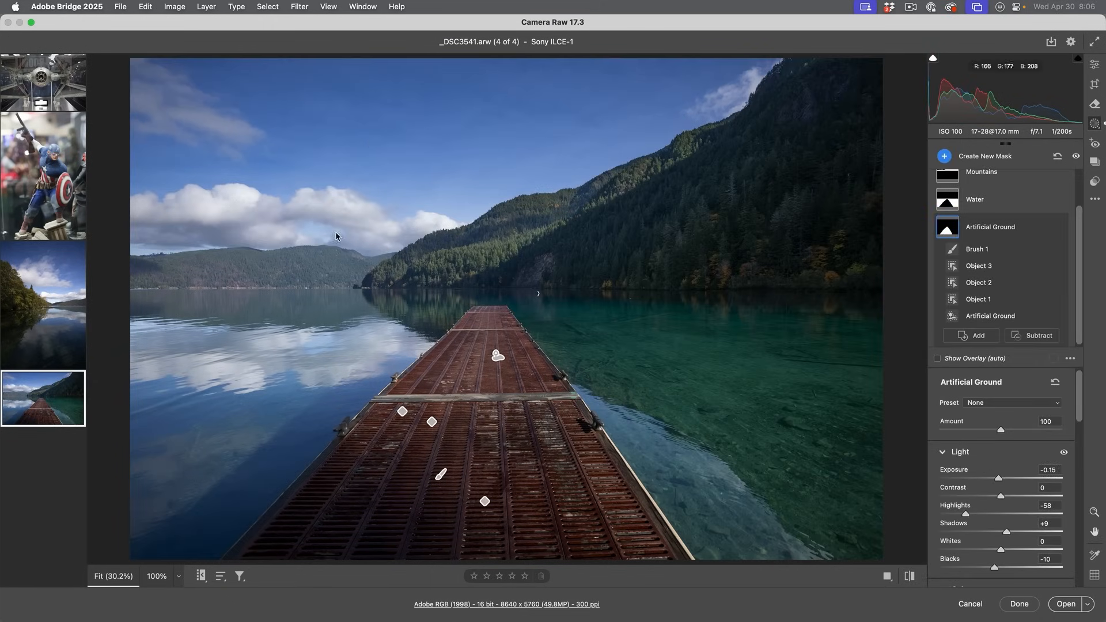
pyautogui.click(43, 174)
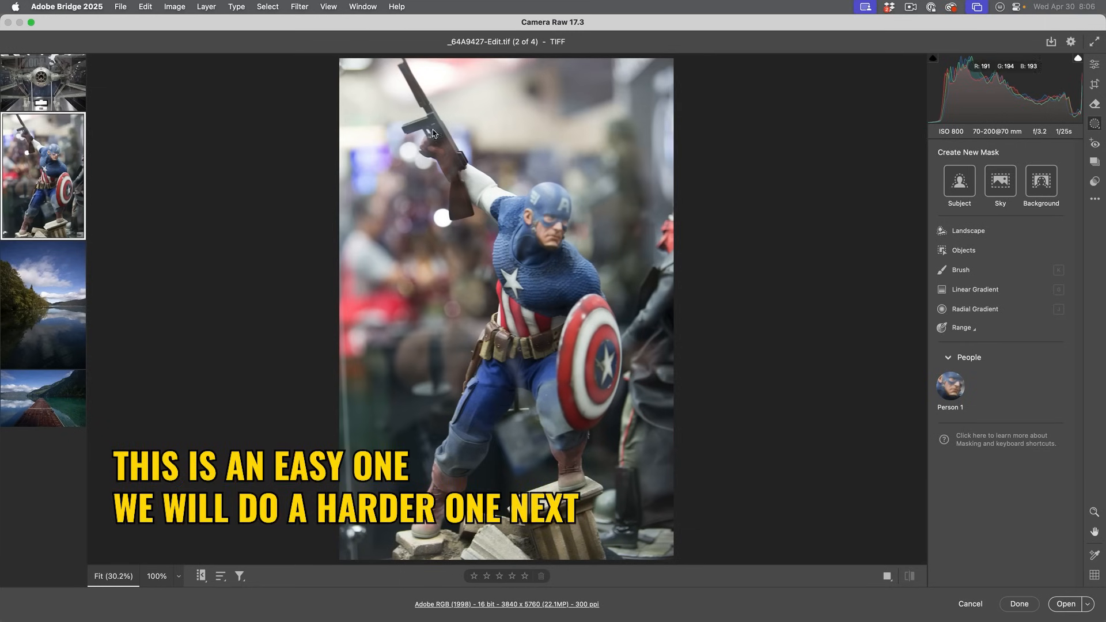
pyautogui.moveTo(765, 247)
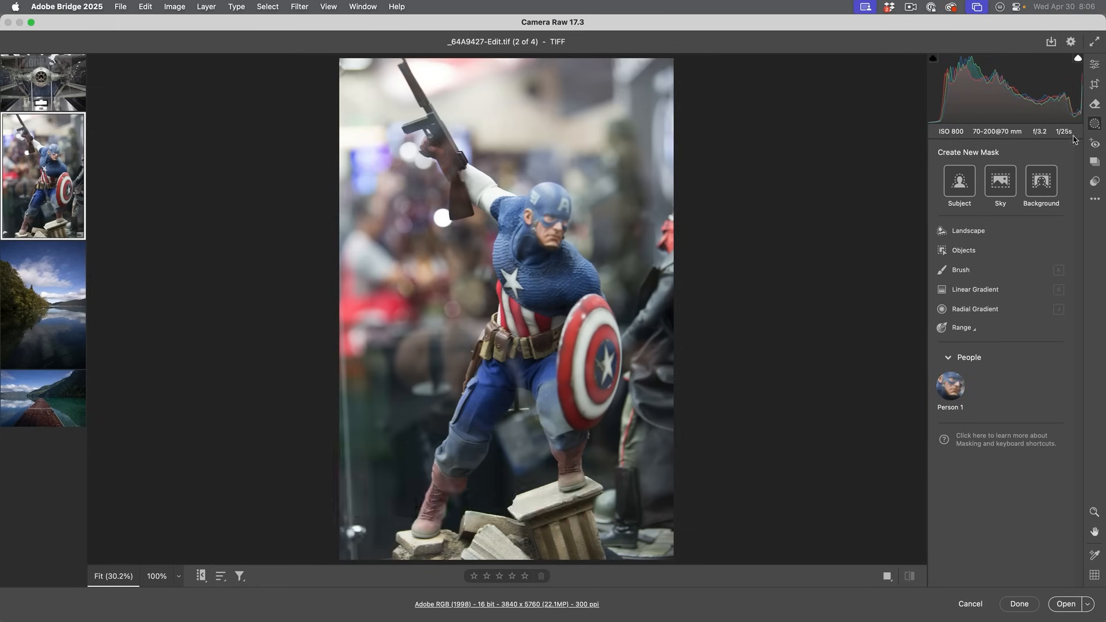
pyautogui.moveTo(612, 339)
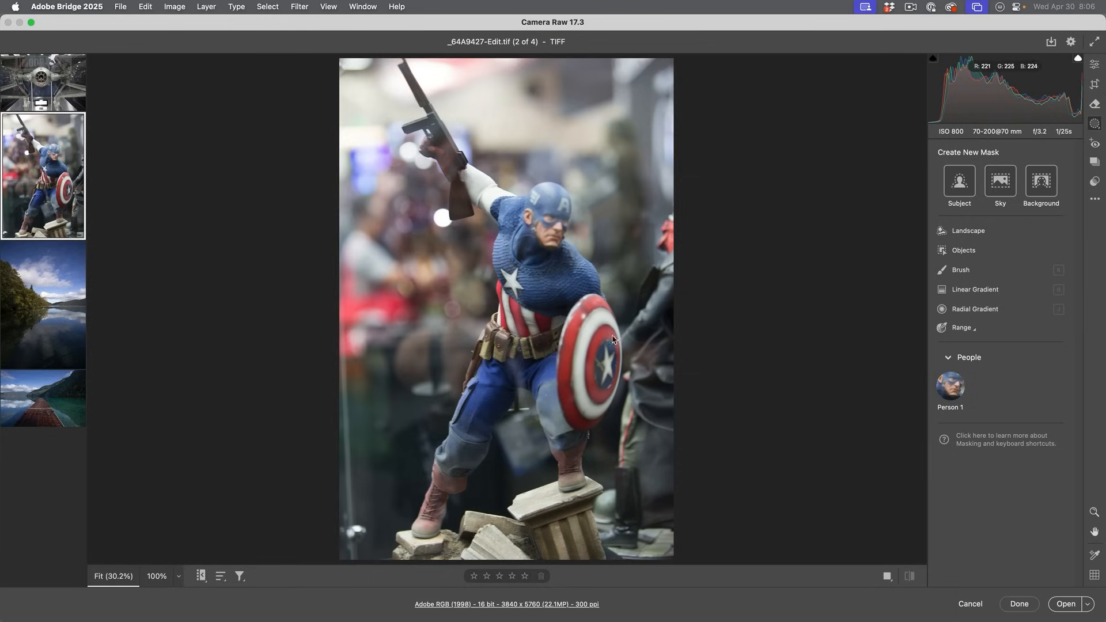
pyautogui.moveTo(486, 488)
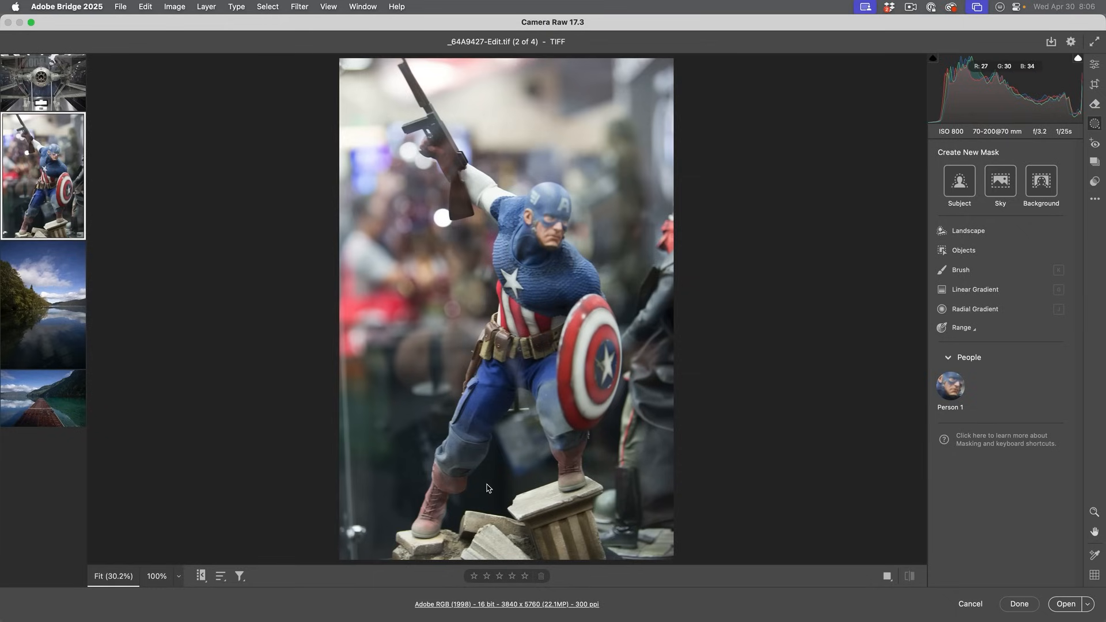
pyautogui.moveTo(769, 203)
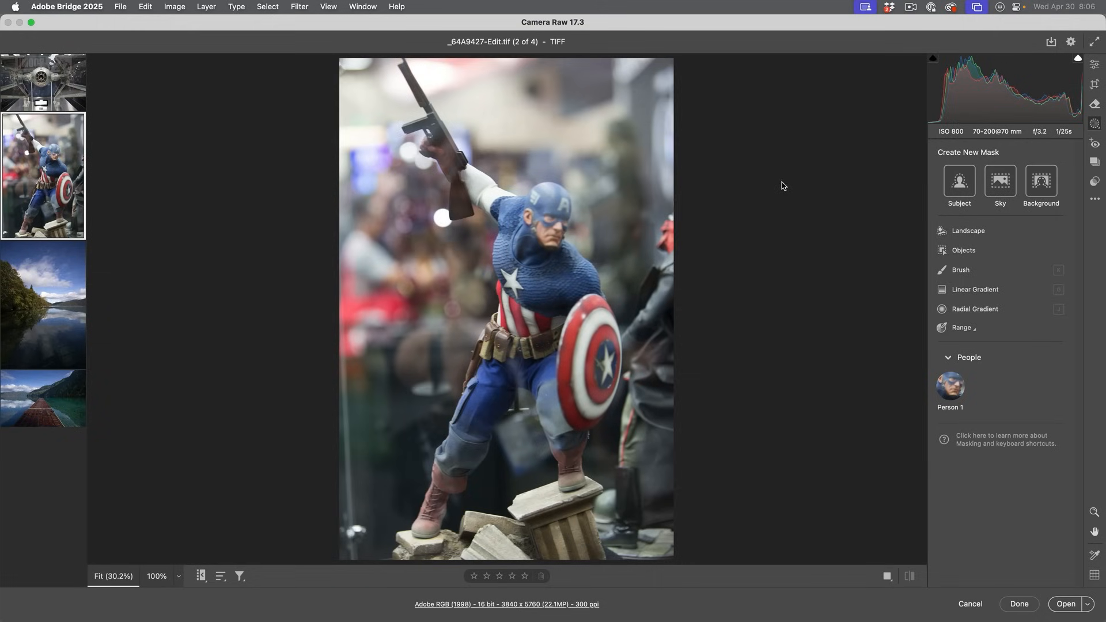
pyautogui.moveTo(756, 200)
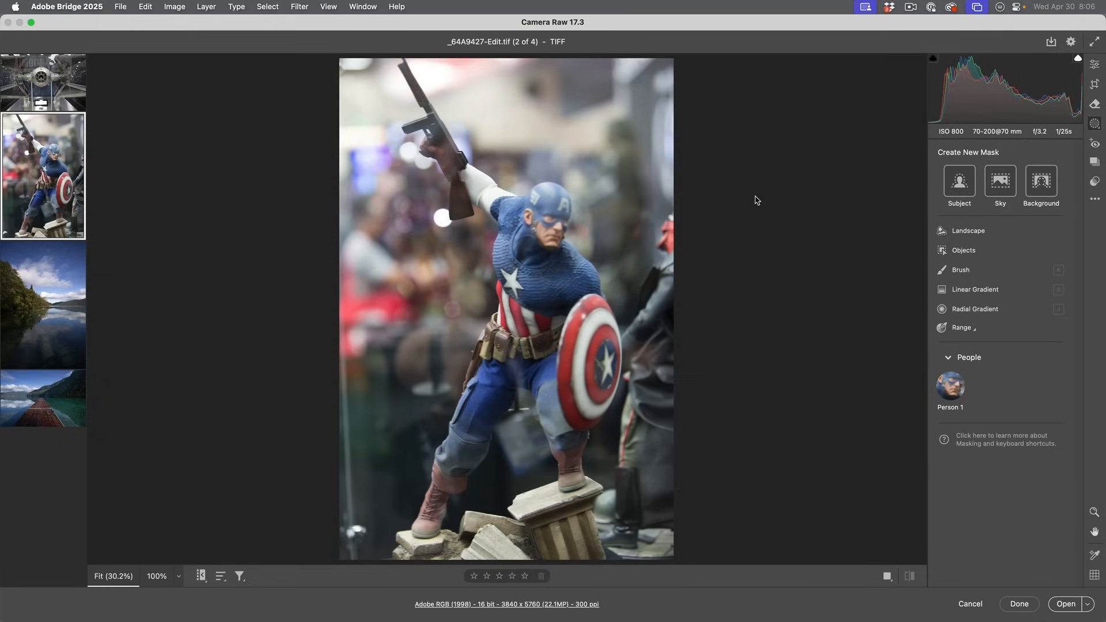
pyautogui.moveTo(785, 204)
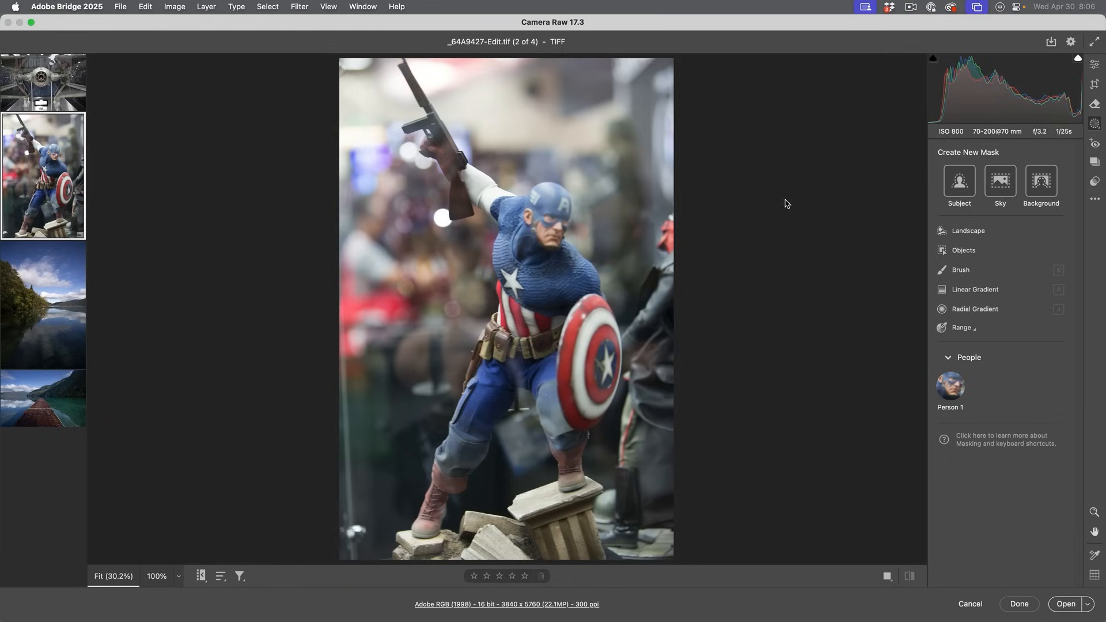
pyautogui.moveTo(1094, 125)
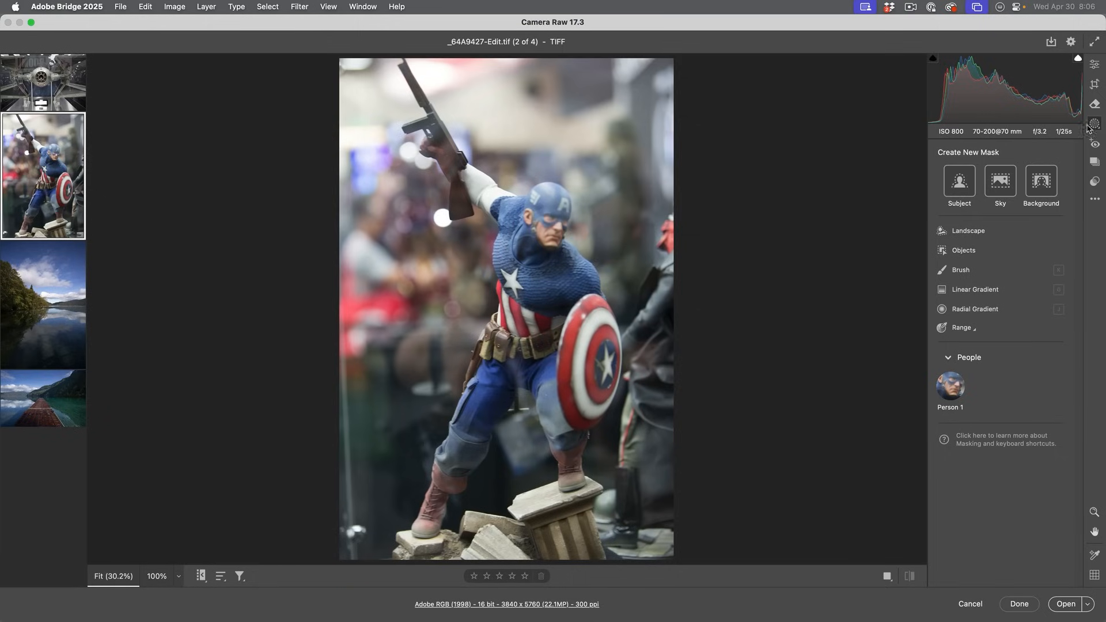
# - Enable Reflections removal under Distraction Removal for the Captain America photo and drag amount to -100
pyautogui.click(1094, 104)
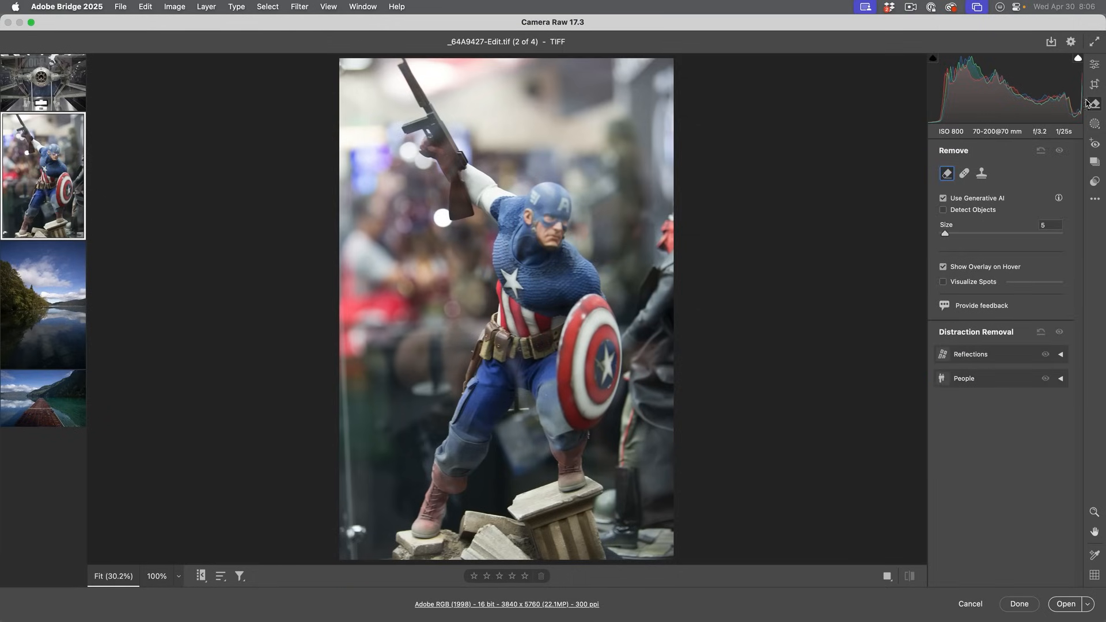
pyautogui.moveTo(987, 153)
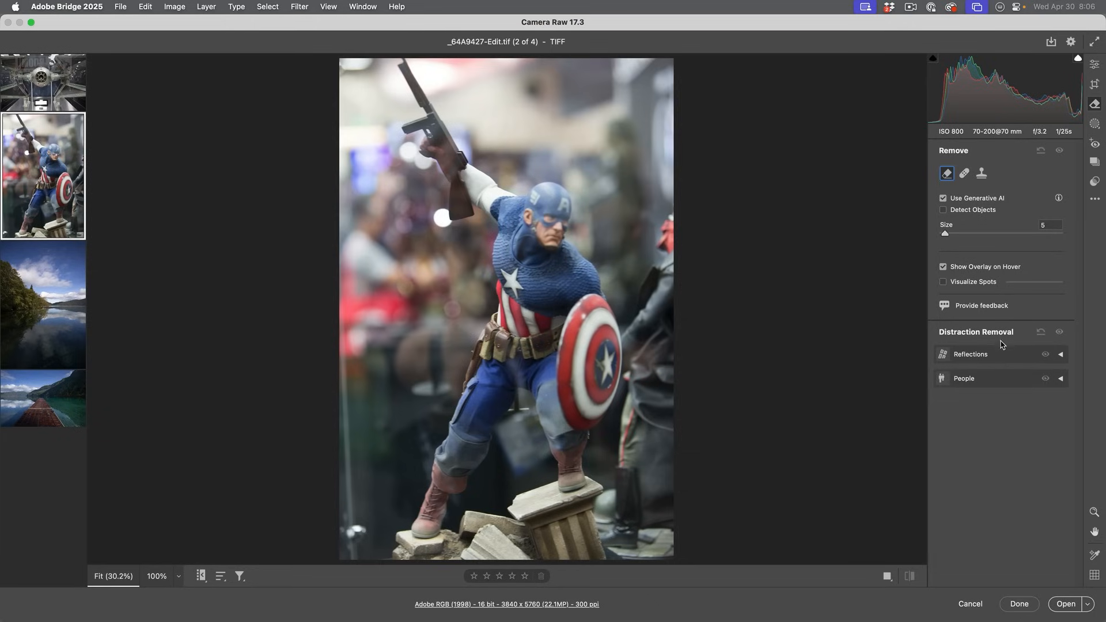
pyautogui.moveTo(1059, 357)
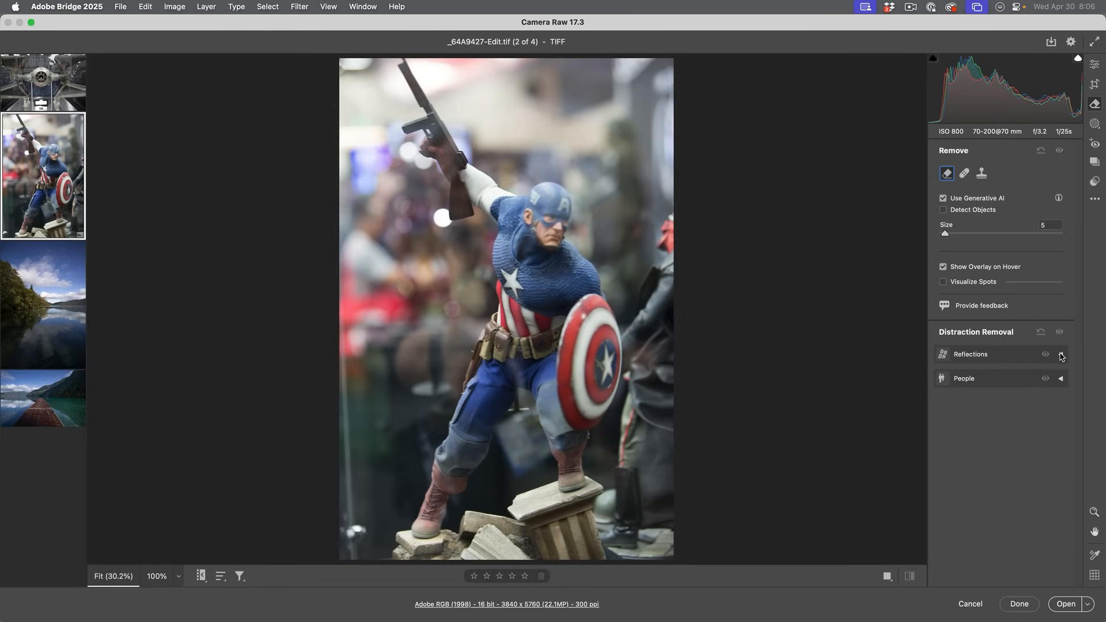
pyautogui.click(1060, 354)
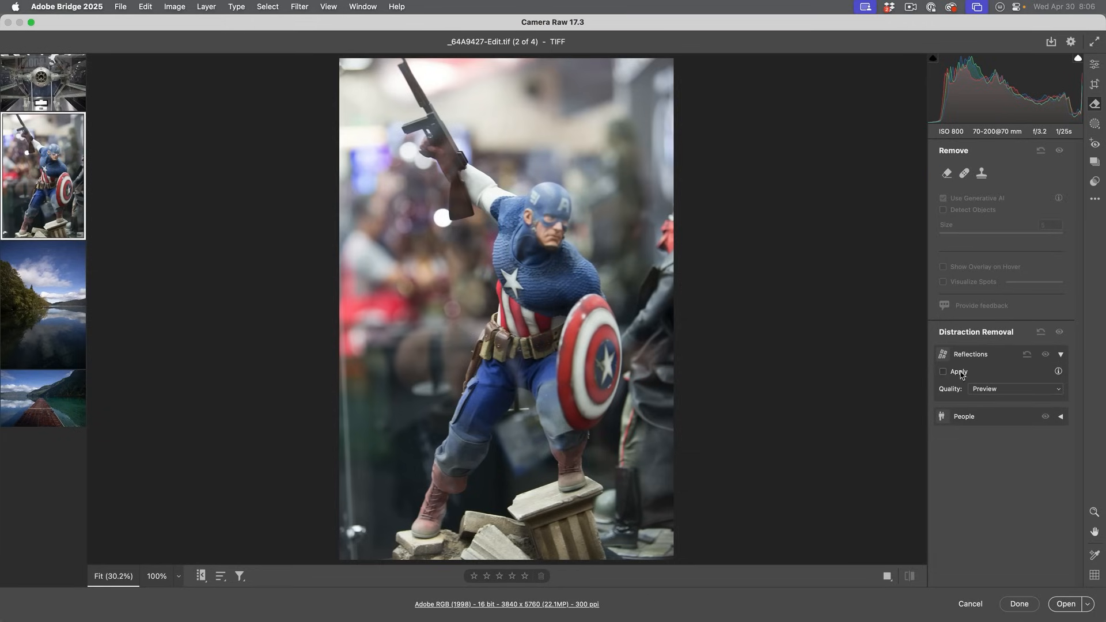
pyautogui.click(943, 372)
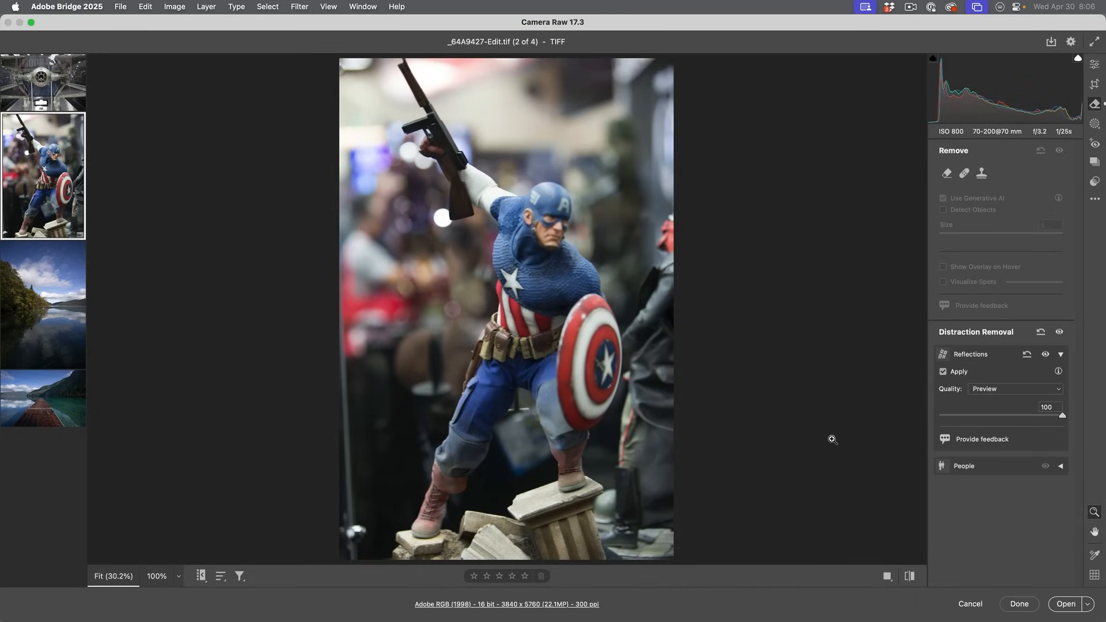
pyautogui.moveTo(1065, 419)
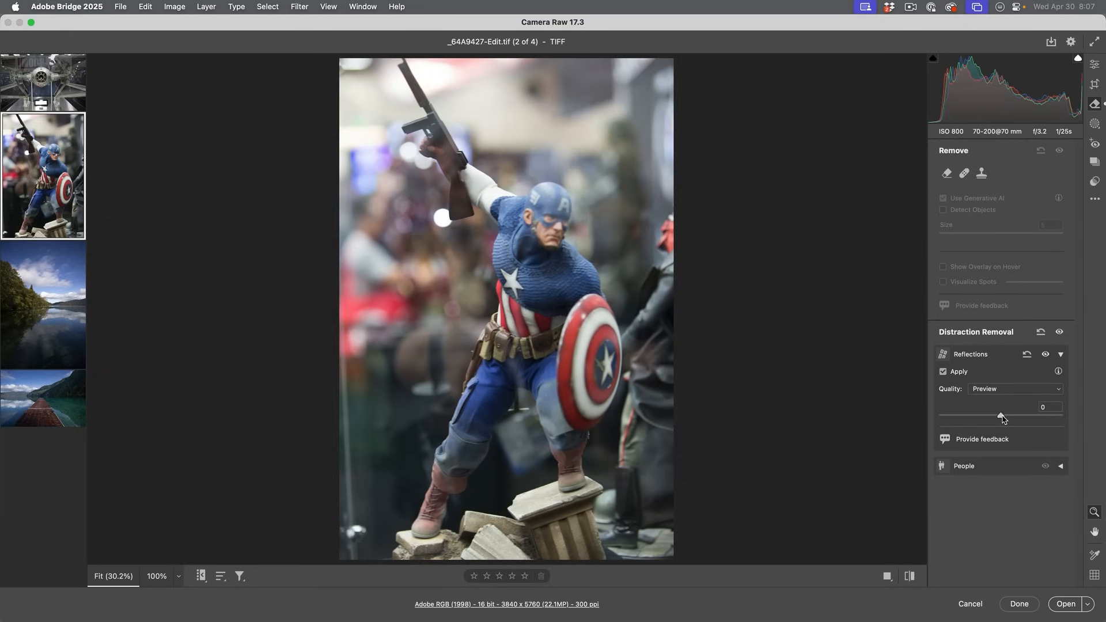
pyautogui.moveTo(494, 262)
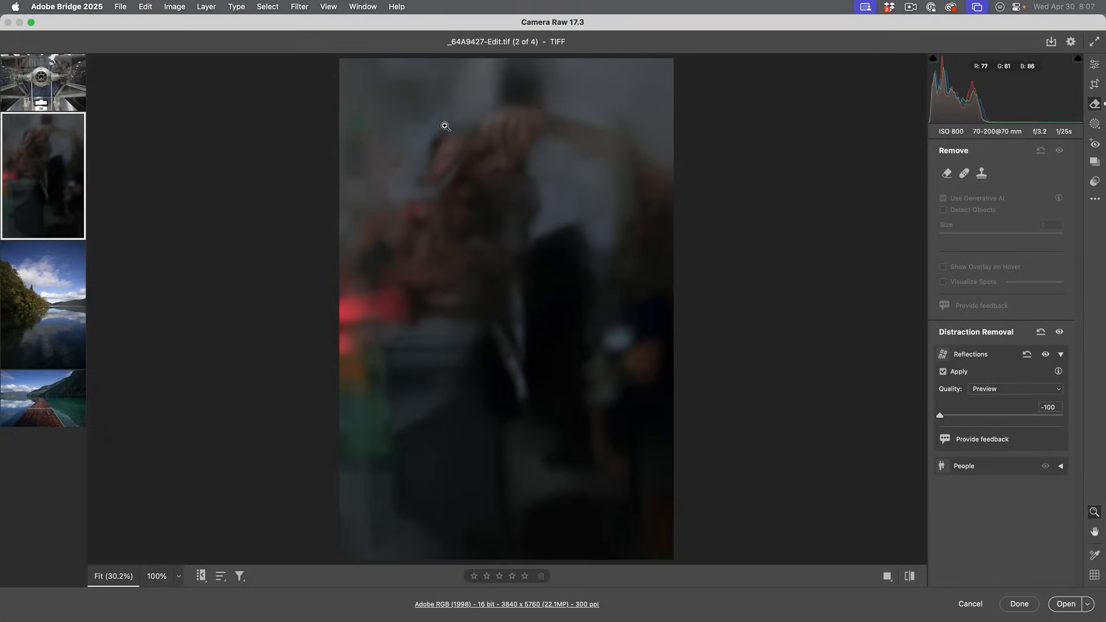
pyautogui.moveTo(508, 135)
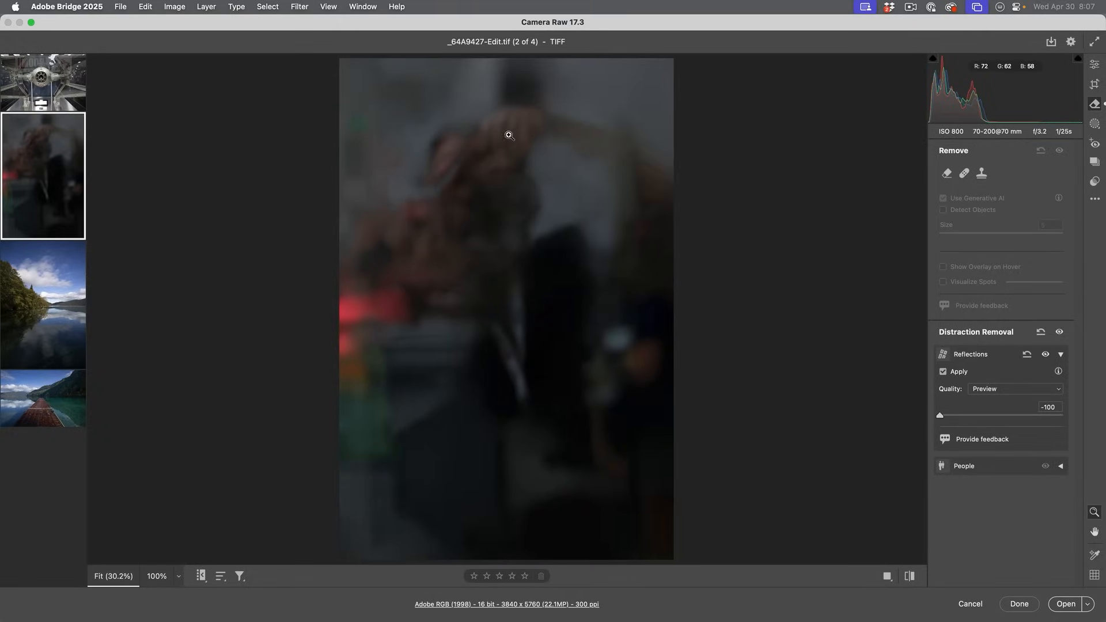
pyautogui.moveTo(360, 249)
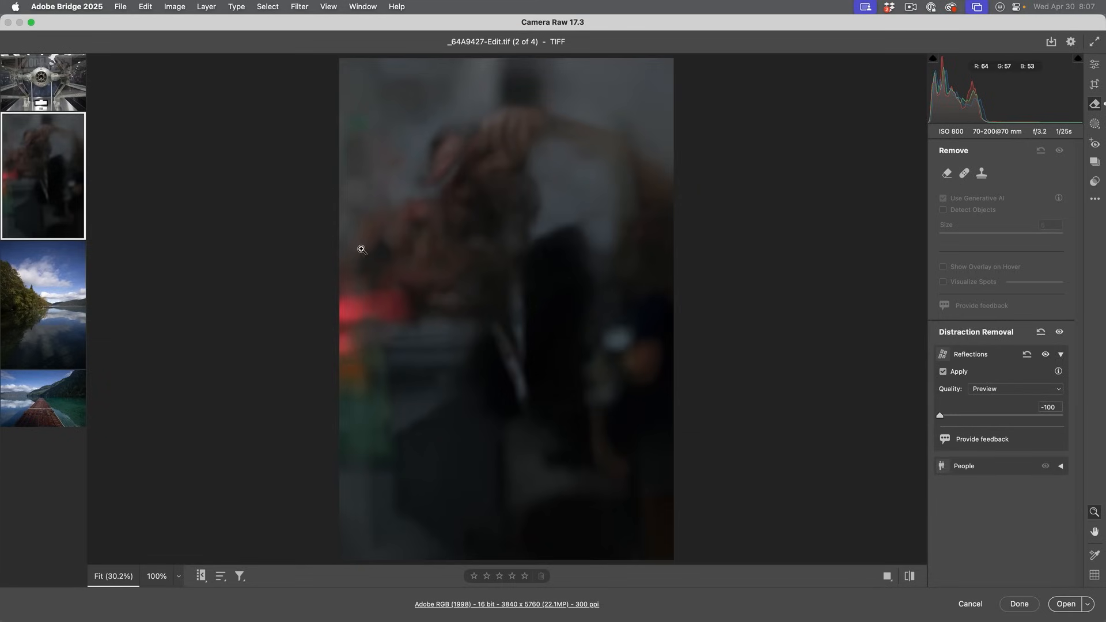
# - Select the TIE fighter thumbnail in the filmstrip to load its reflection settings
pyautogui.click(43, 83)
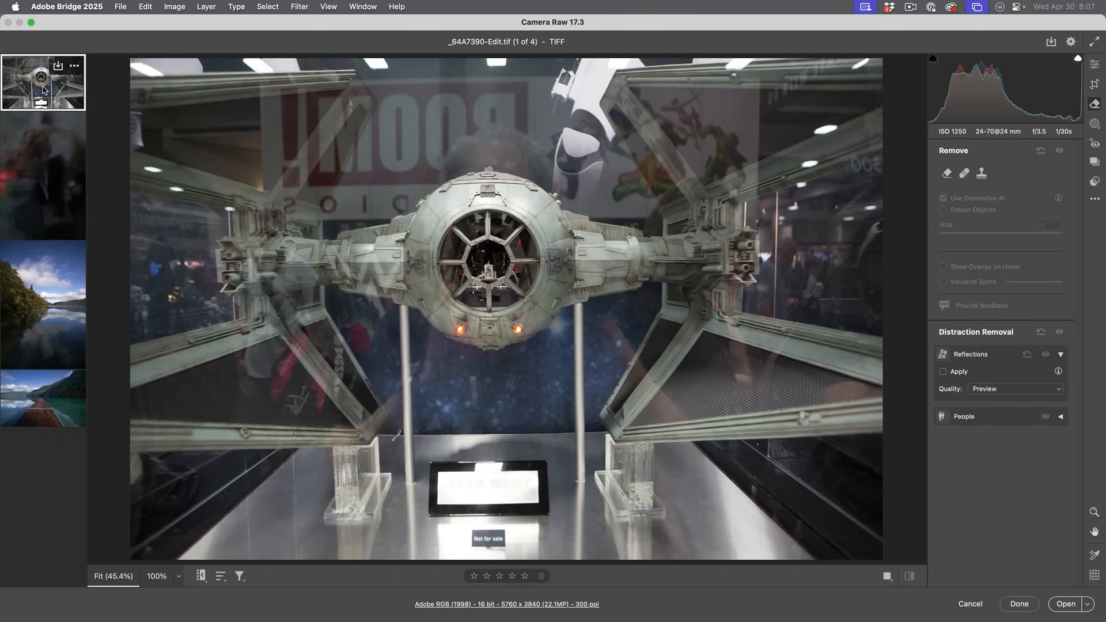
pyautogui.moveTo(708, 185)
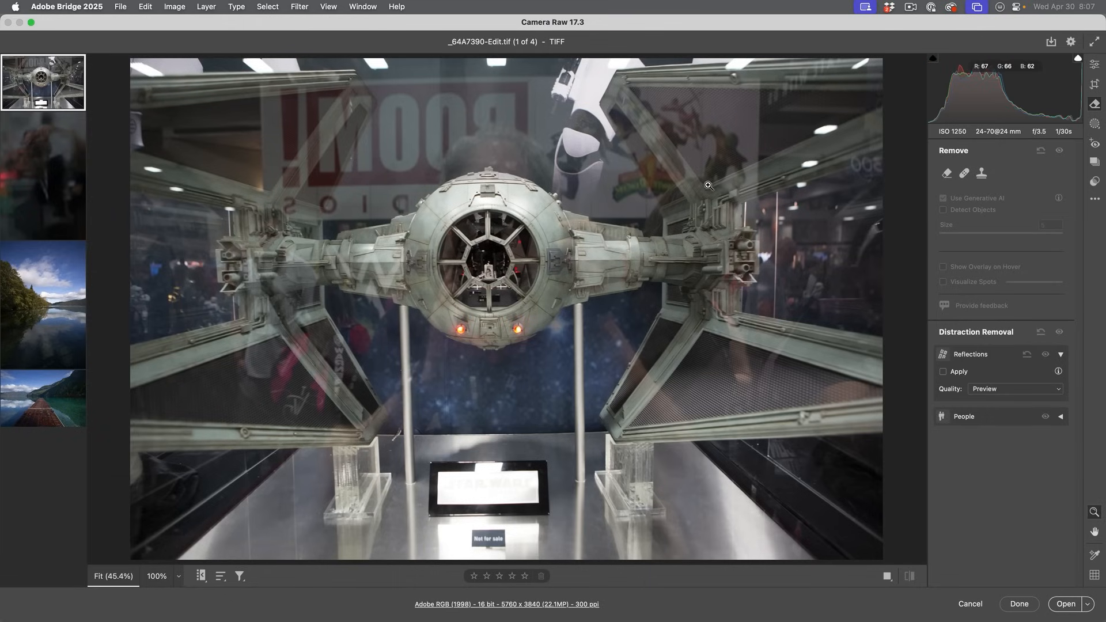
pyautogui.moveTo(481, 187)
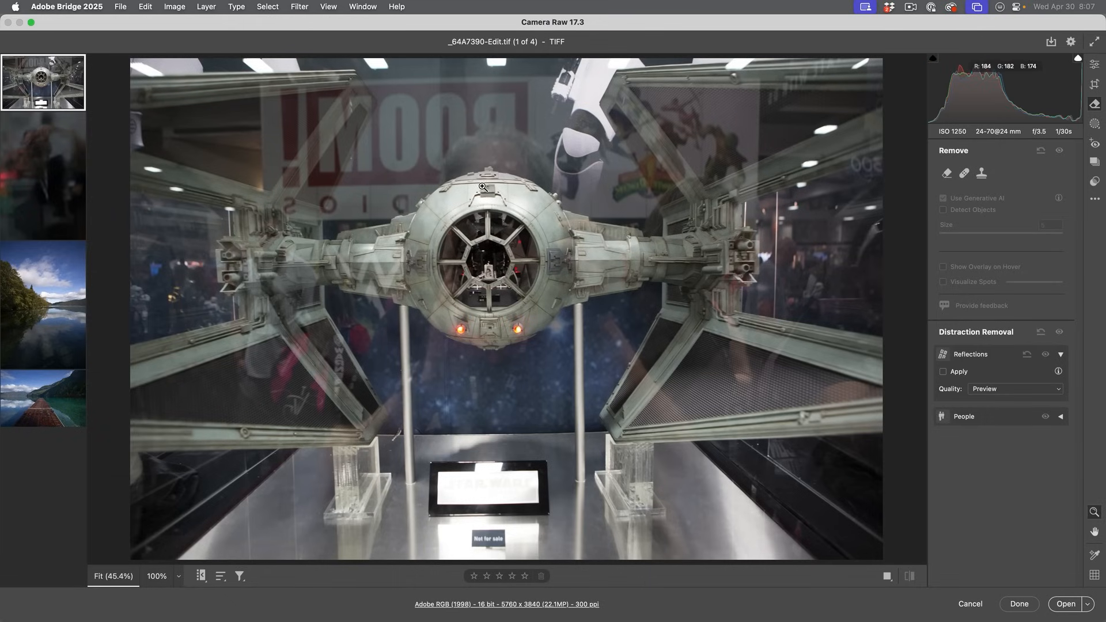
pyautogui.moveTo(421, 101)
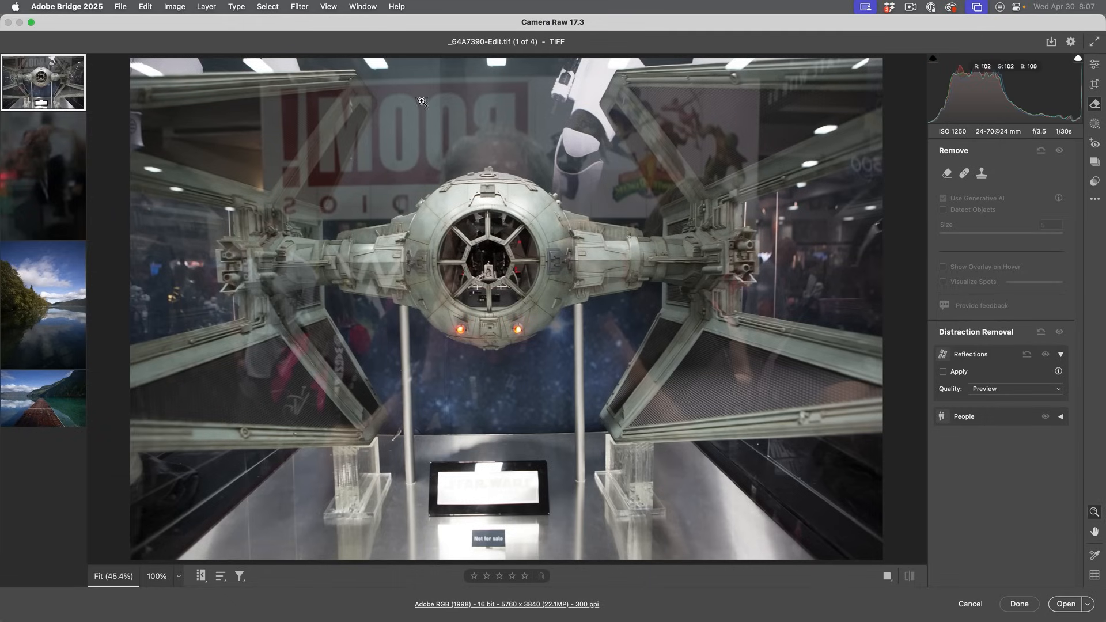
pyautogui.moveTo(808, 241)
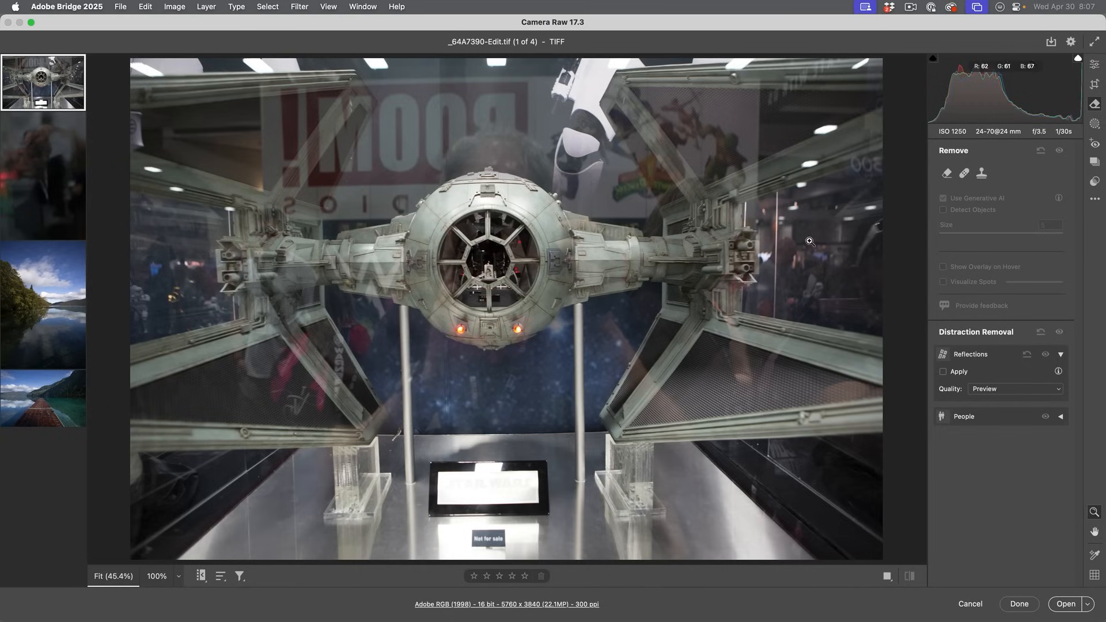
pyautogui.moveTo(469, 225)
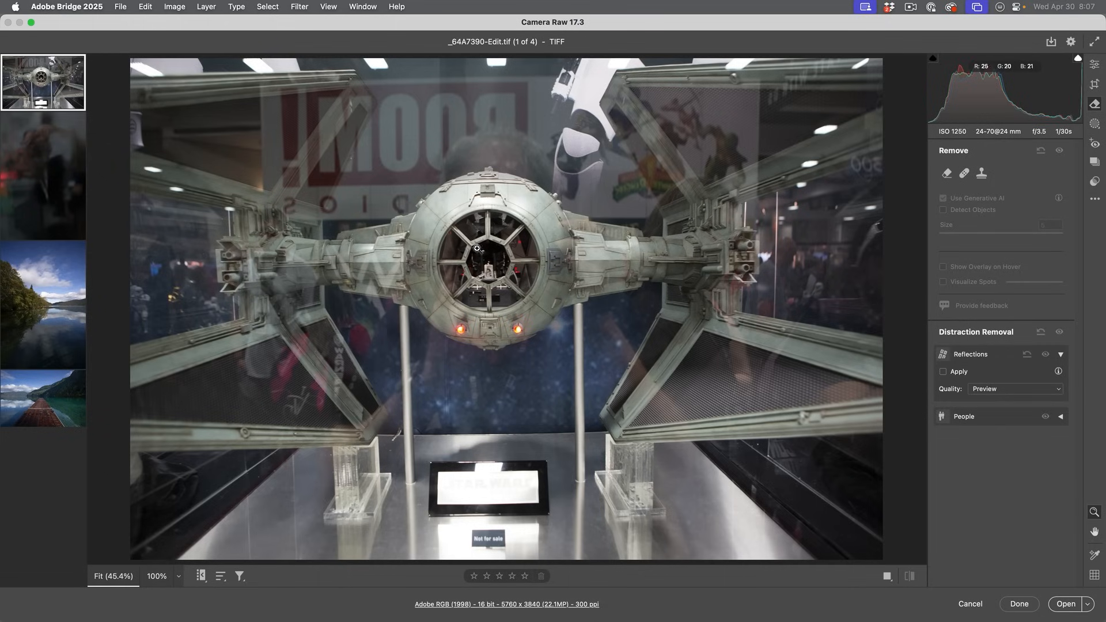
pyautogui.moveTo(825, 194)
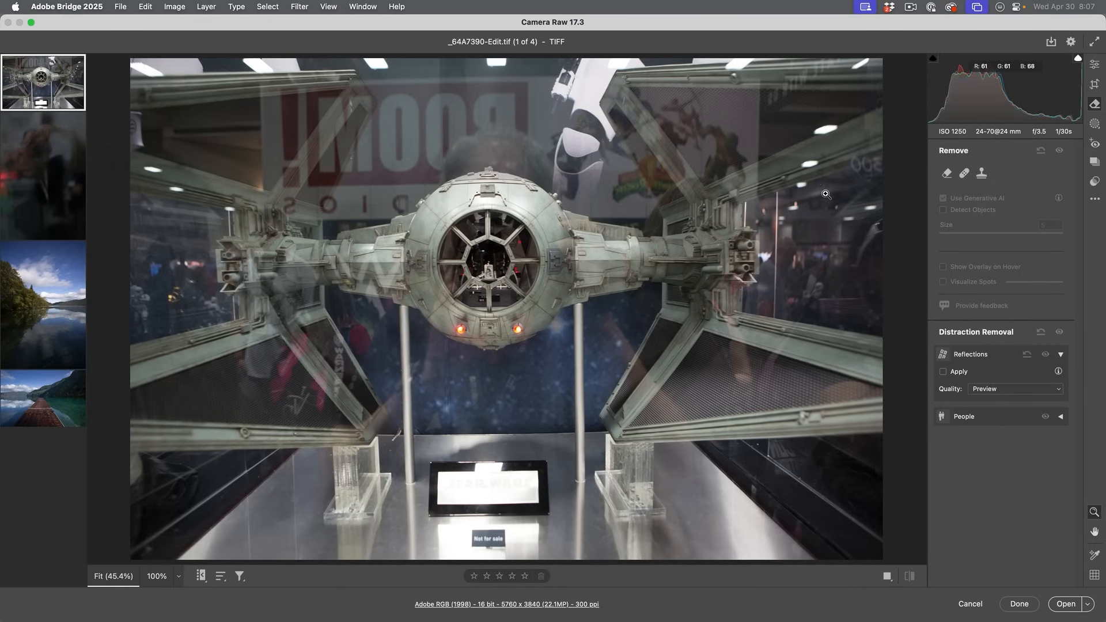
pyautogui.moveTo(836, 248)
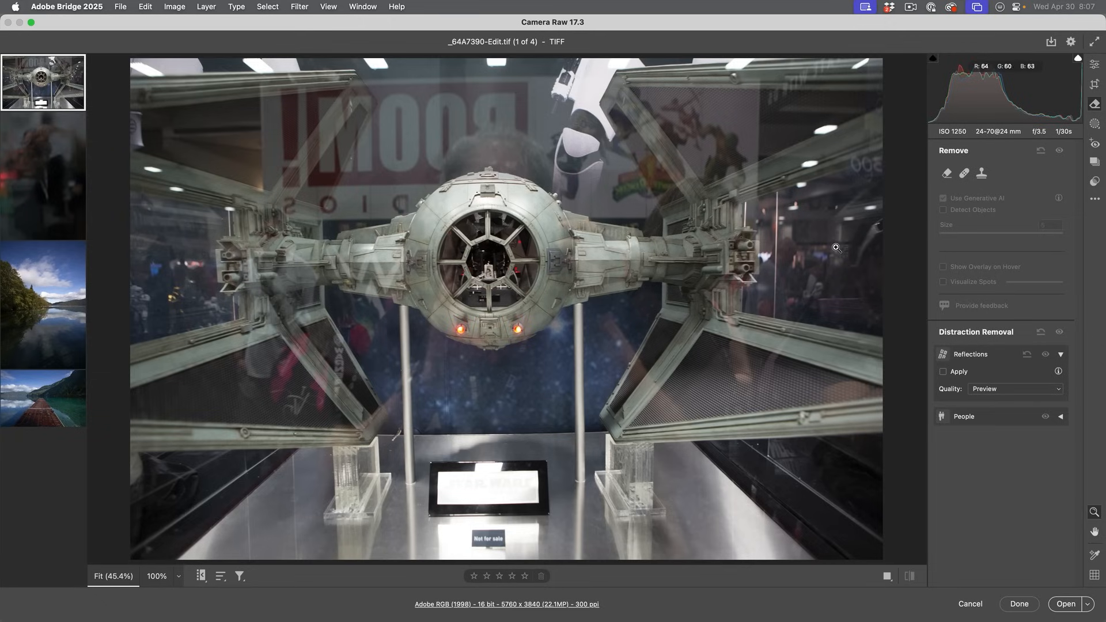
pyautogui.moveTo(831, 188)
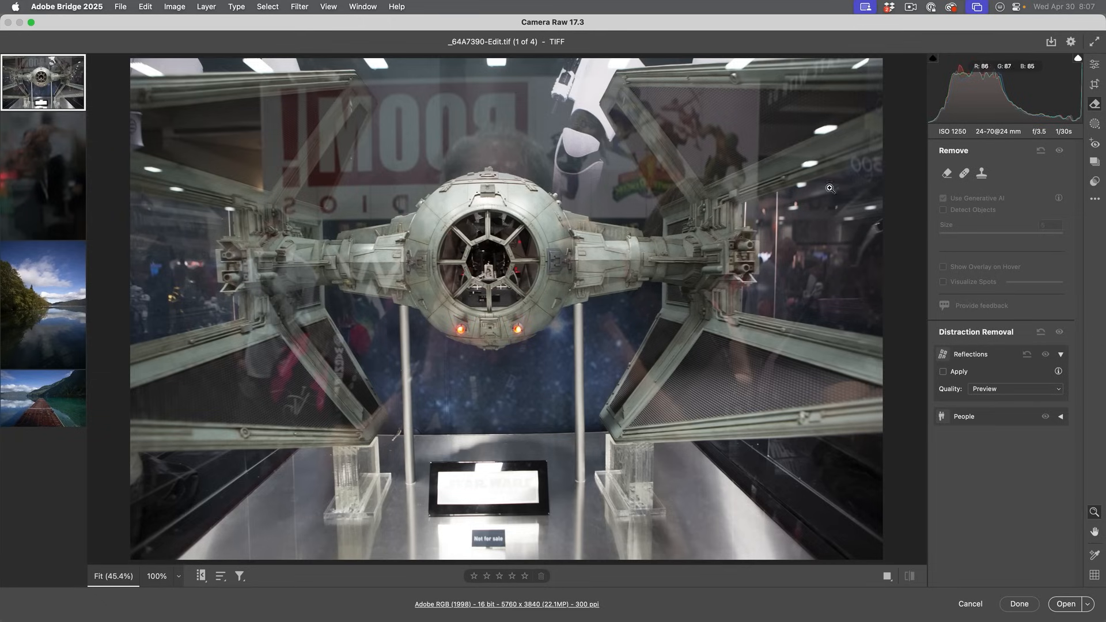
pyautogui.moveTo(249, 168)
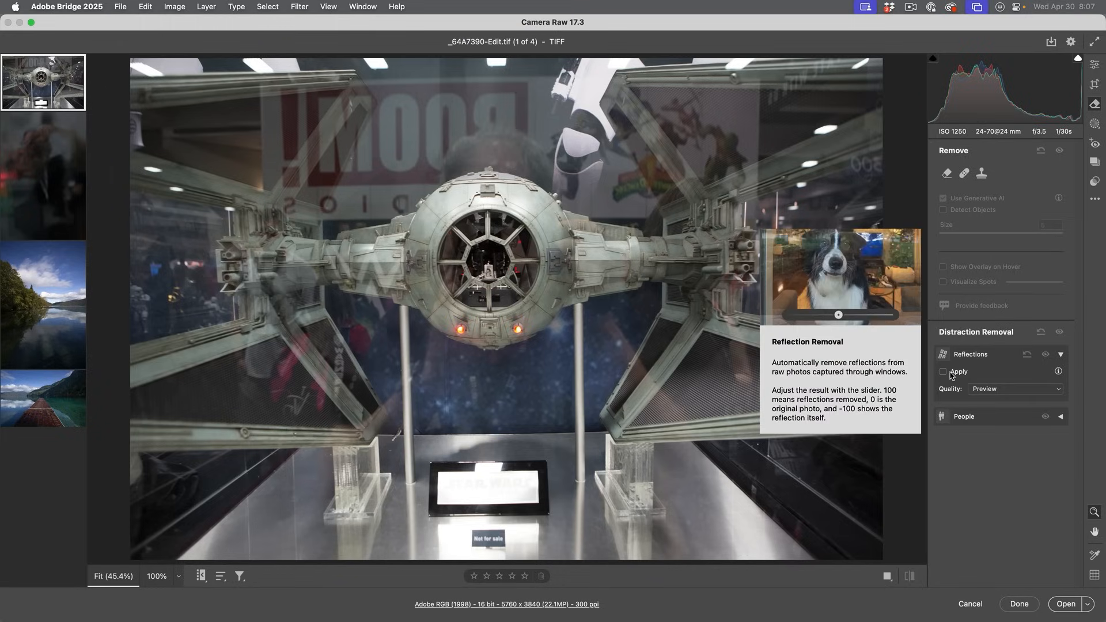
# - Apply reflection removal to the TIE fighter photo and drag the amount down to -100
pyautogui.click(943, 372)
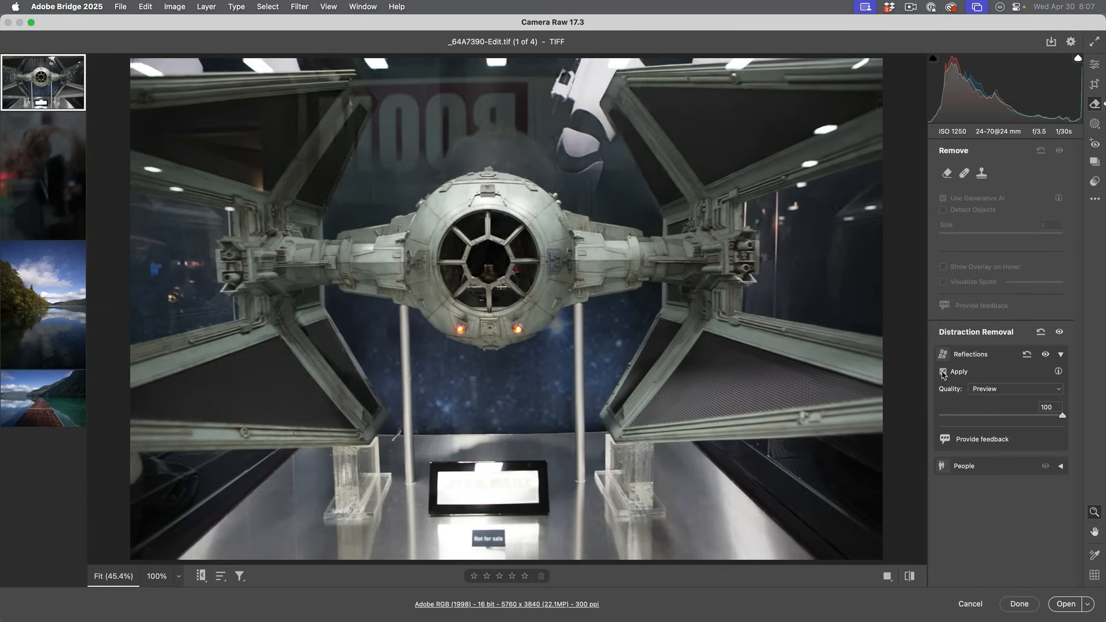
pyautogui.click(944, 372)
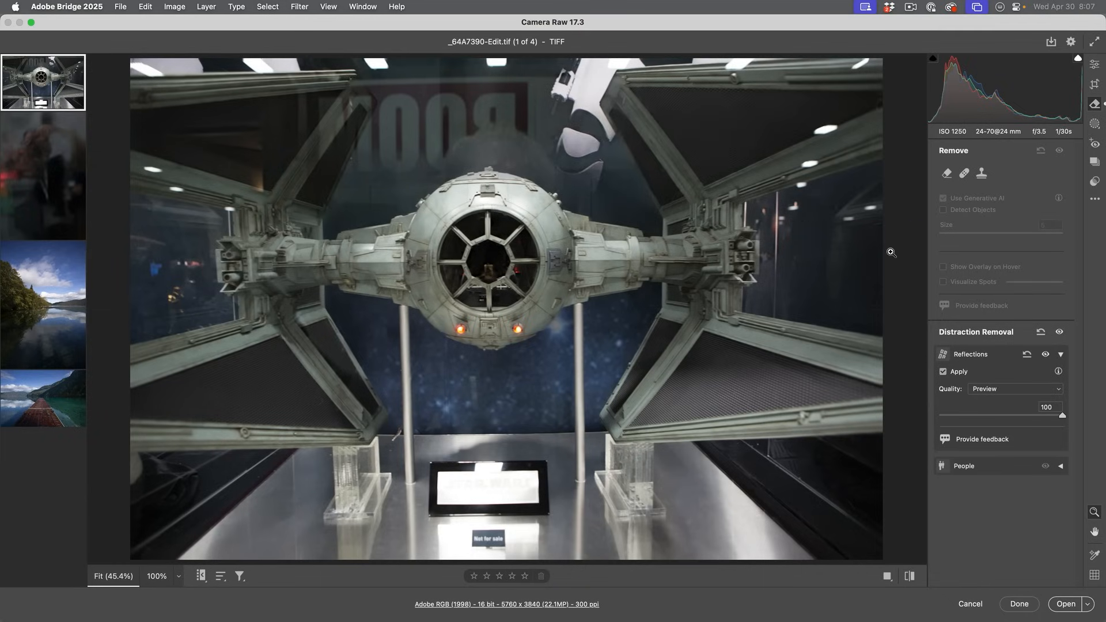
pyautogui.moveTo(943, 321)
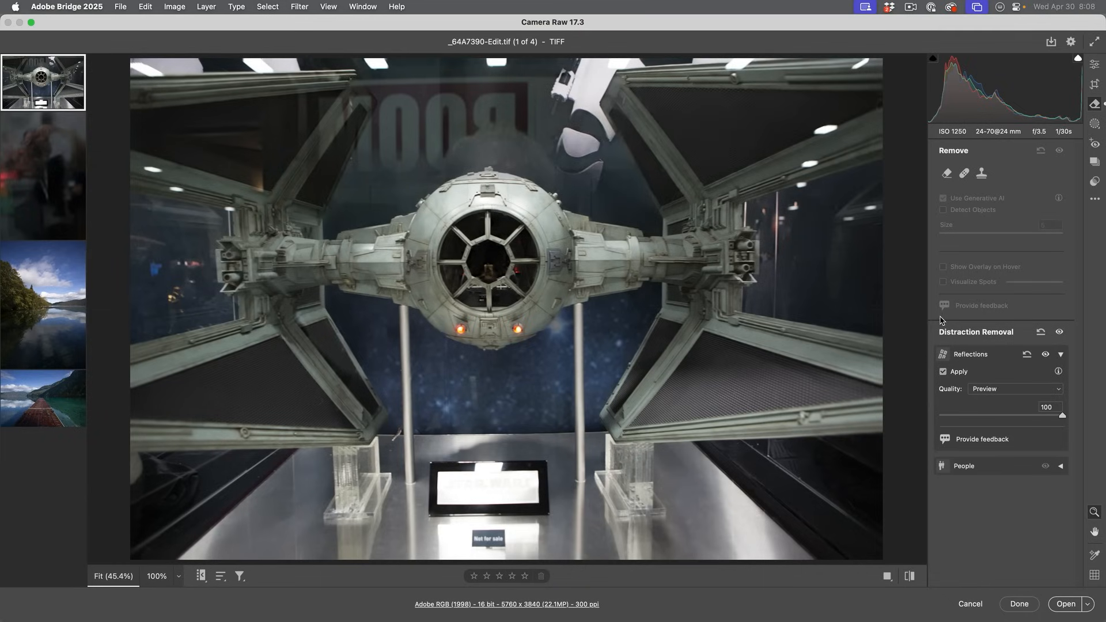
pyautogui.moveTo(957, 324)
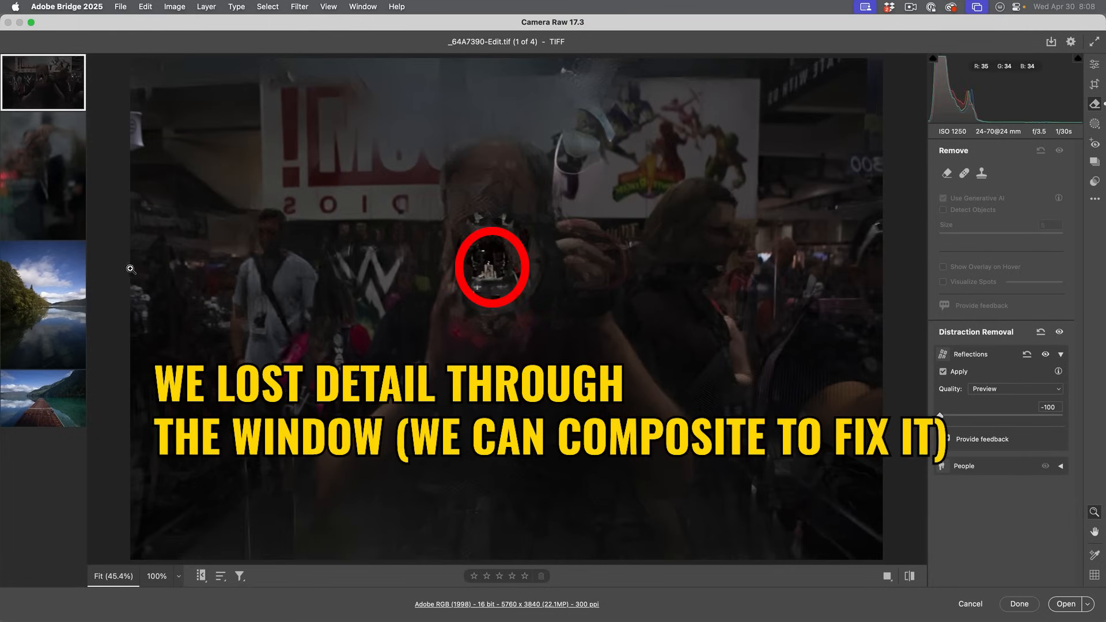
pyautogui.moveTo(326, 181)
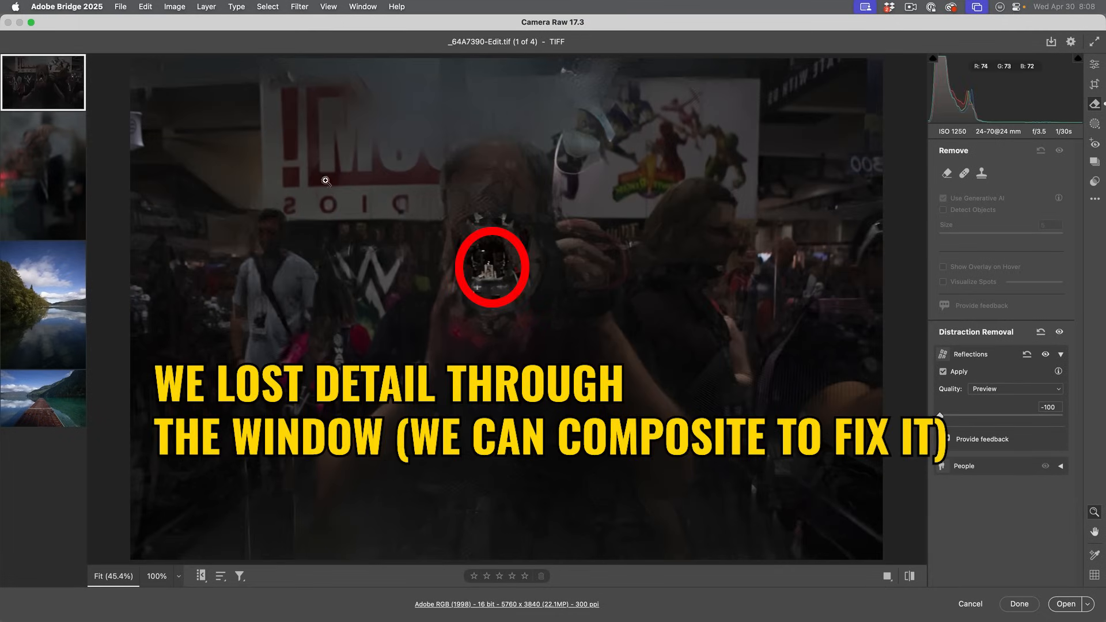